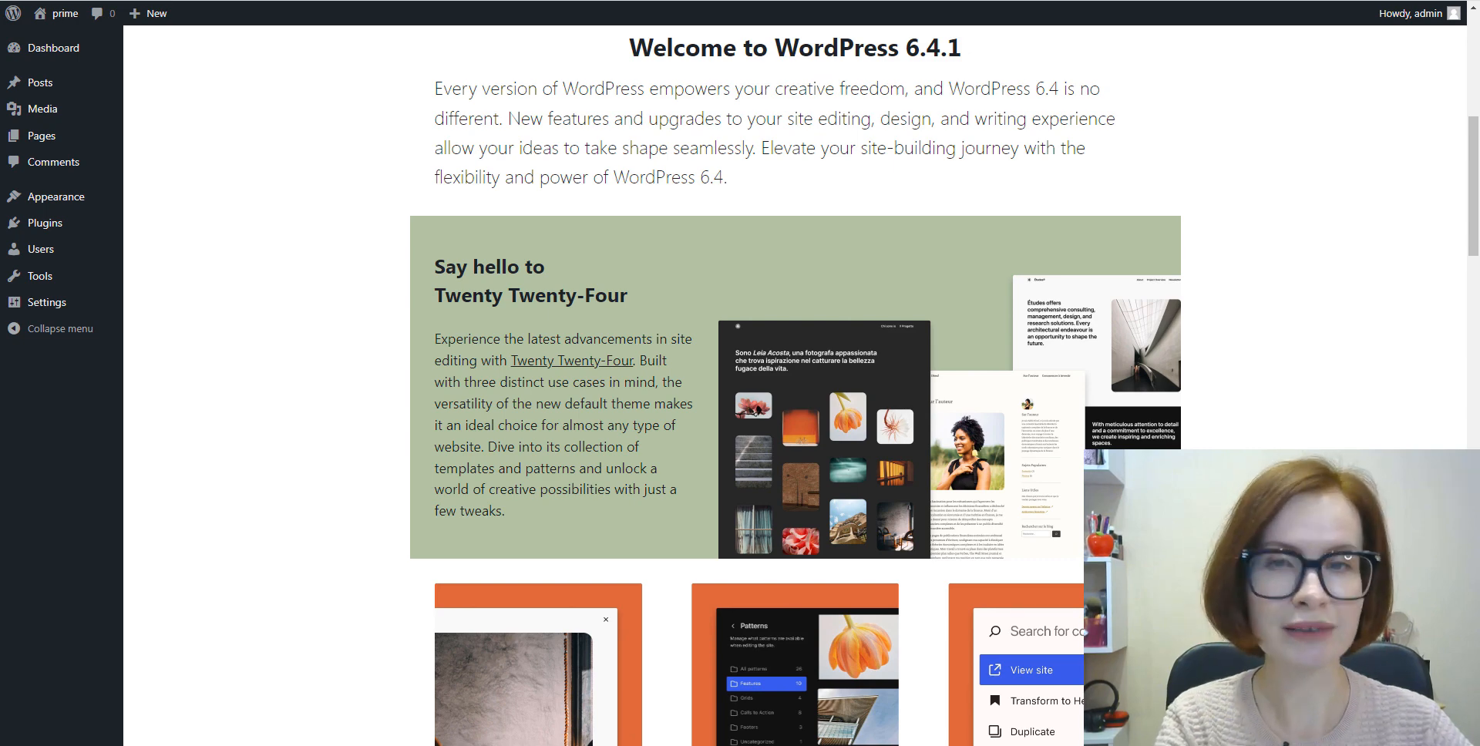
{"action": "mouse_move", "coordinate": [1149, 174]}
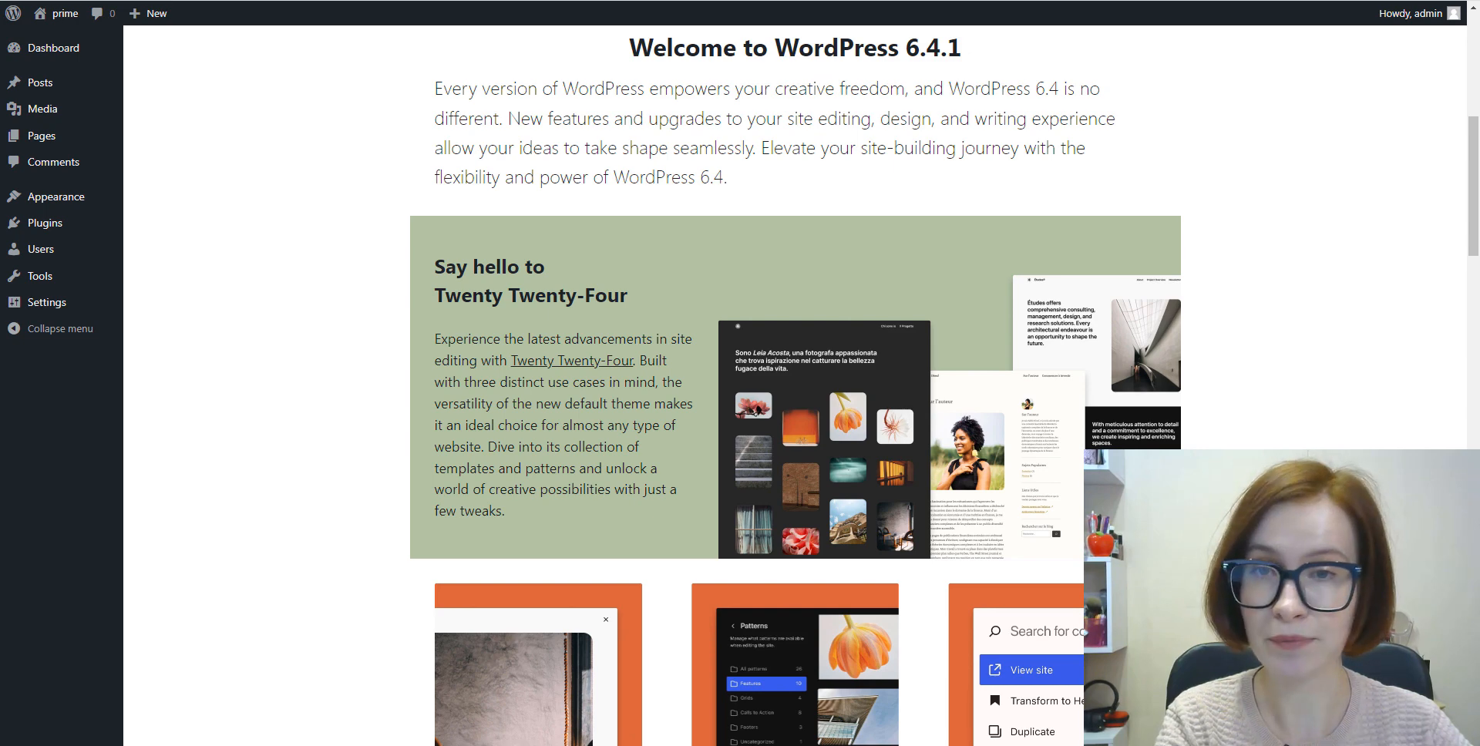
Step: Go to the admin Dashboard home from the sidebar
{"action": "left_click", "coordinate": [51, 196]}
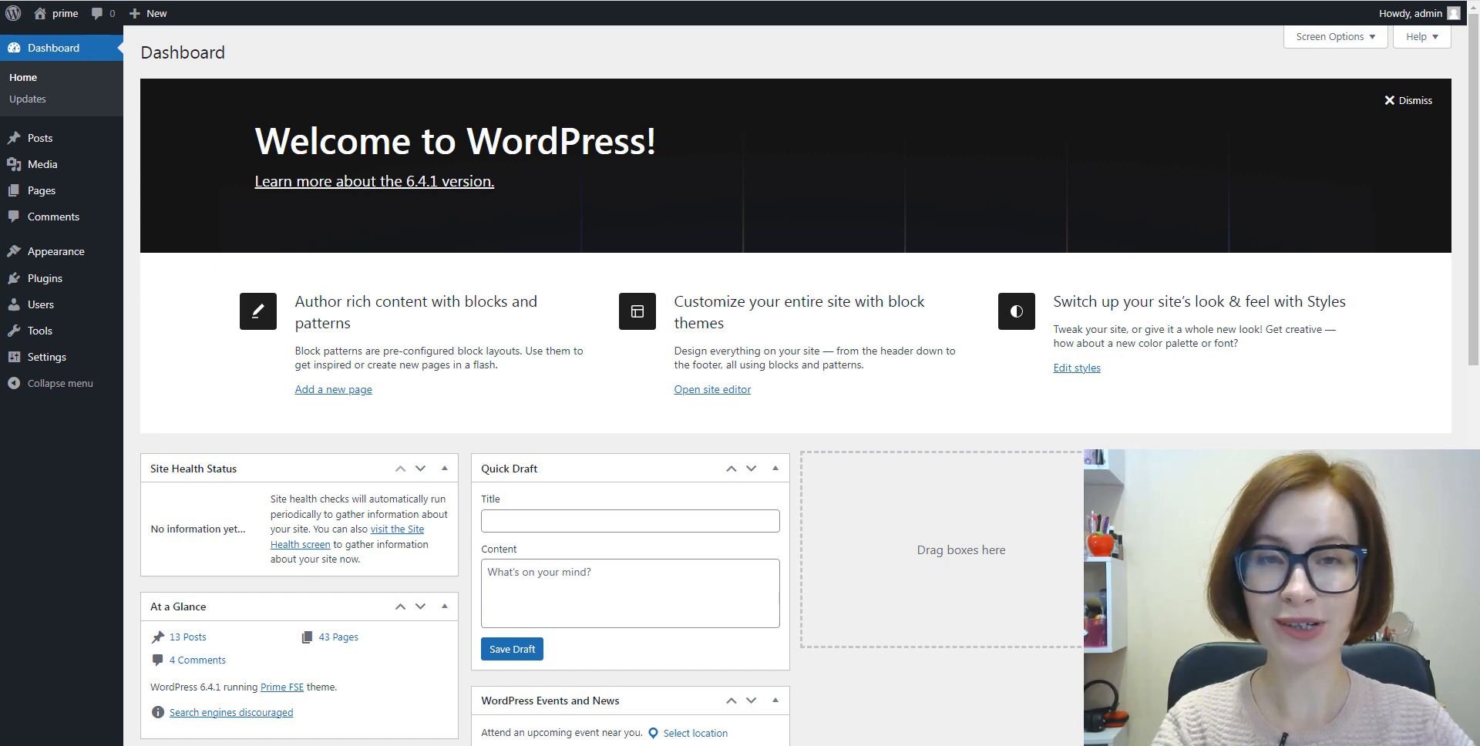
{"action": "mouse_move", "coordinate": [714, 458]}
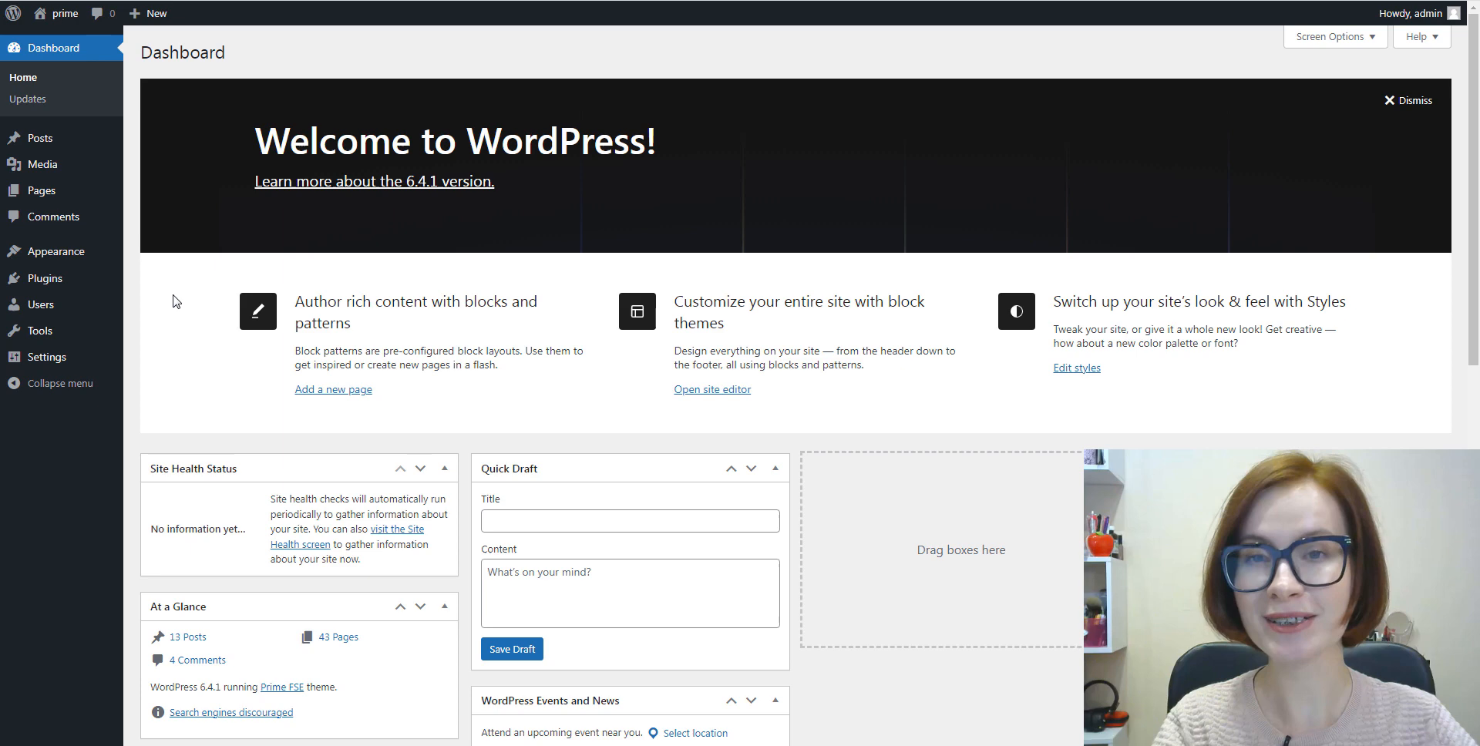
{"action": "mouse_move", "coordinate": [53, 251]}
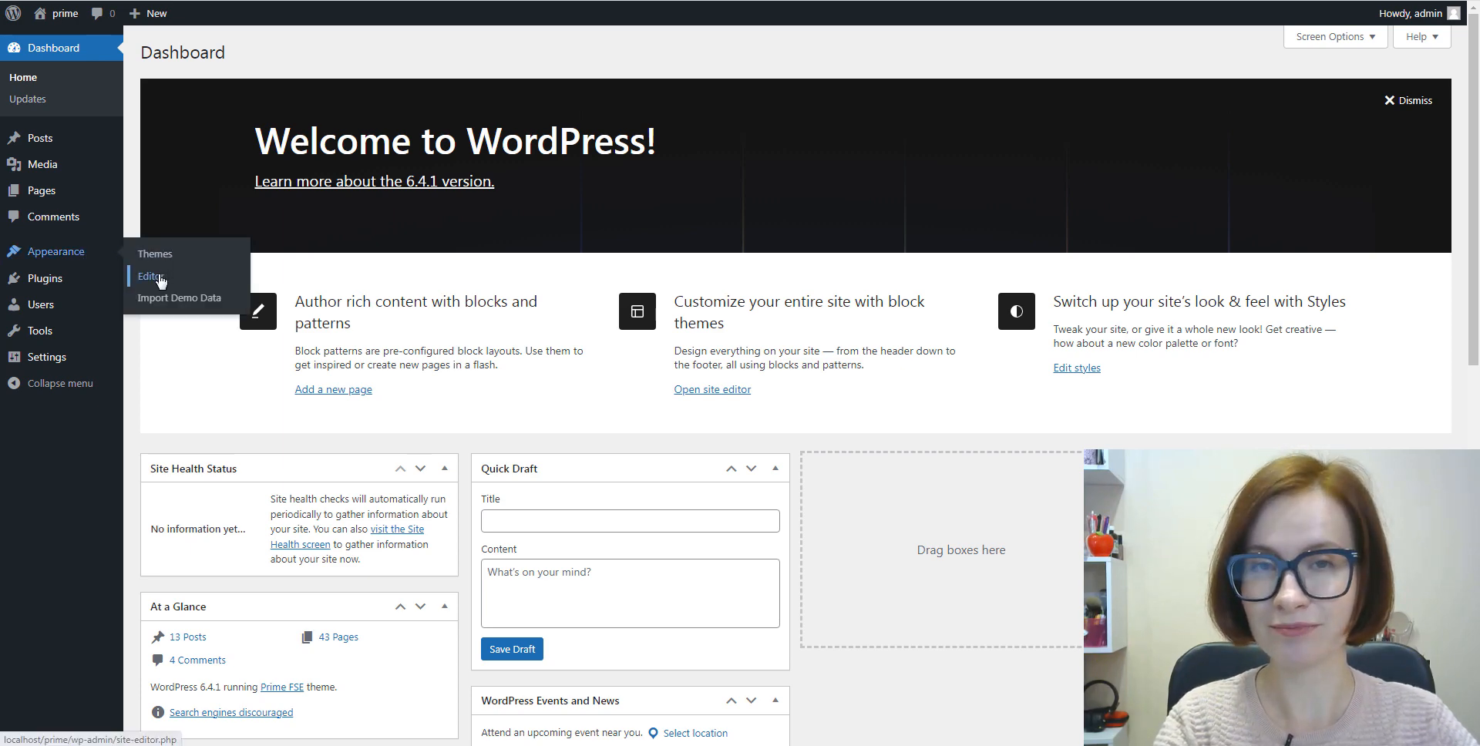
Step: Launch the Site Editor via Appearance > Editor and preview the front page
{"action": "left_click", "coordinate": [150, 277]}
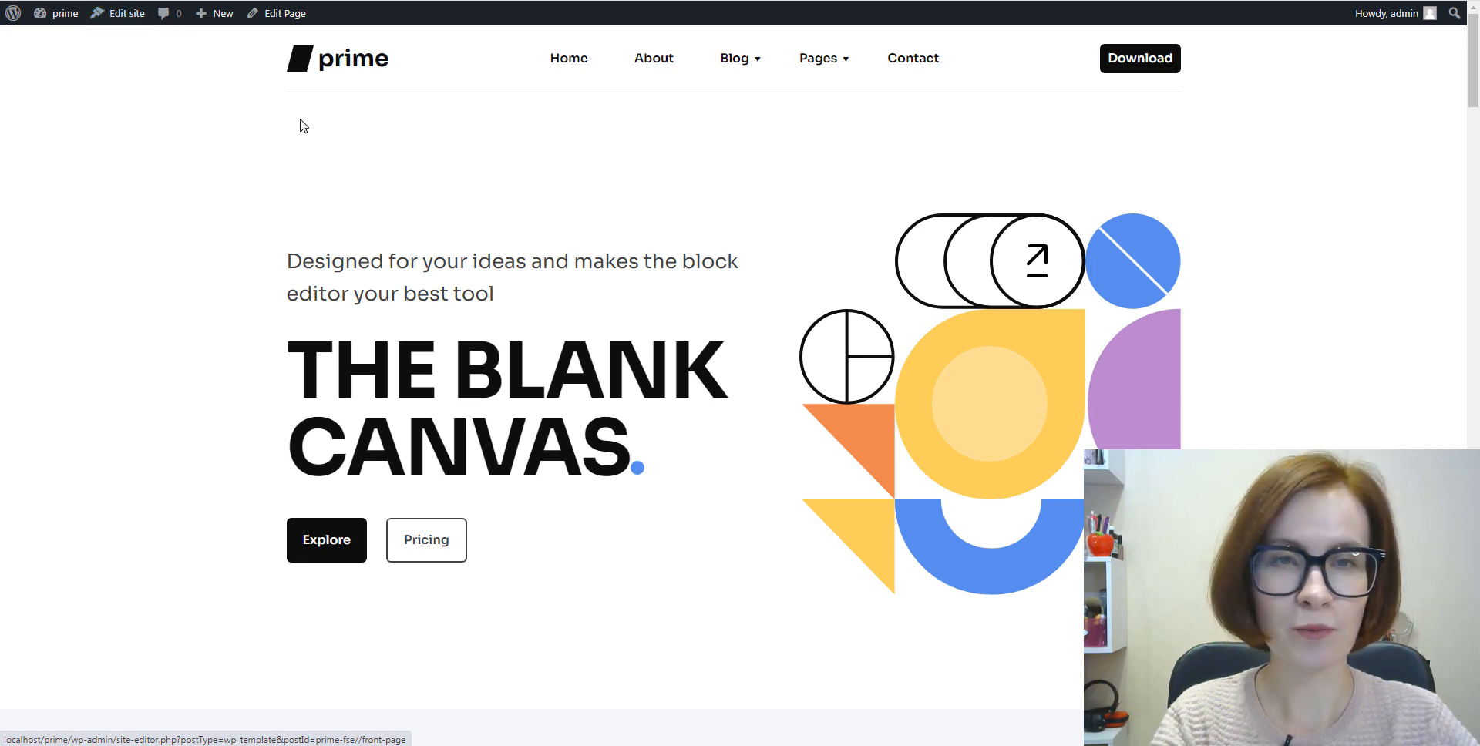
{"action": "left_click", "coordinate": [124, 13]}
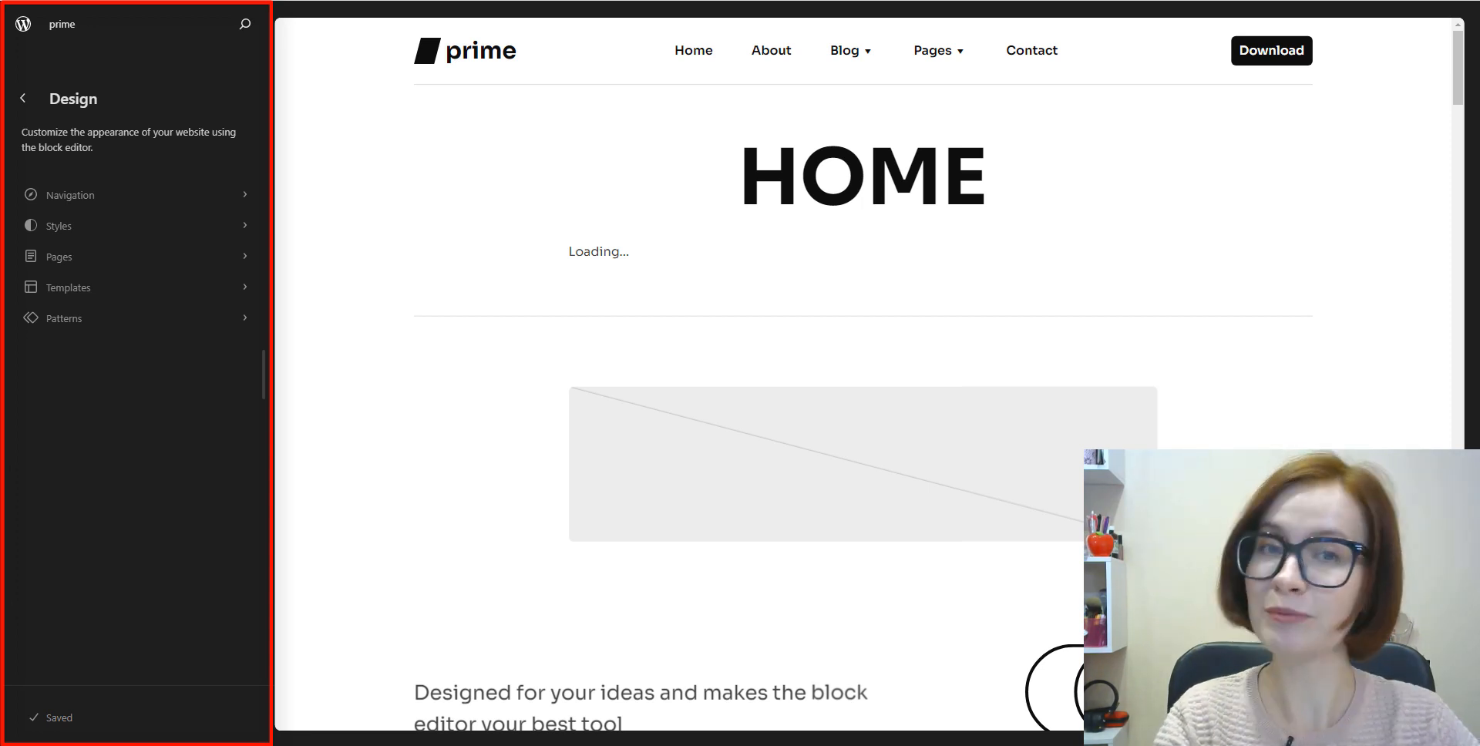
{"action": "scroll", "scroll_direction": "down", "scroll_amount": 3}
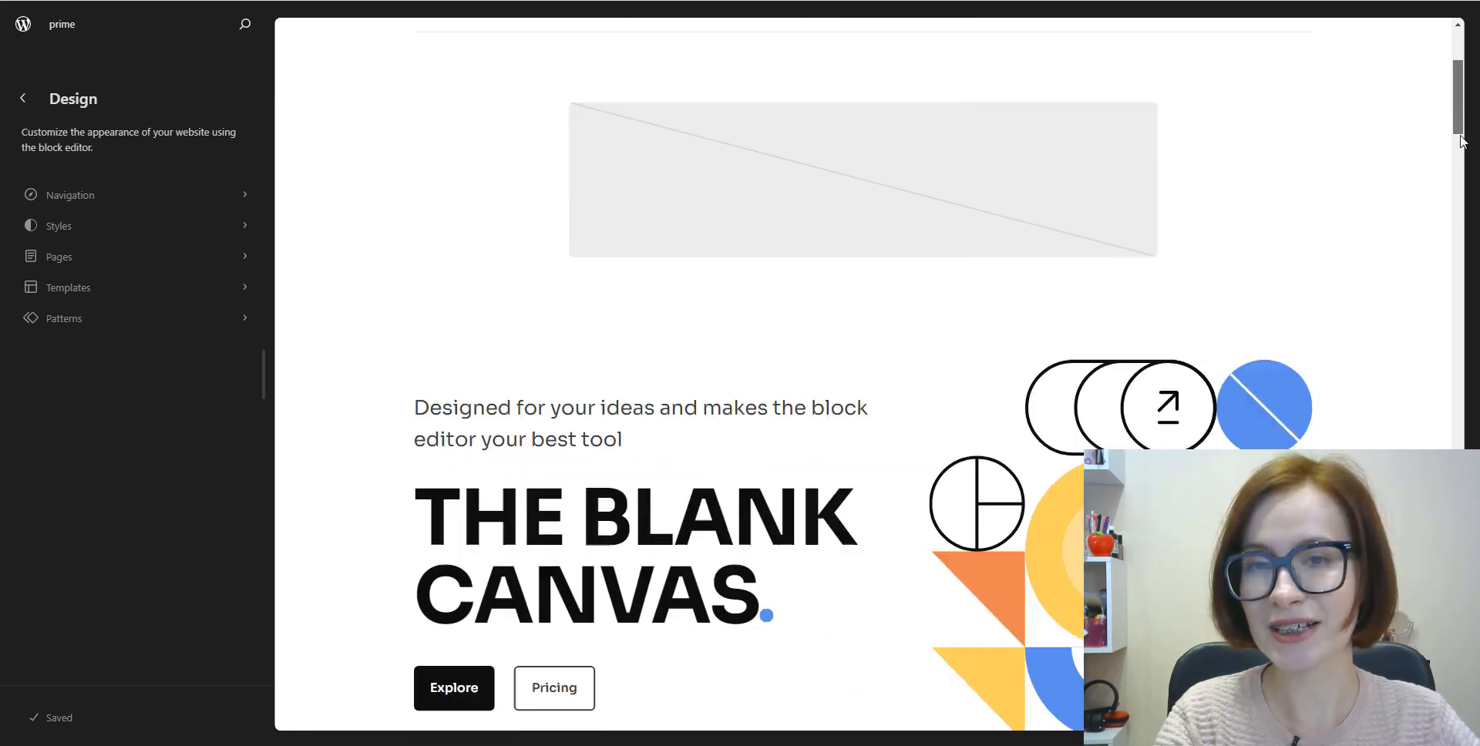
{"action": "scroll", "scroll_direction": "down", "scroll_amount": 3}
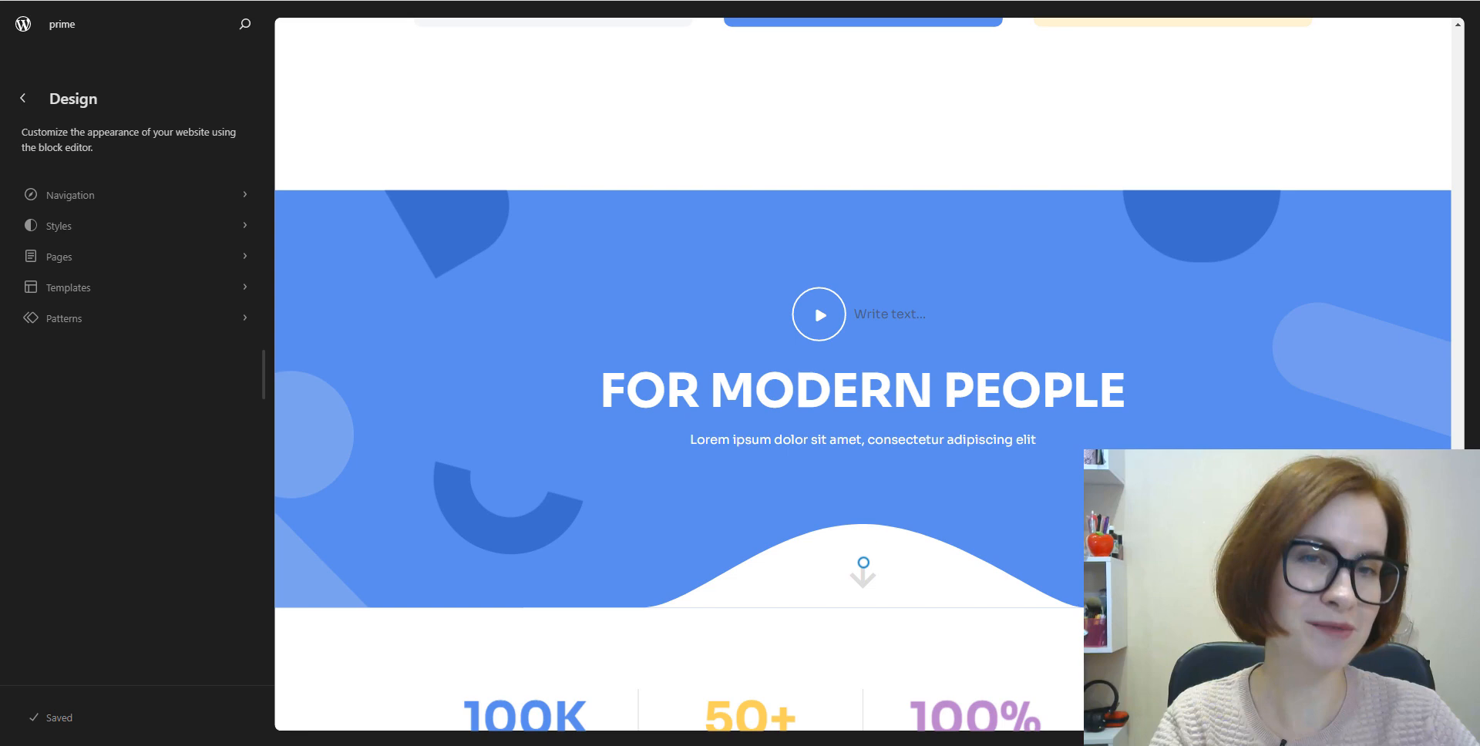
{"action": "scroll", "scroll_direction": "down", "scroll_amount": 3}
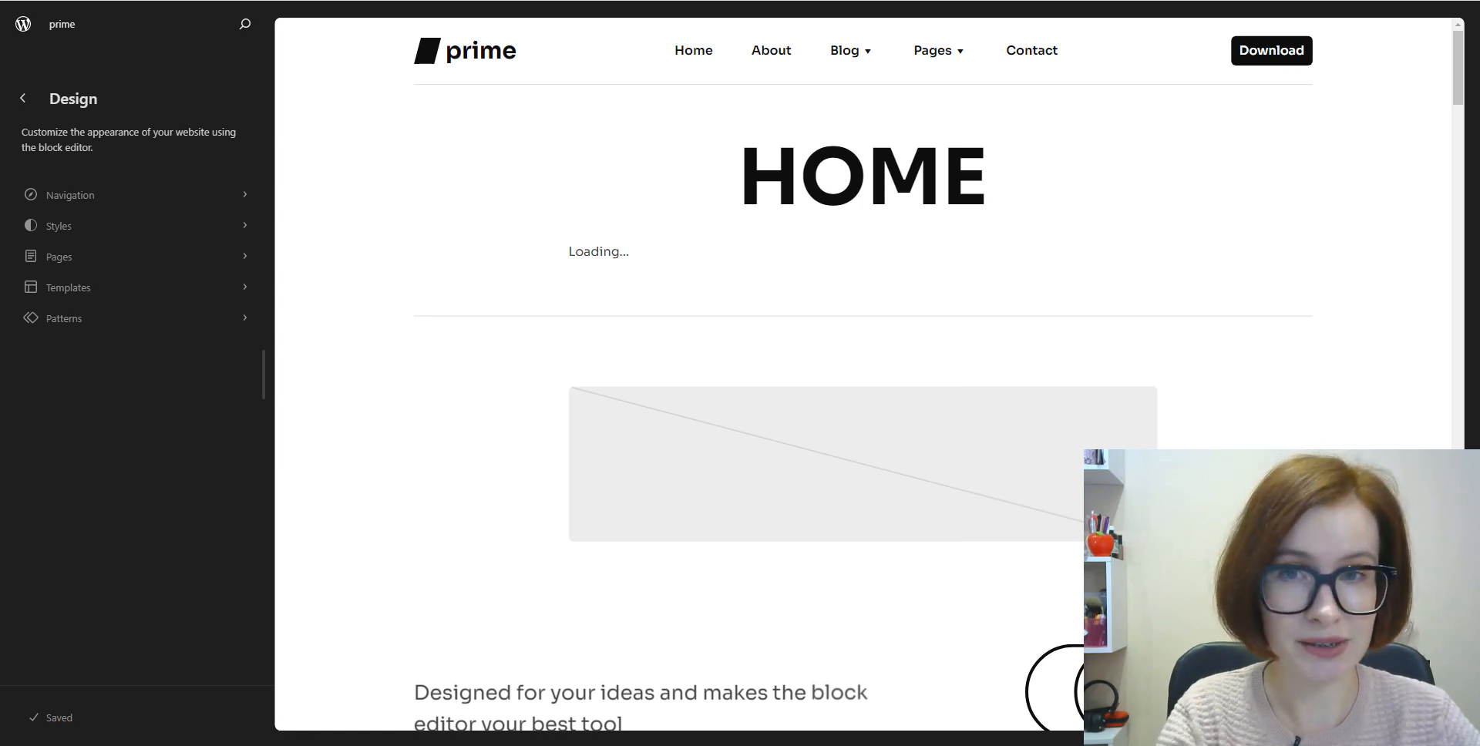
Step: Edit the Navigation 6 menu briefly, exit, and open the twentytwentytwo site's Navigation panel
{"action": "left_click", "coordinate": [71, 194]}
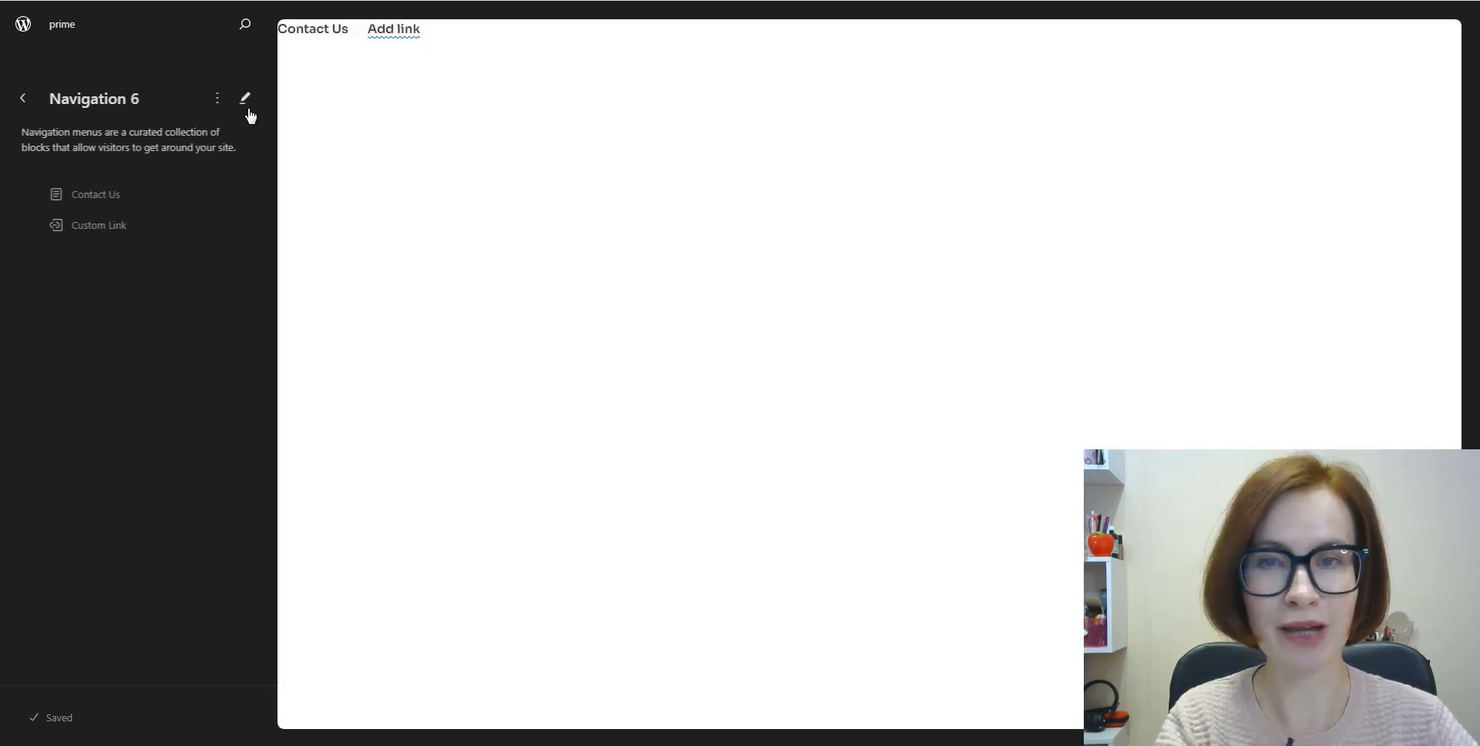
{"action": "left_click", "coordinate": [245, 97]}
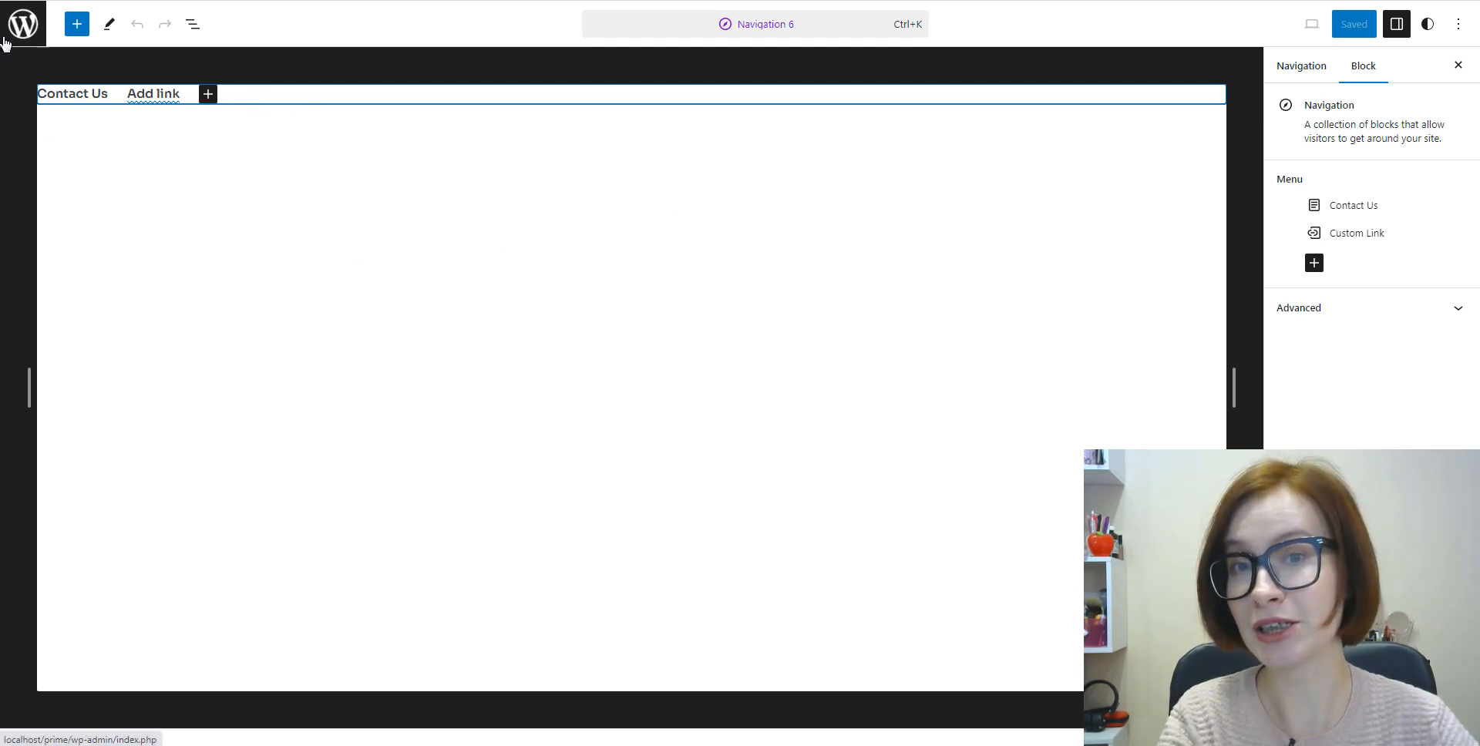
{"action": "left_click", "coordinate": [21, 24]}
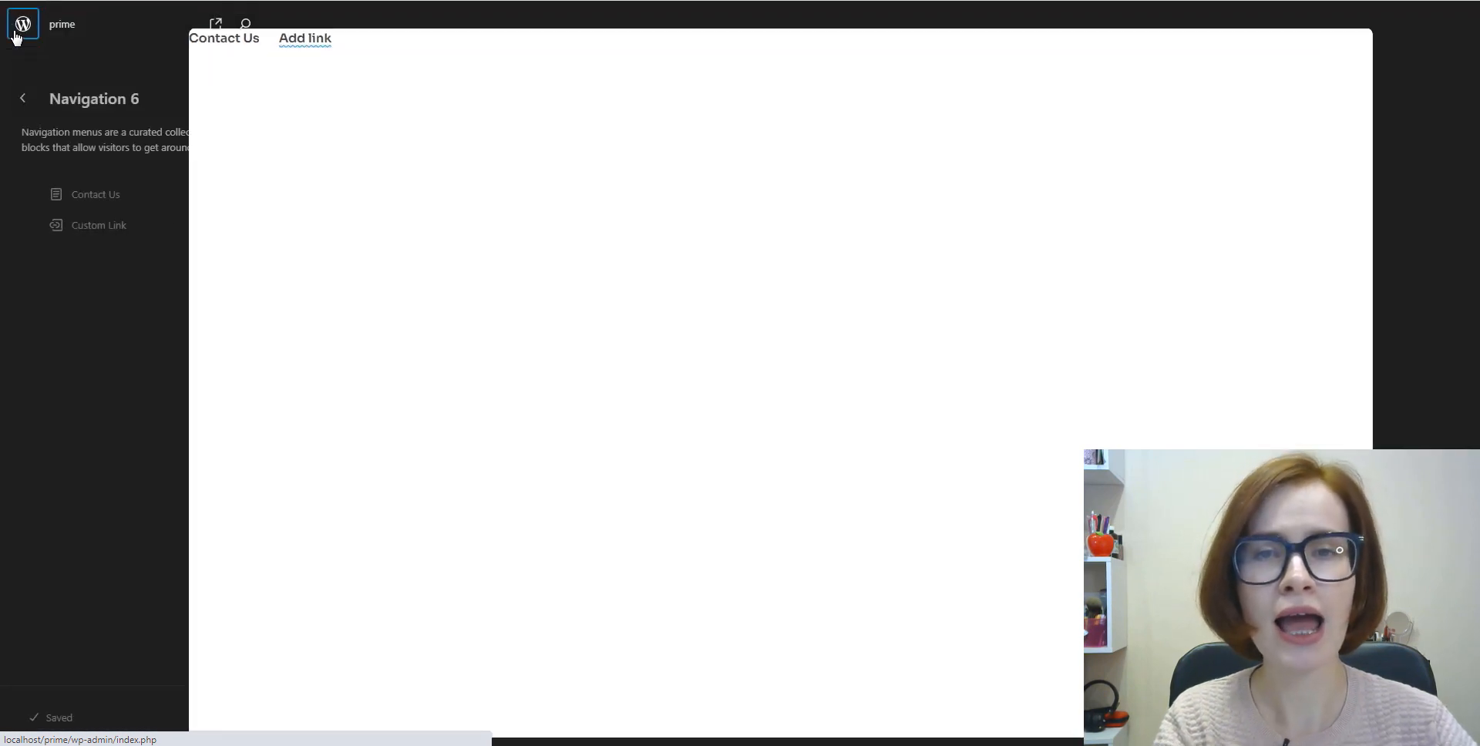
{"action": "left_click", "coordinate": [22, 97]}
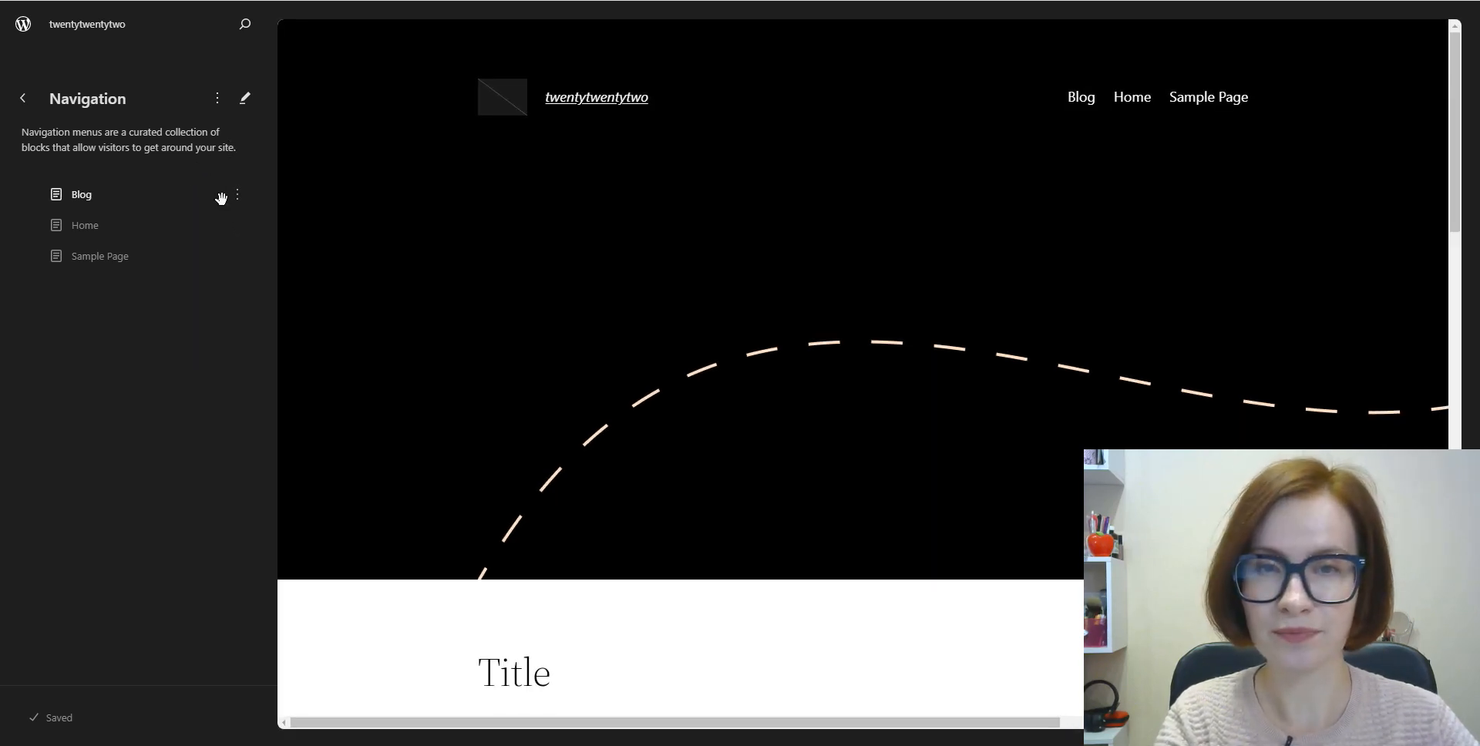
Step: Check the Blog item's Move/Remove options, then switch to the prime site's Navigation list
{"action": "left_click", "coordinate": [236, 195]}
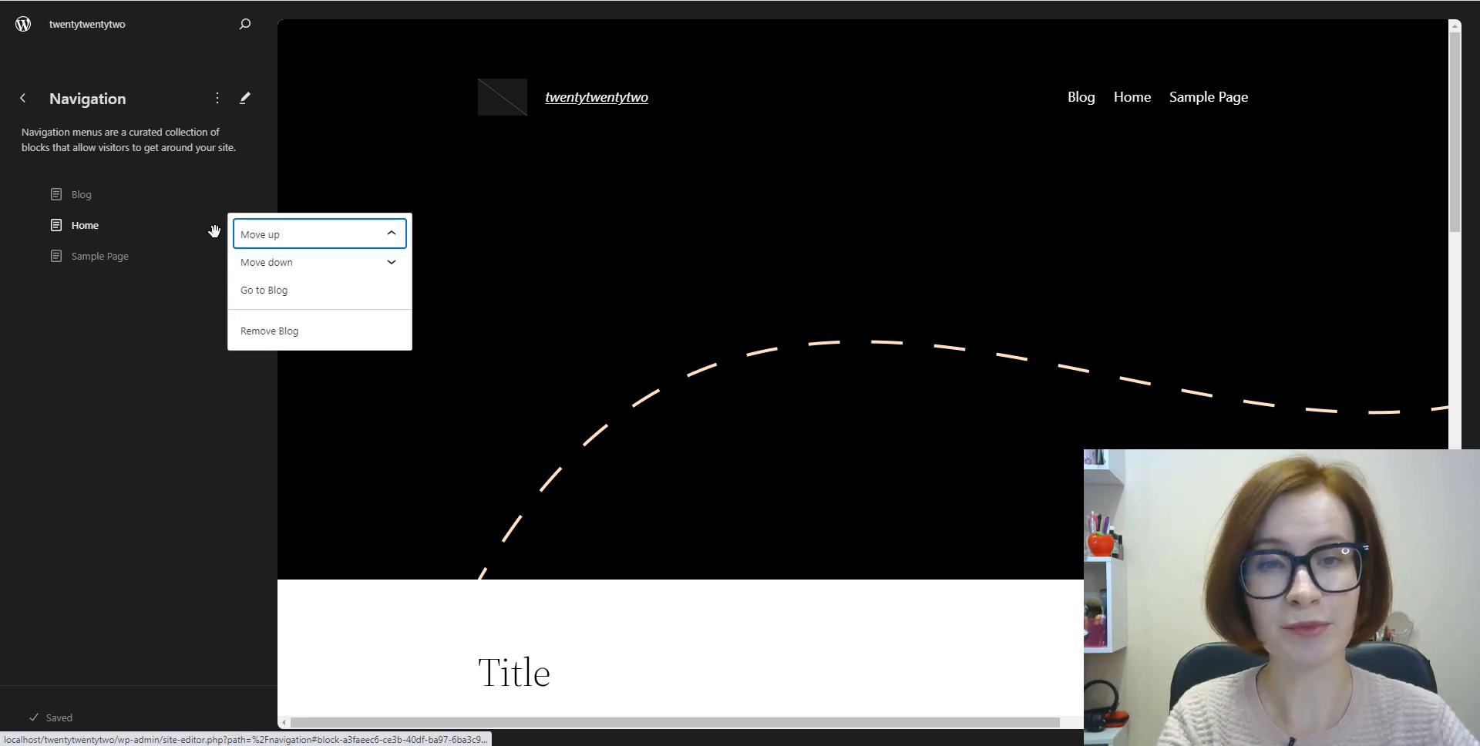
{"action": "left_click", "coordinate": [85, 224]}
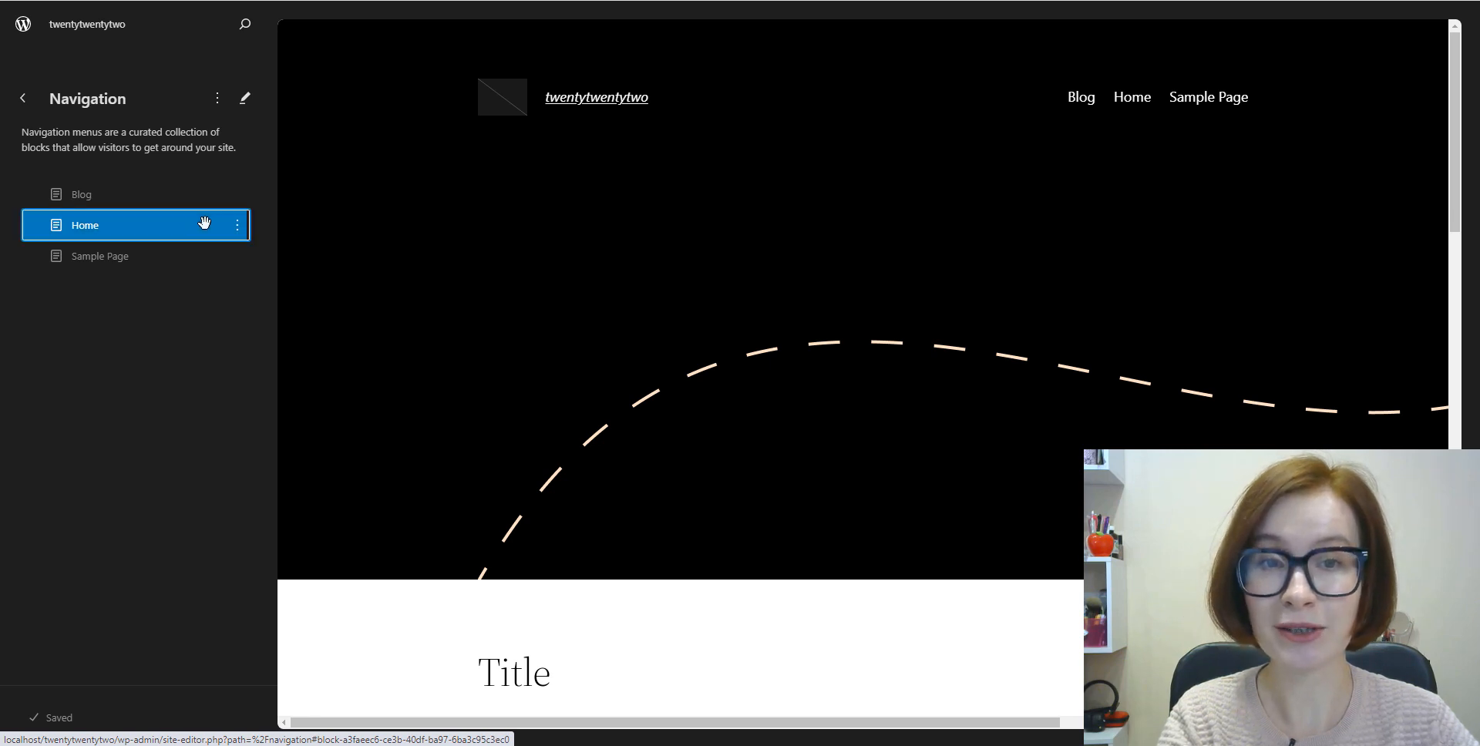
{"action": "left_click", "coordinate": [237, 225]}
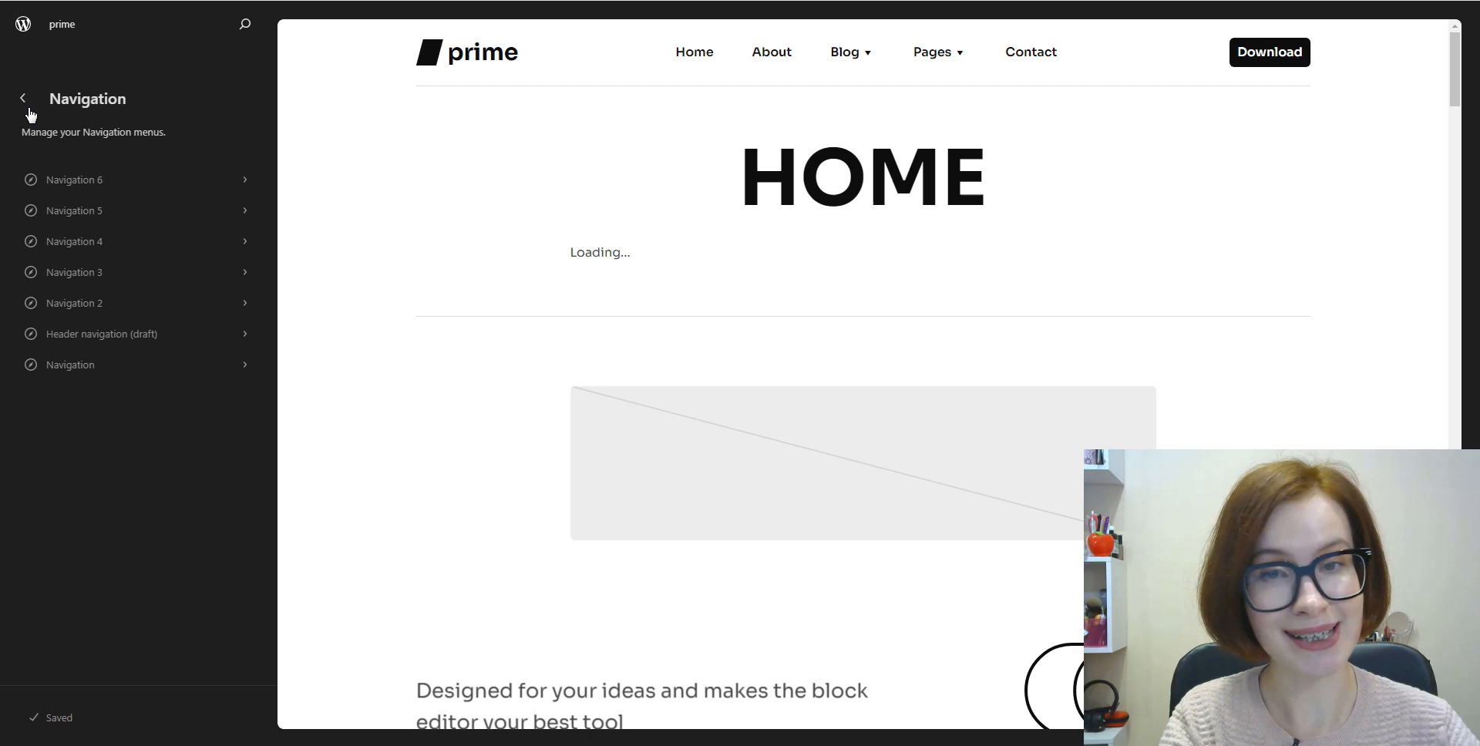
Step: Browse Pages, inspect the About Us page details and editor, then return to Design
{"action": "left_click", "coordinate": [22, 98]}
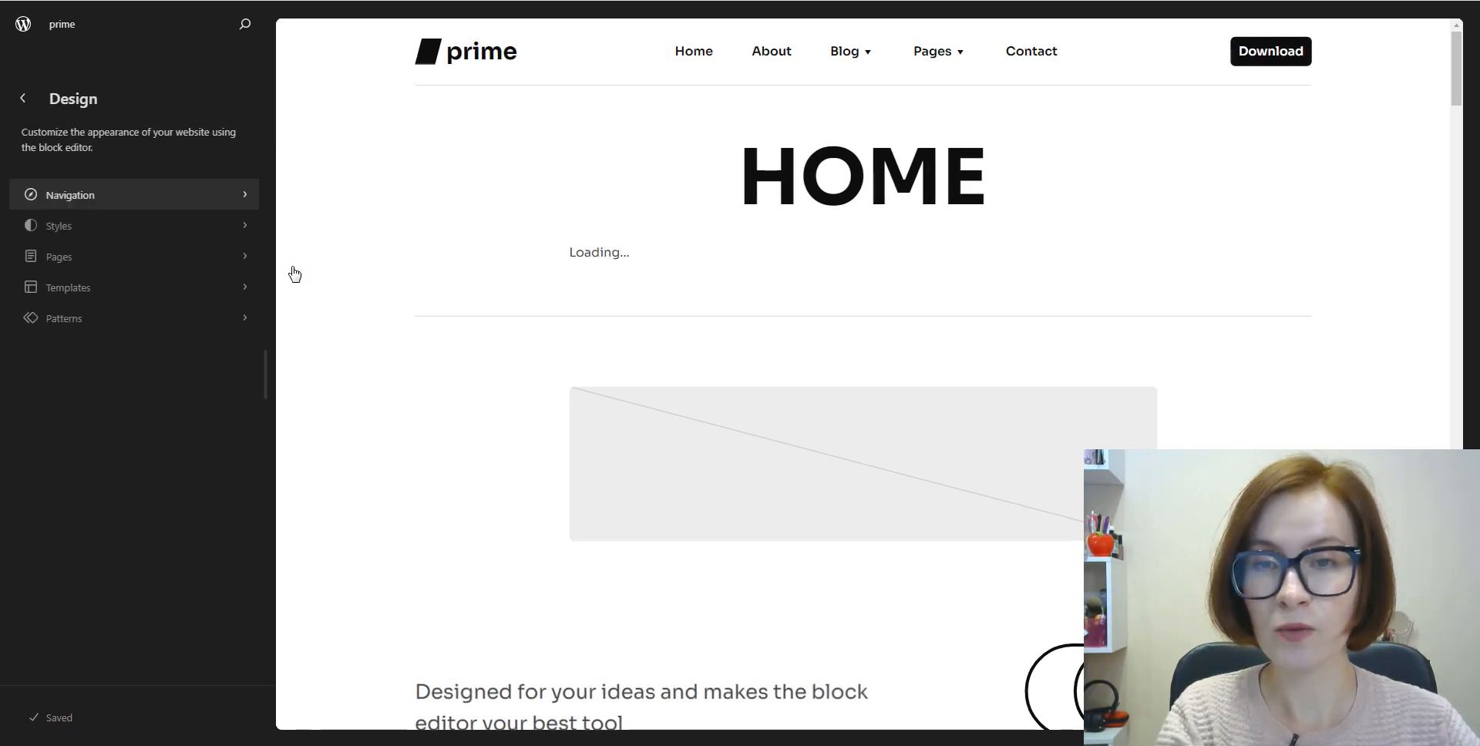
{"action": "left_click", "coordinate": [59, 256]}
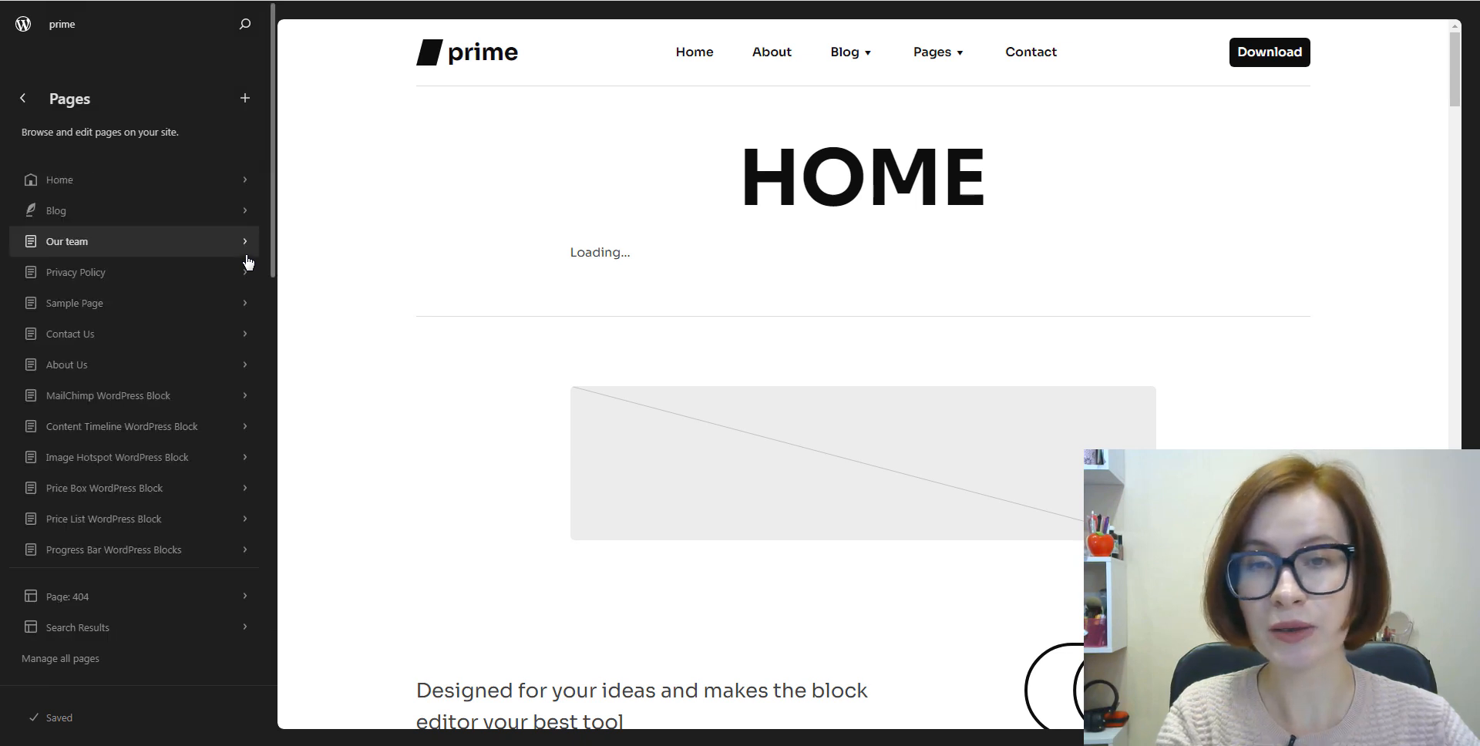
{"action": "left_click", "coordinate": [67, 366]}
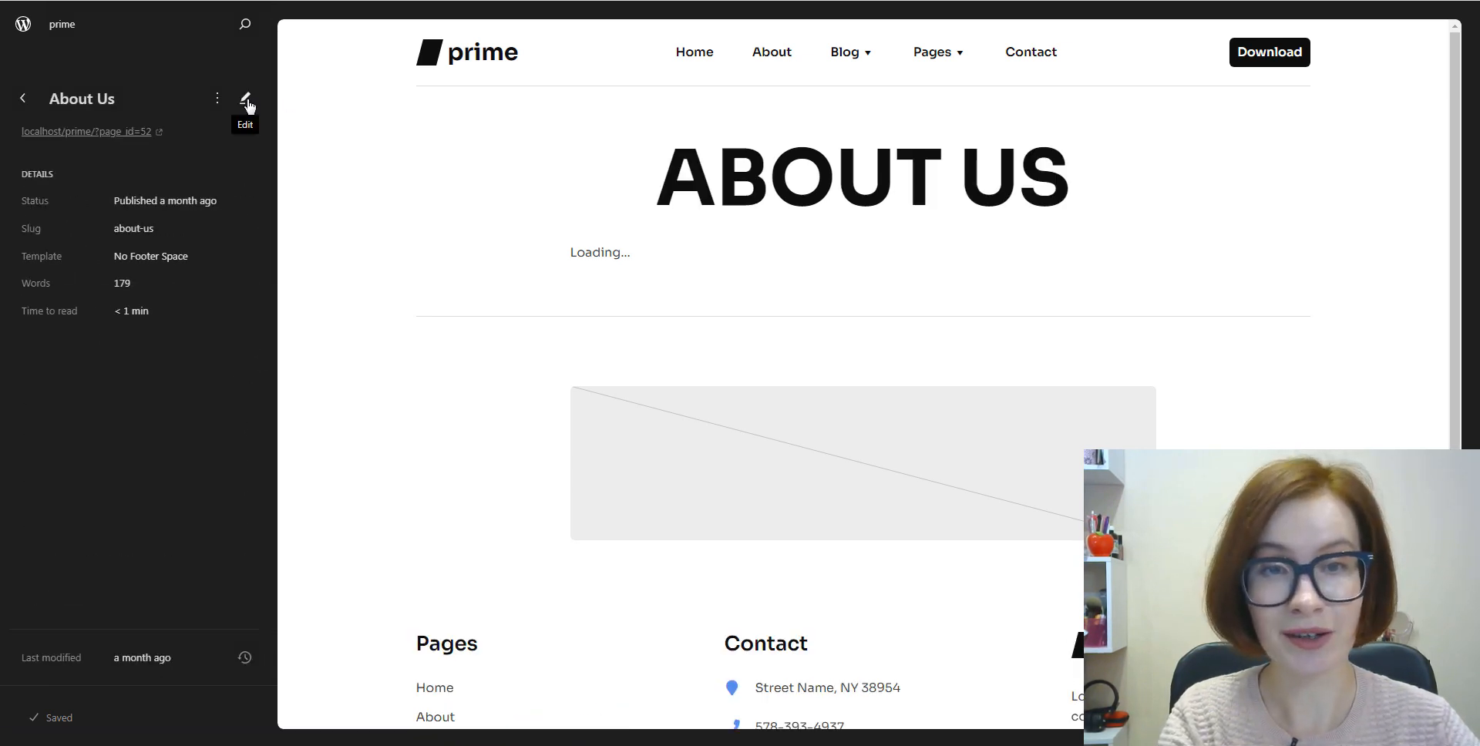
{"action": "left_click", "coordinate": [244, 100]}
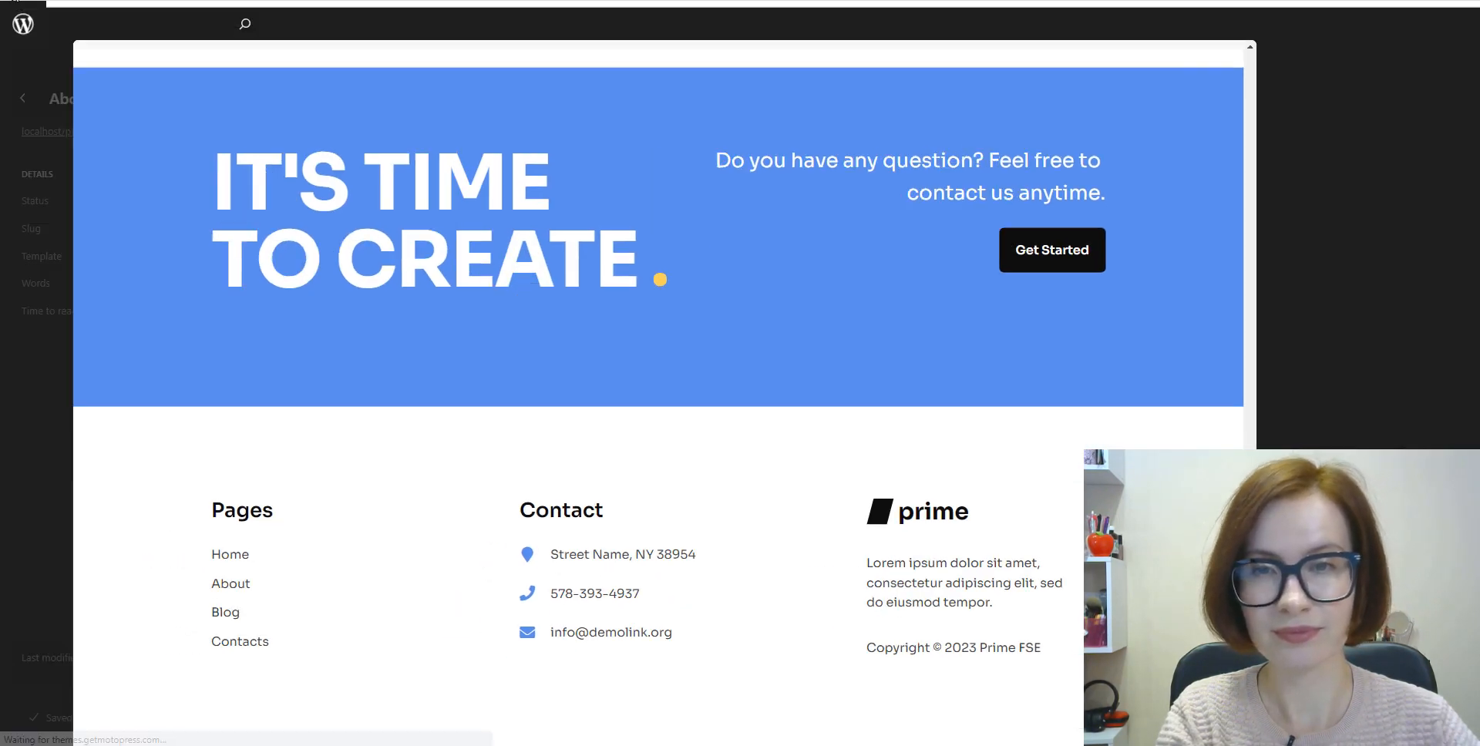
{"action": "left_click", "coordinate": [22, 98]}
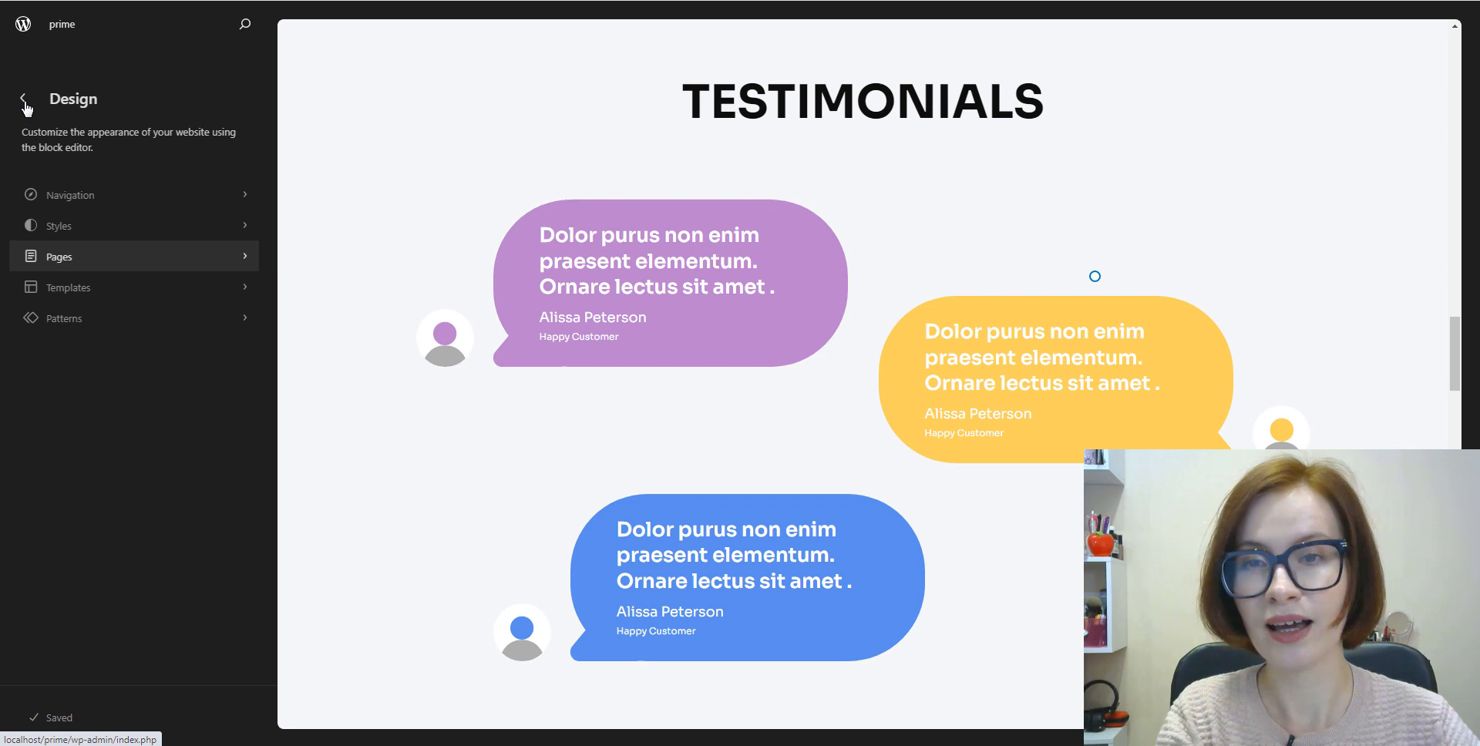
{"action": "mouse_move", "coordinate": [252, 294]}
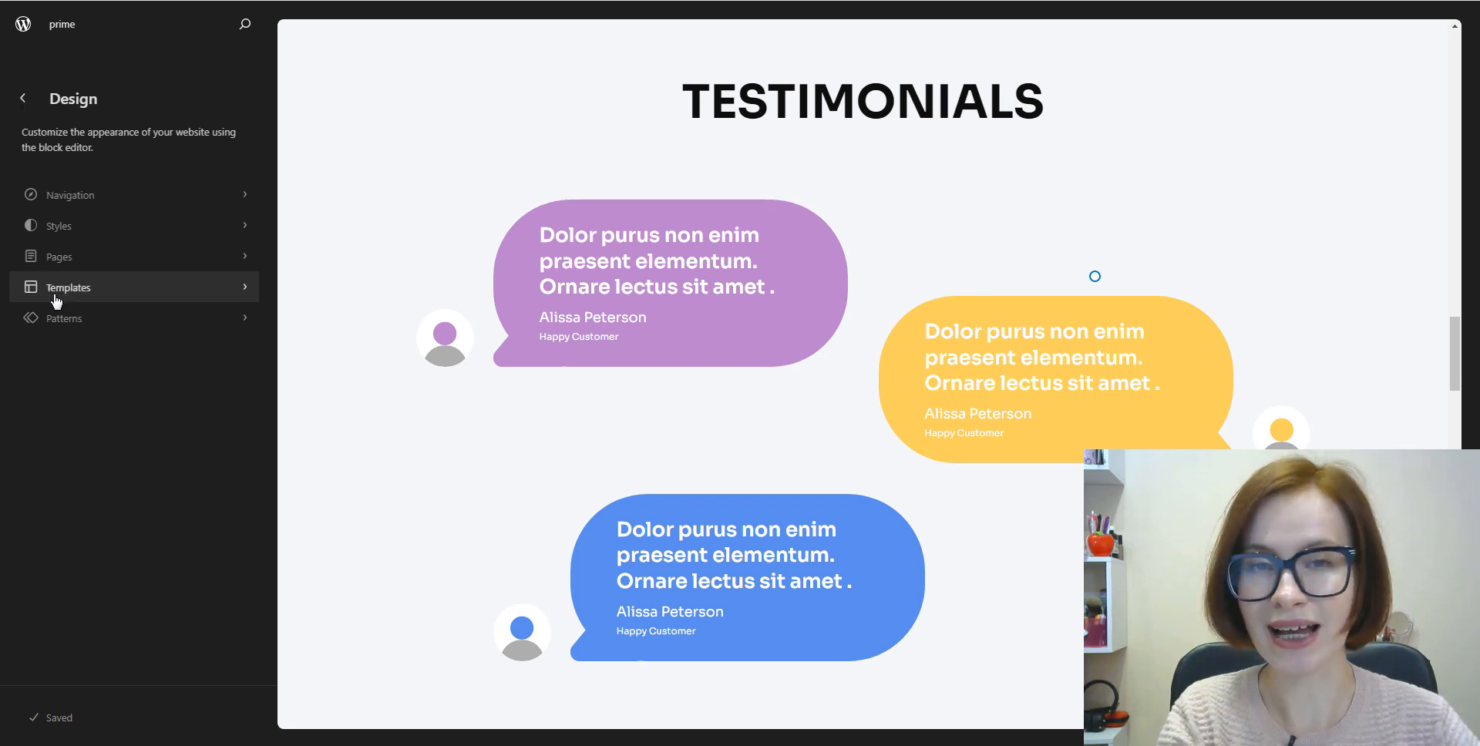
Step: Browse Templates and open the Blog Home template for editing
{"action": "left_click", "coordinate": [68, 287]}
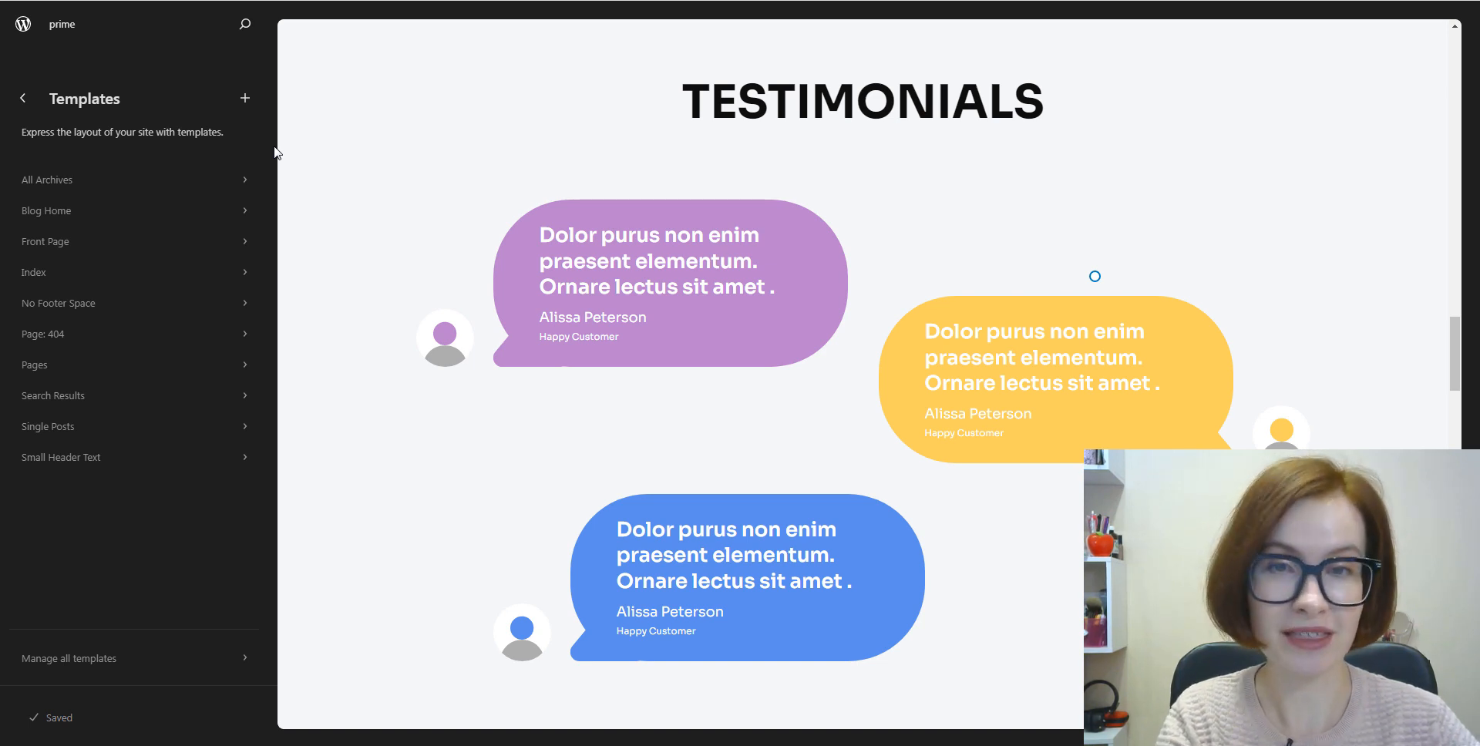
{"action": "scroll", "scroll_direction": "down", "scroll_amount": 3}
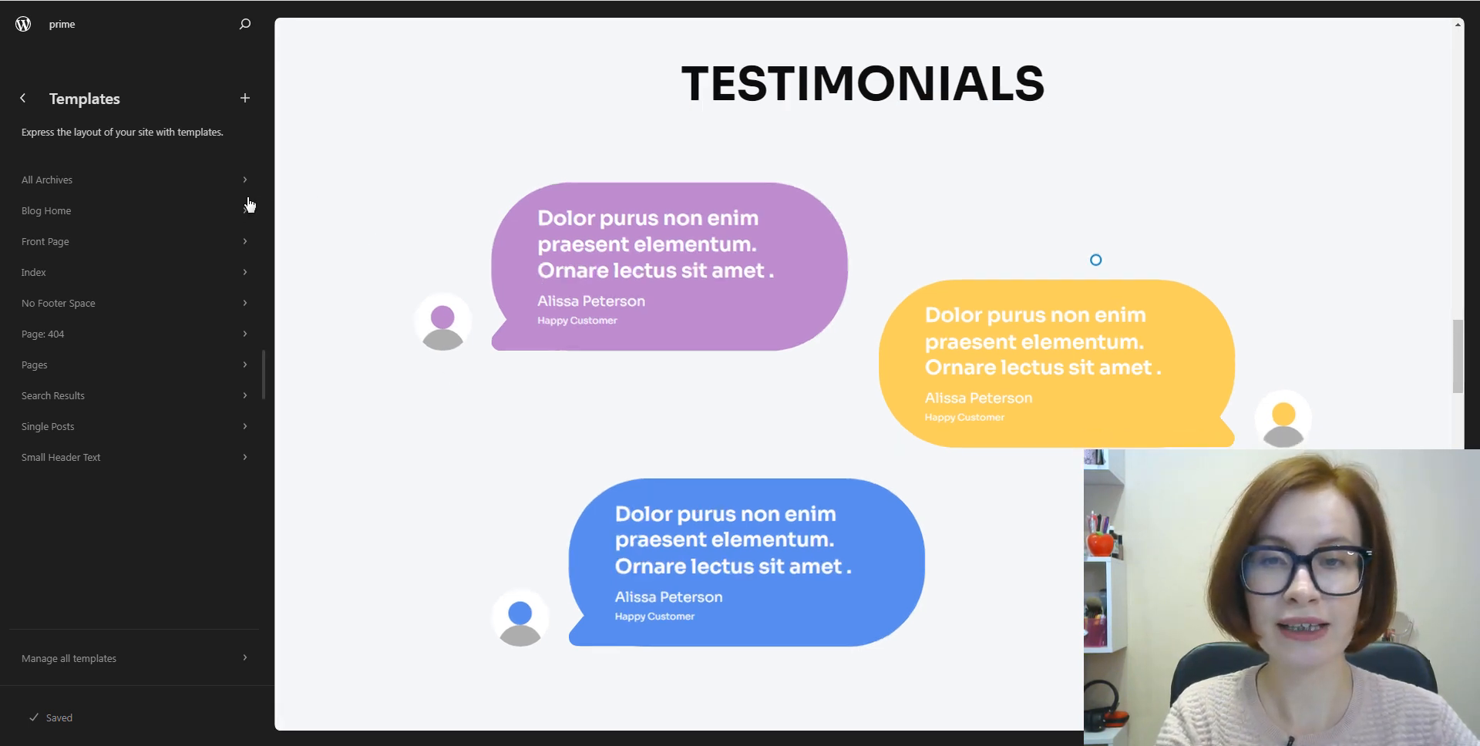
{"action": "left_click", "coordinate": [45, 210]}
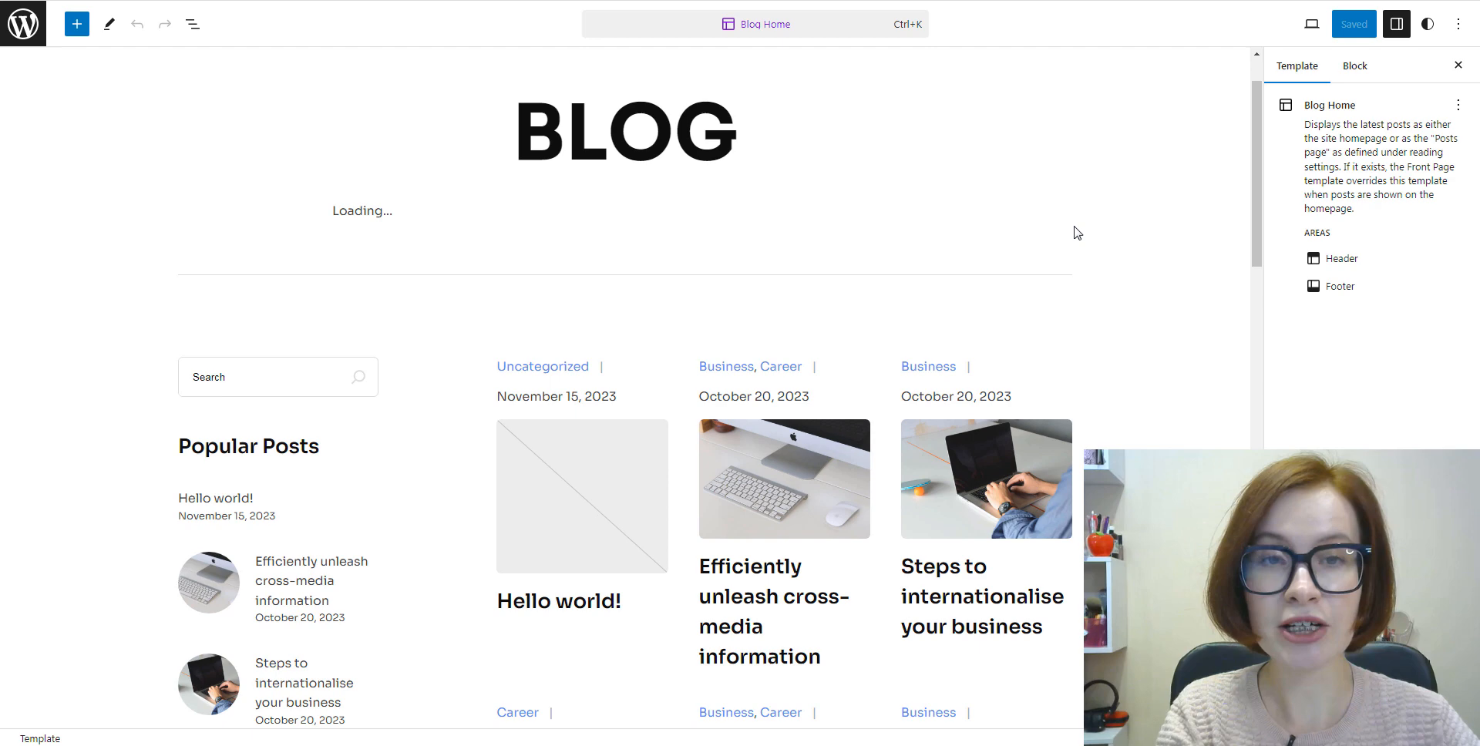
Step: Inspect Blog Home's Group and Column blocks in List View, then exit to its details panel
{"action": "left_click", "coordinate": [192, 24]}
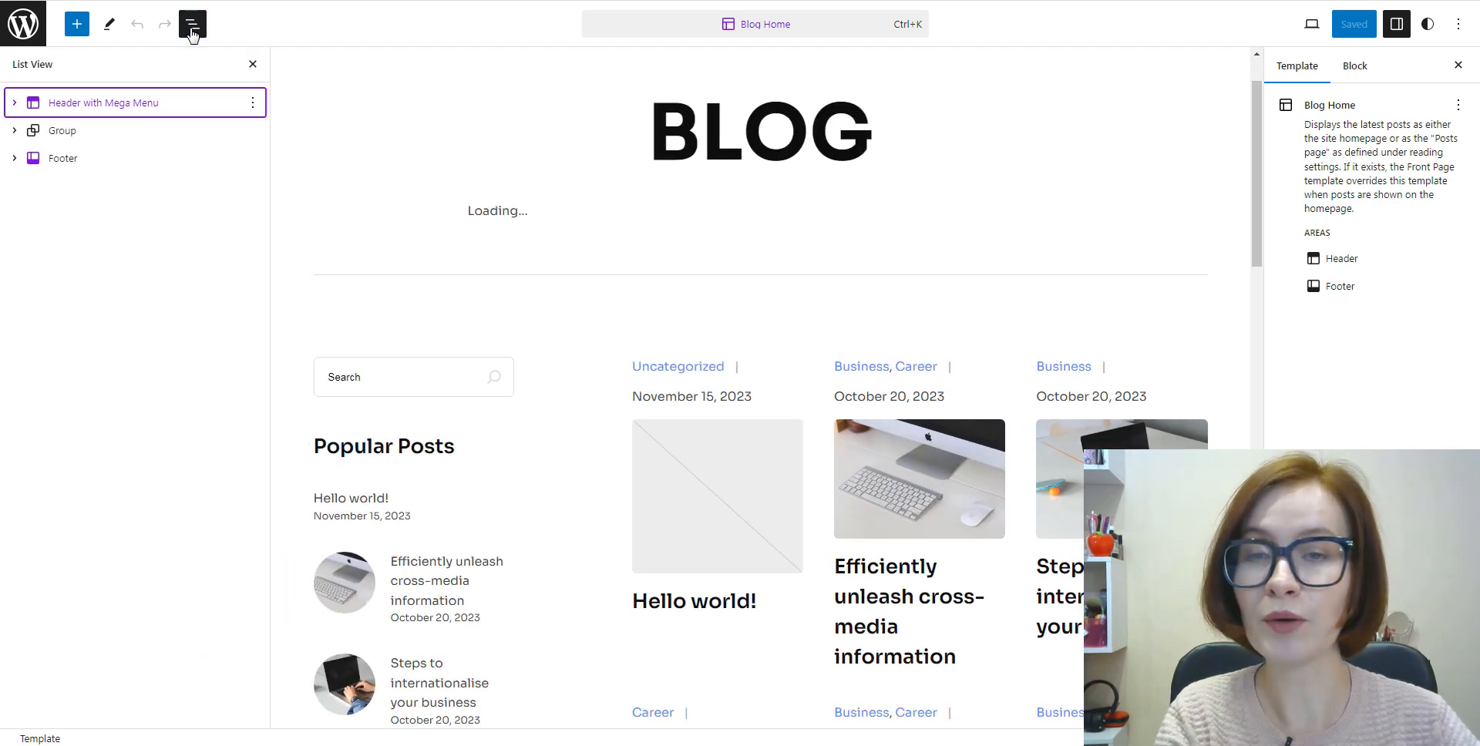
{"action": "left_click", "coordinate": [62, 130]}
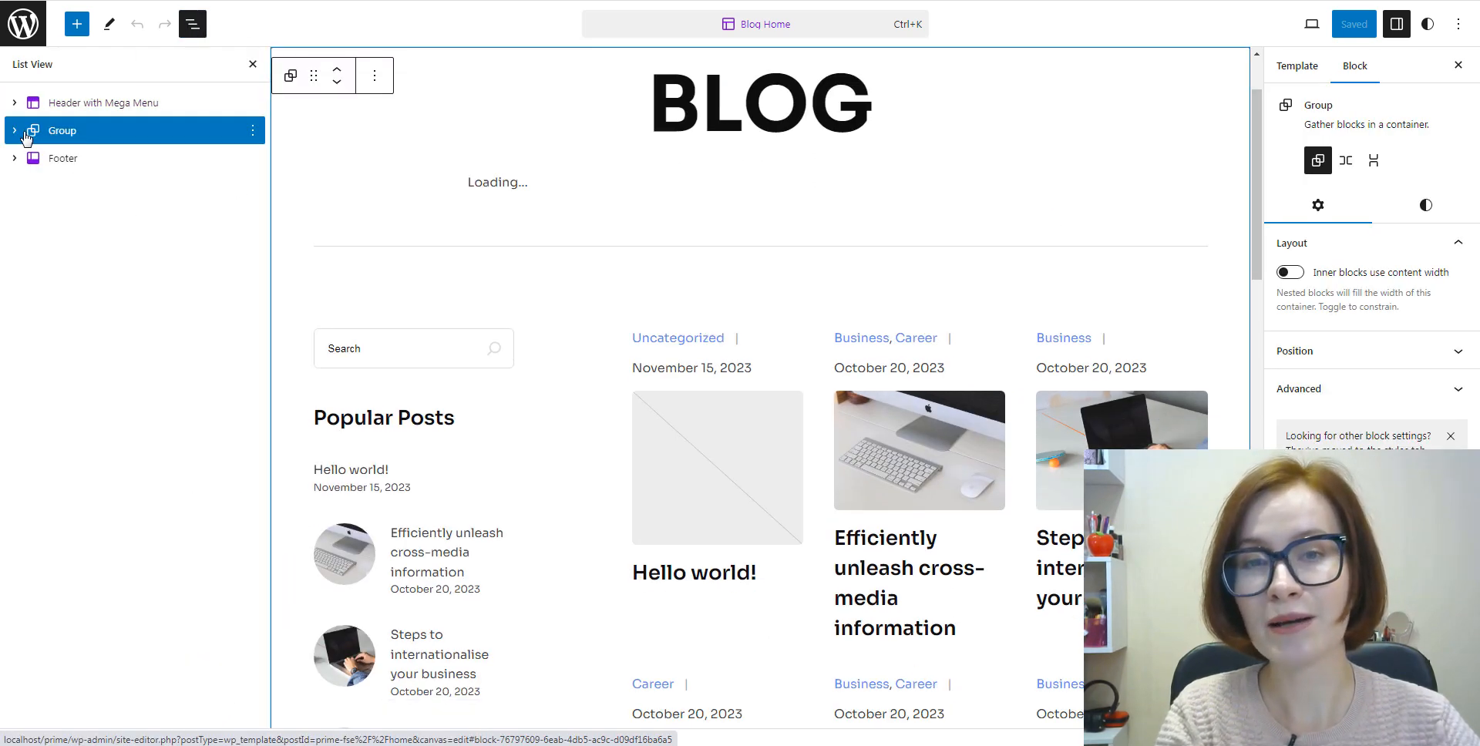
{"action": "left_click", "coordinate": [15, 131]}
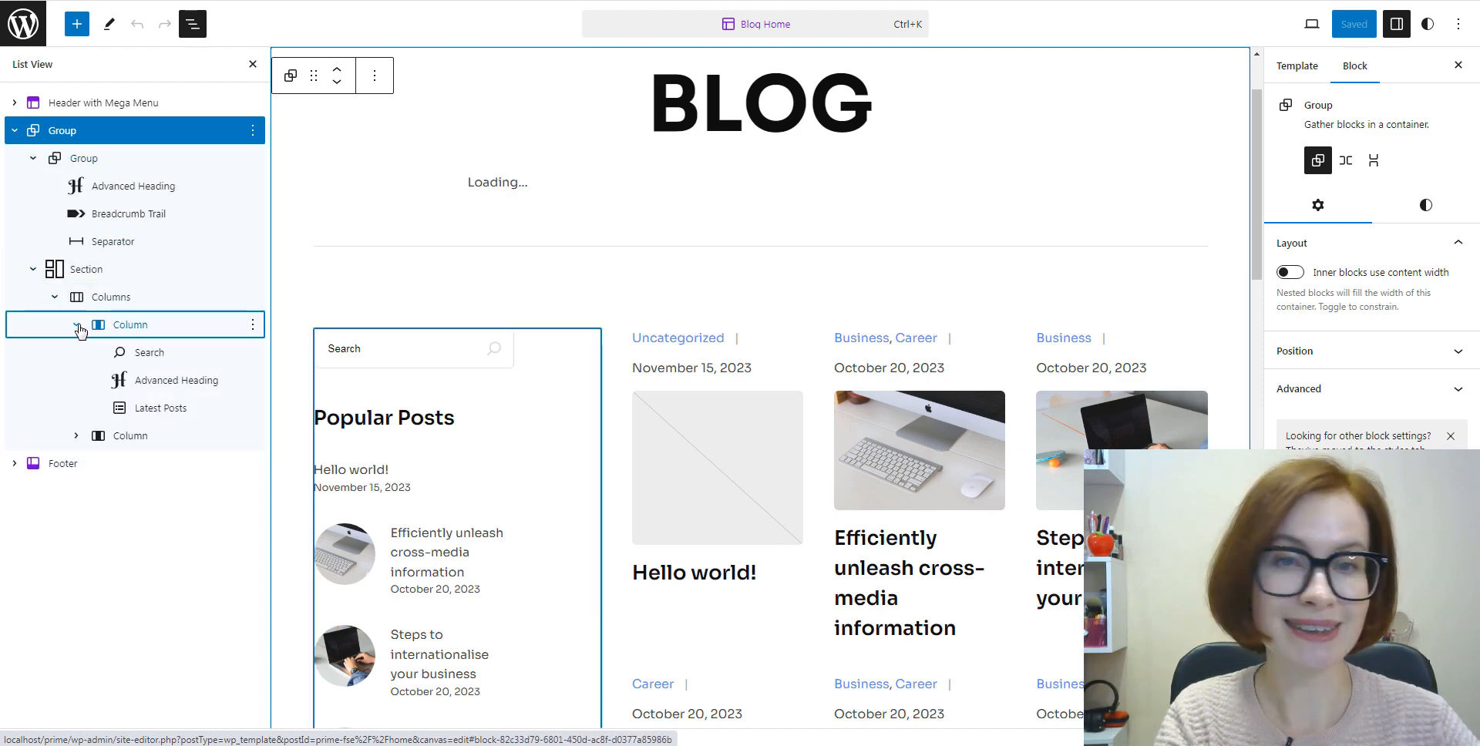
{"action": "left_click", "coordinate": [78, 435]}
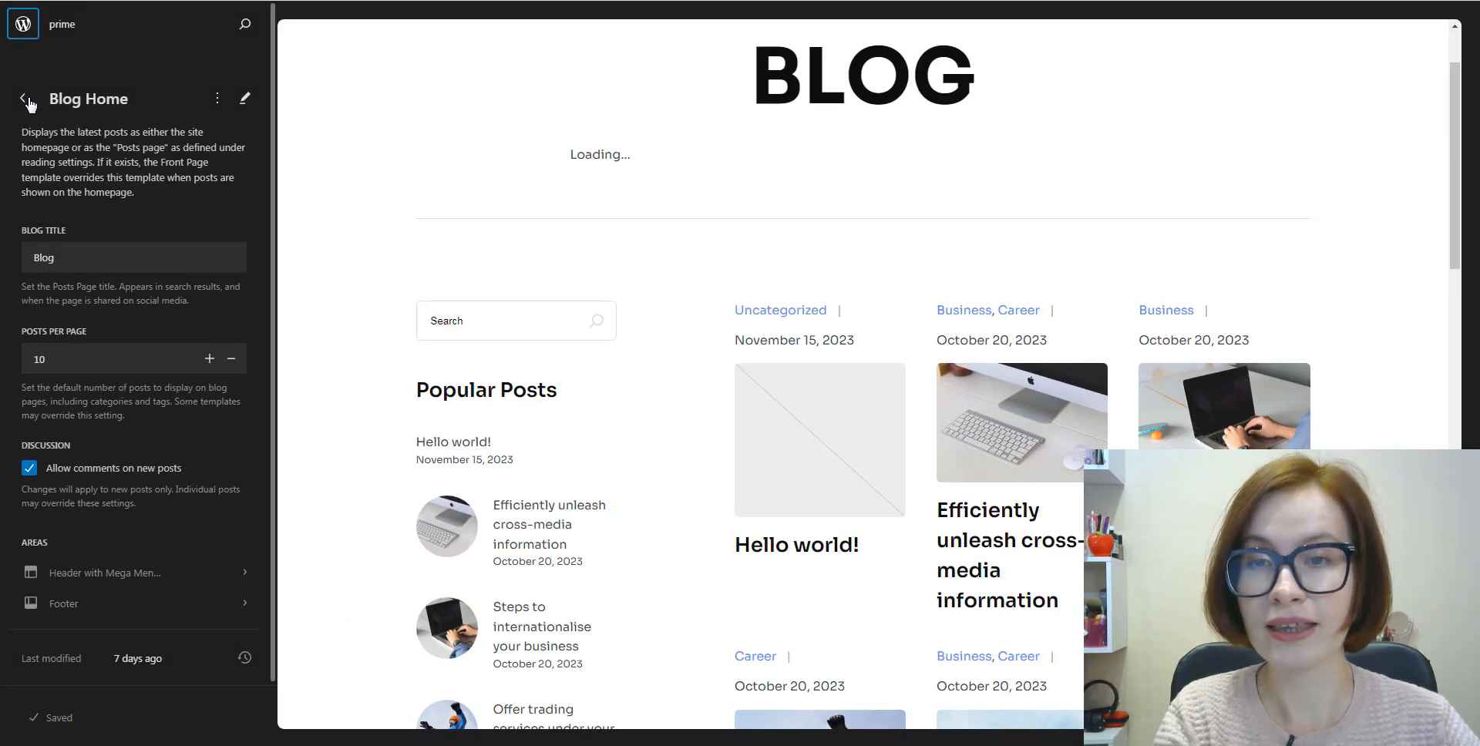
Step: Review the All templates table of Prime FSE and admin templates, then return to the Templates list
{"action": "left_click", "coordinate": [21, 98]}
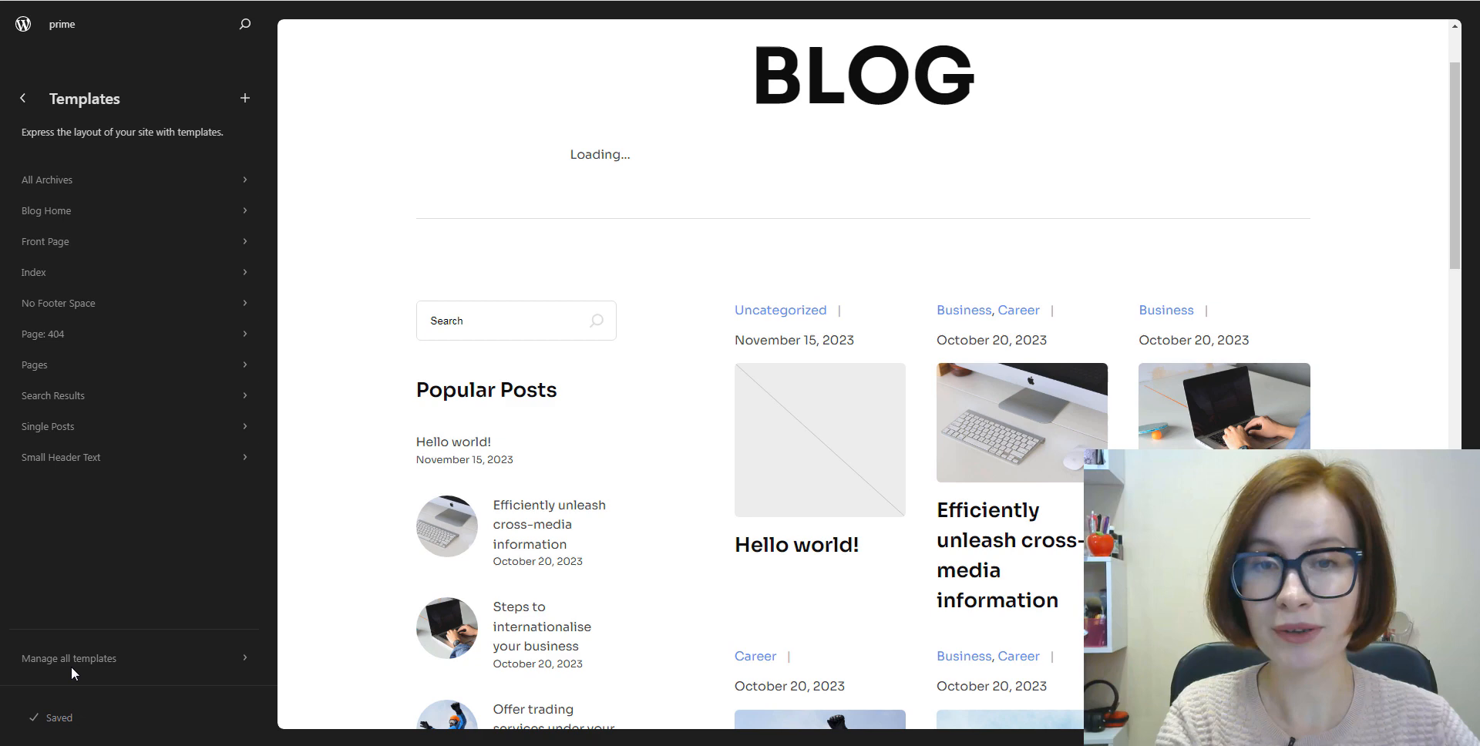
{"action": "left_click", "coordinate": [67, 658]}
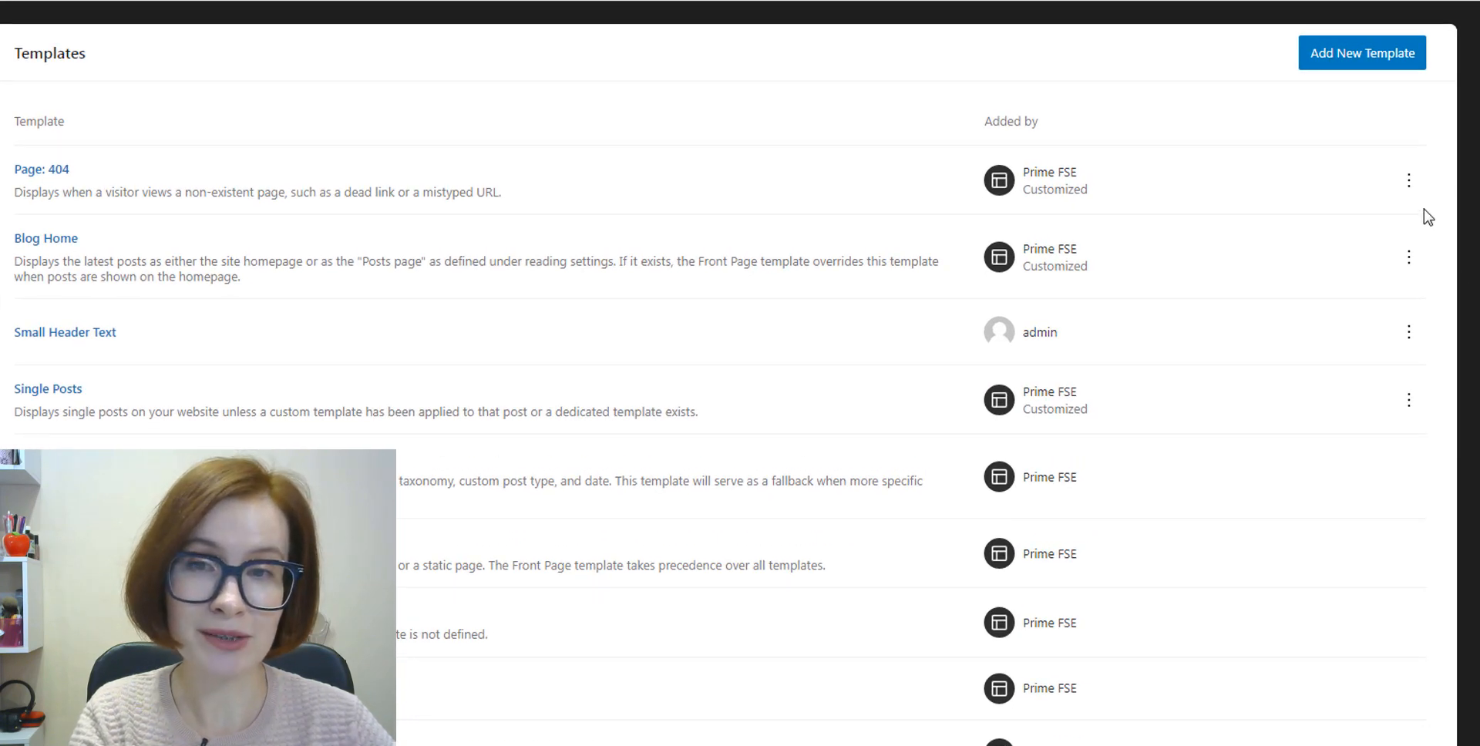
{"action": "left_click", "coordinate": [1409, 180]}
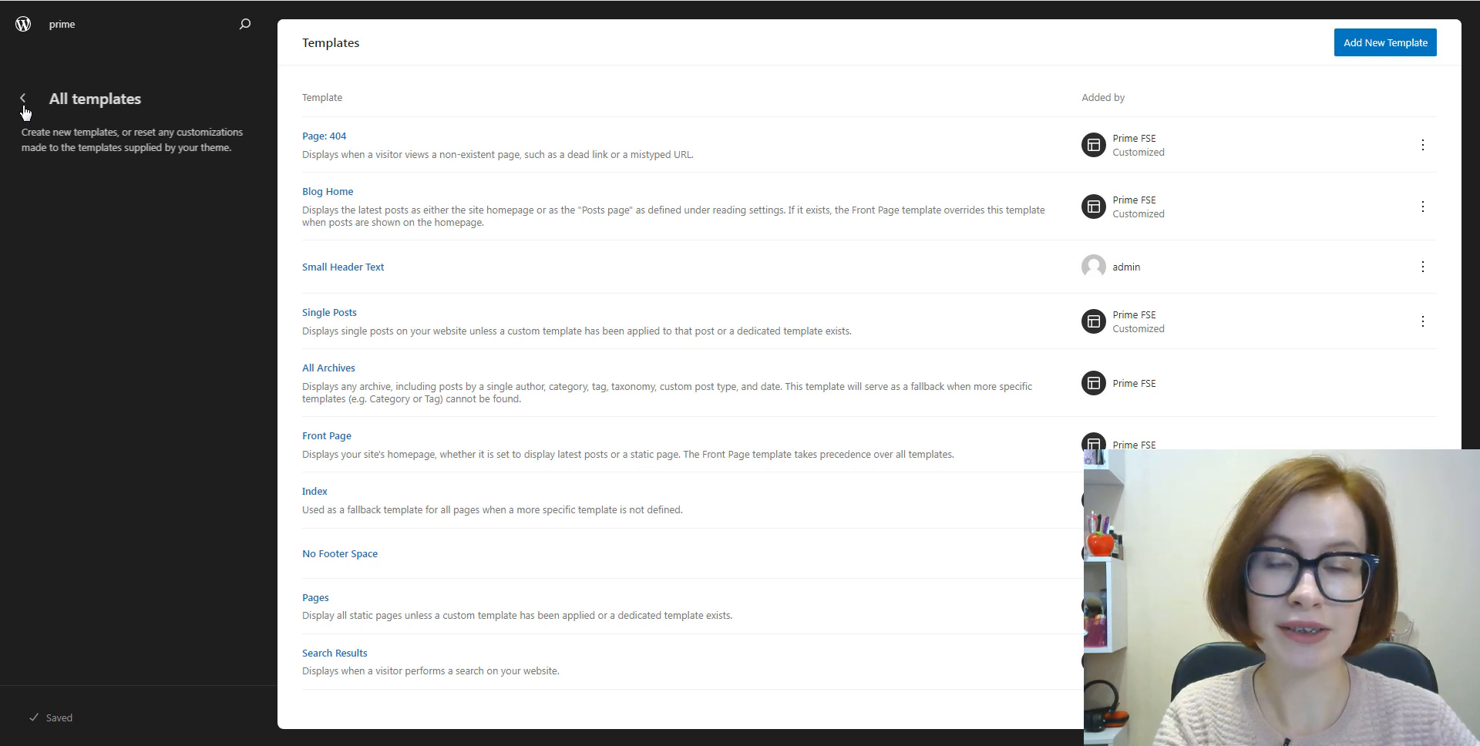
{"action": "left_click", "coordinate": [21, 97]}
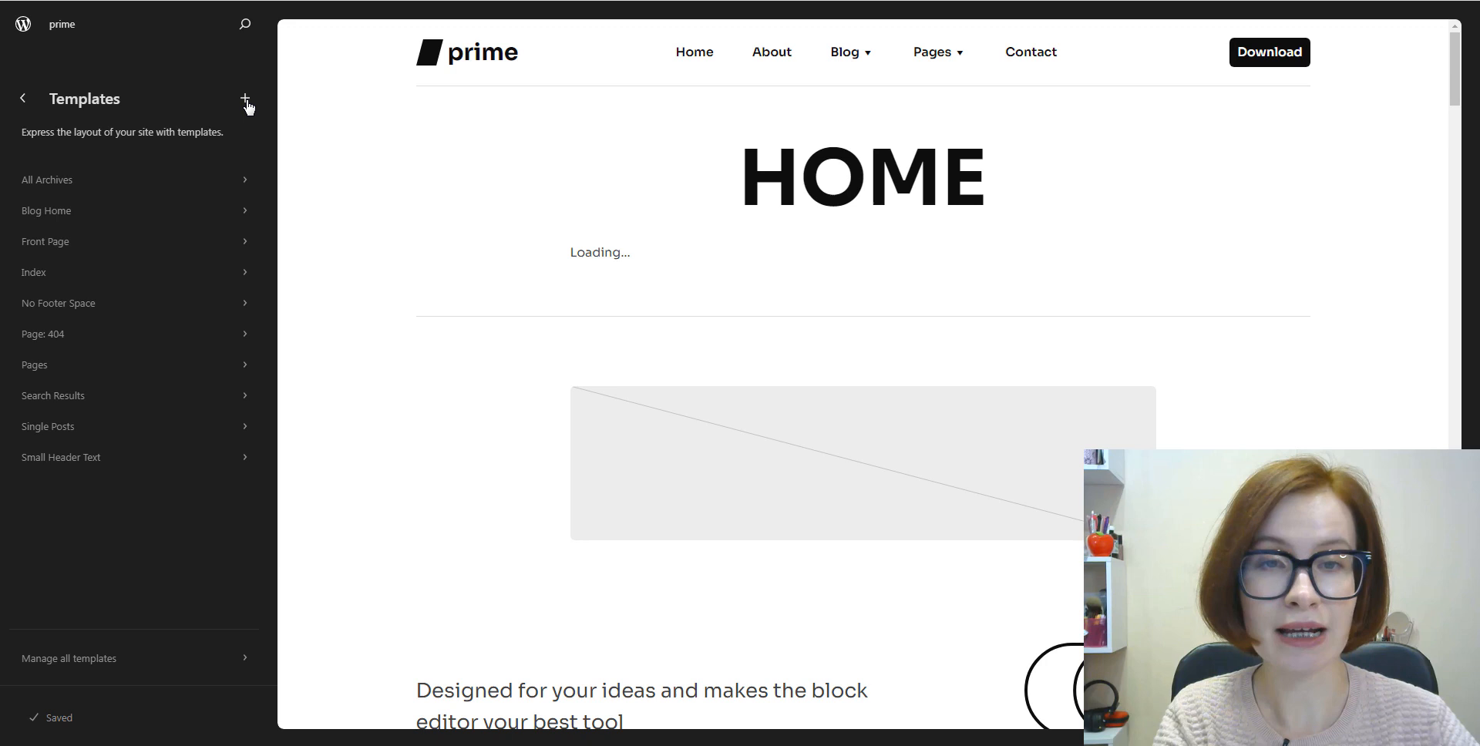
Step: Review the Add template choices without creating one, then return to the Design menu
{"action": "left_click", "coordinate": [247, 99]}
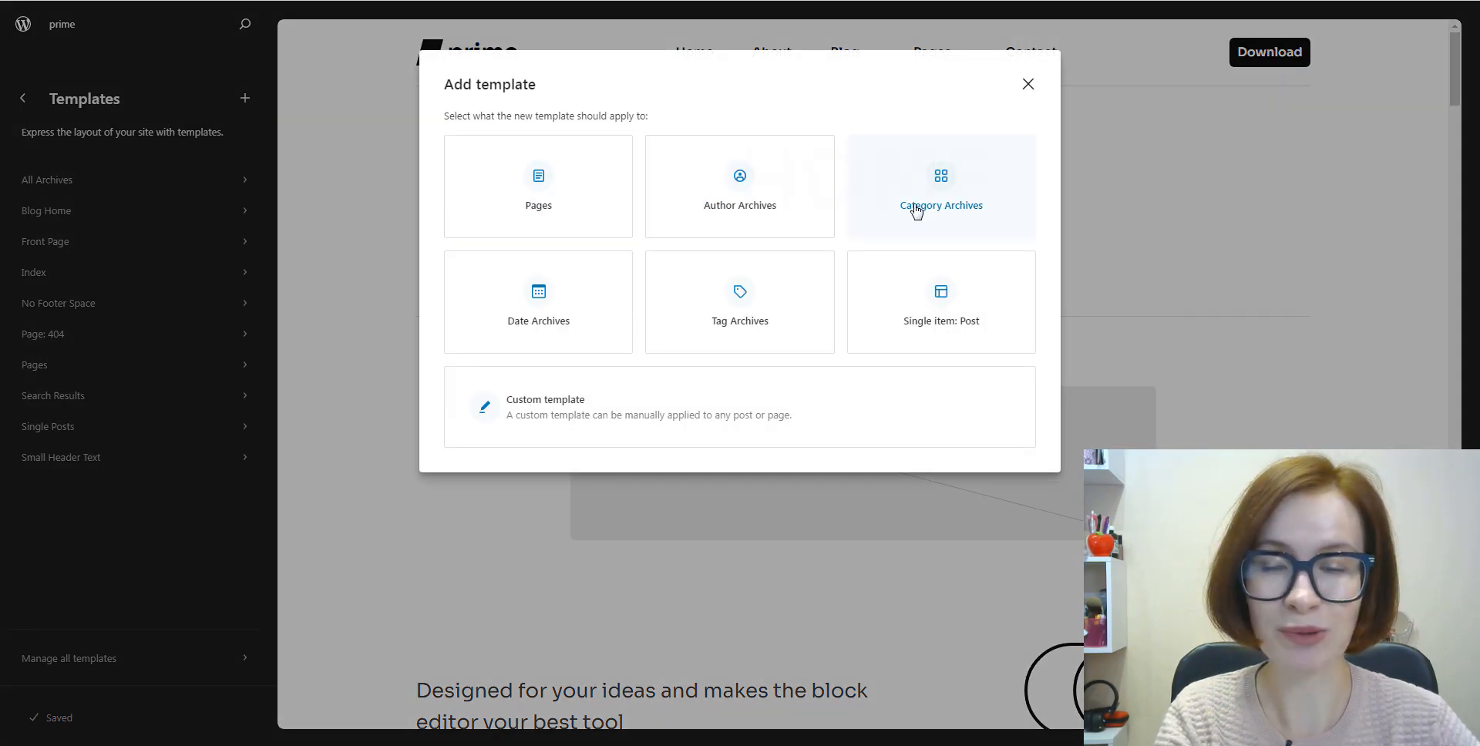
{"action": "mouse_move", "coordinate": [1038, 361]}
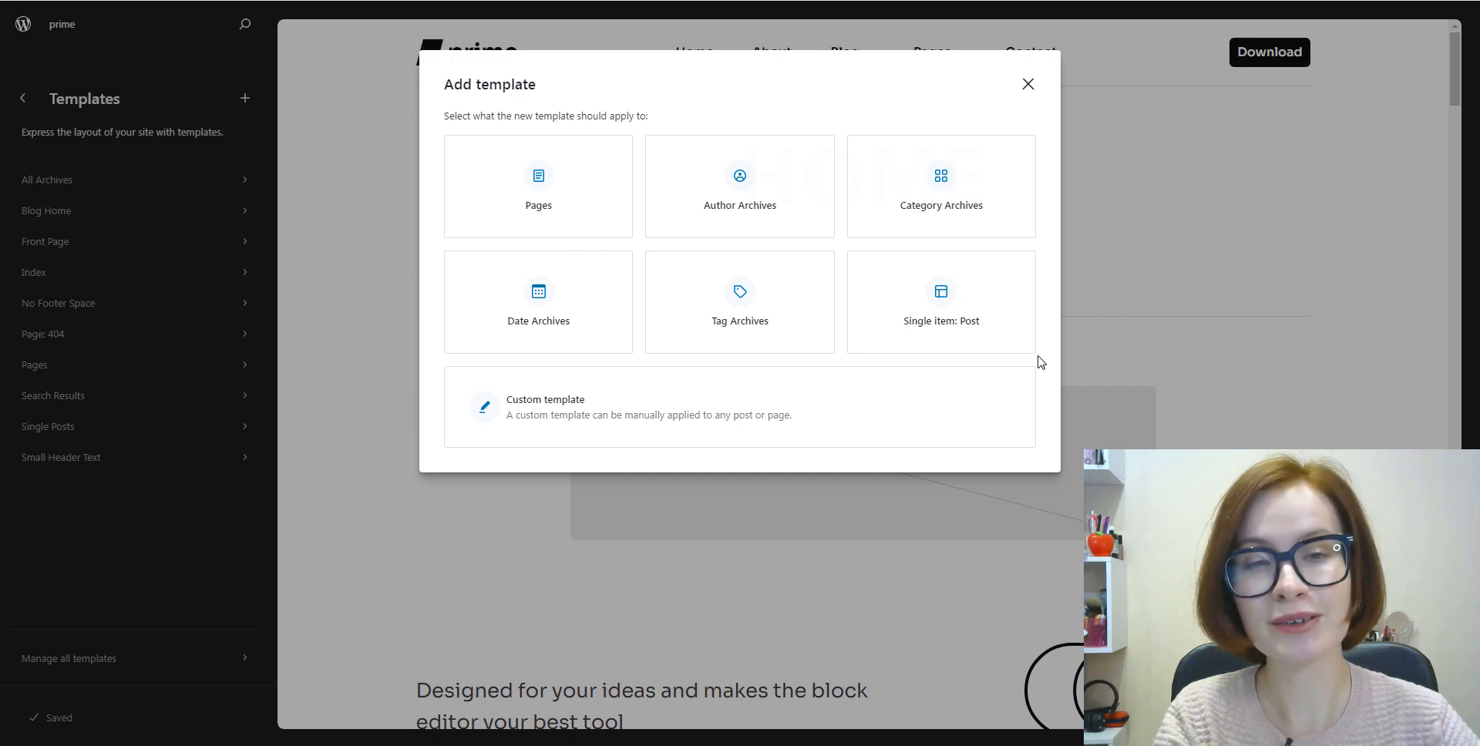
{"action": "mouse_move", "coordinate": [1042, 114]}
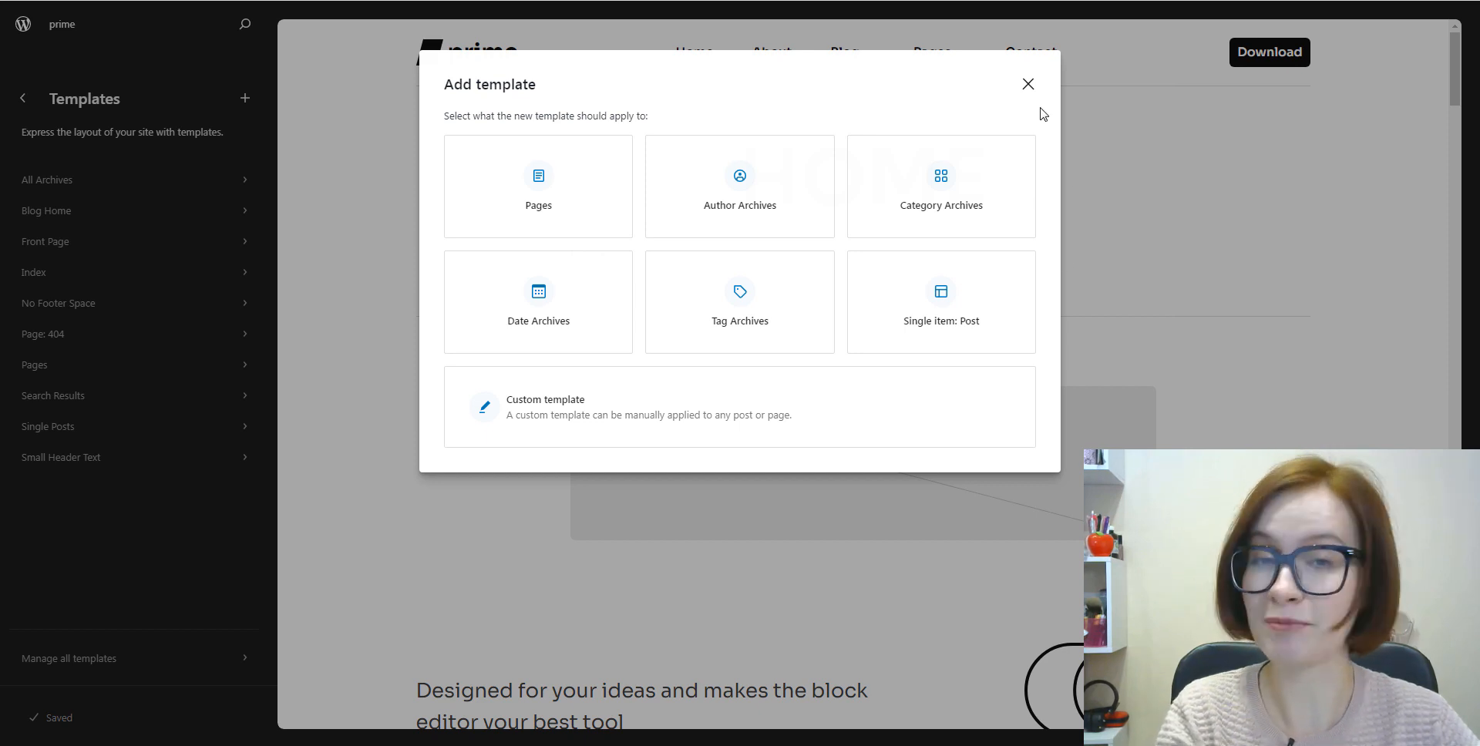
{"action": "left_click", "coordinate": [1027, 84]}
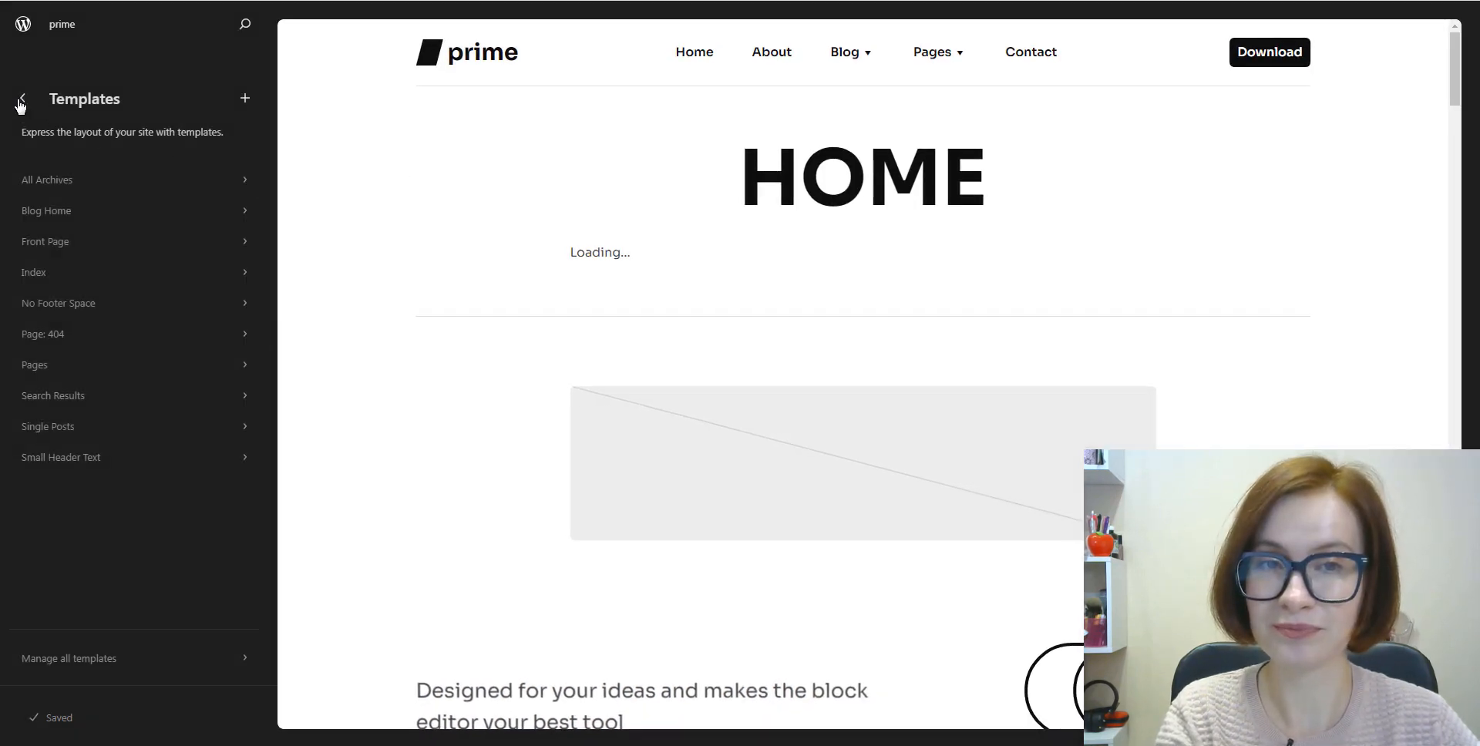
{"action": "left_click", "coordinate": [21, 104]}
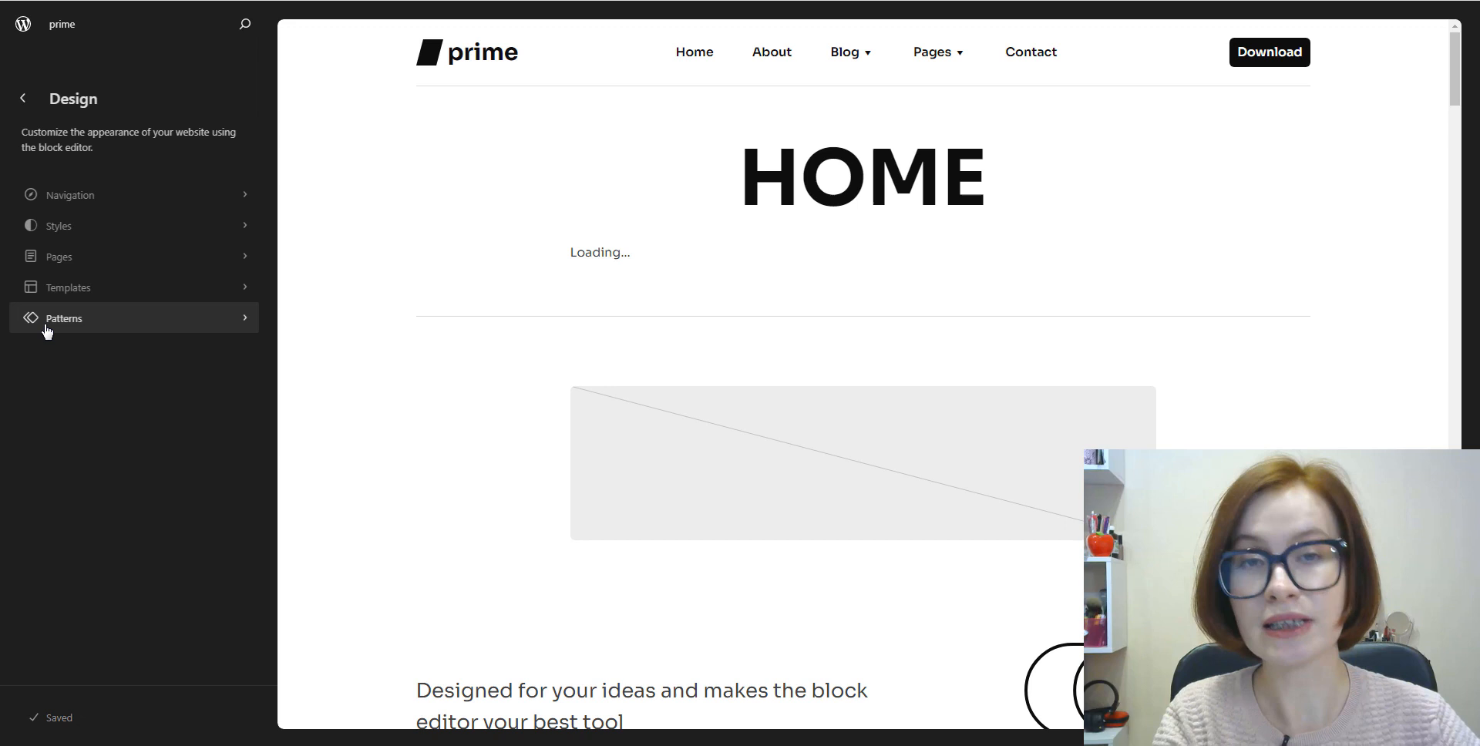
Step: Show the Patterns library filtered to the 14 Prime FSE patterns
{"action": "left_click", "coordinate": [64, 317]}
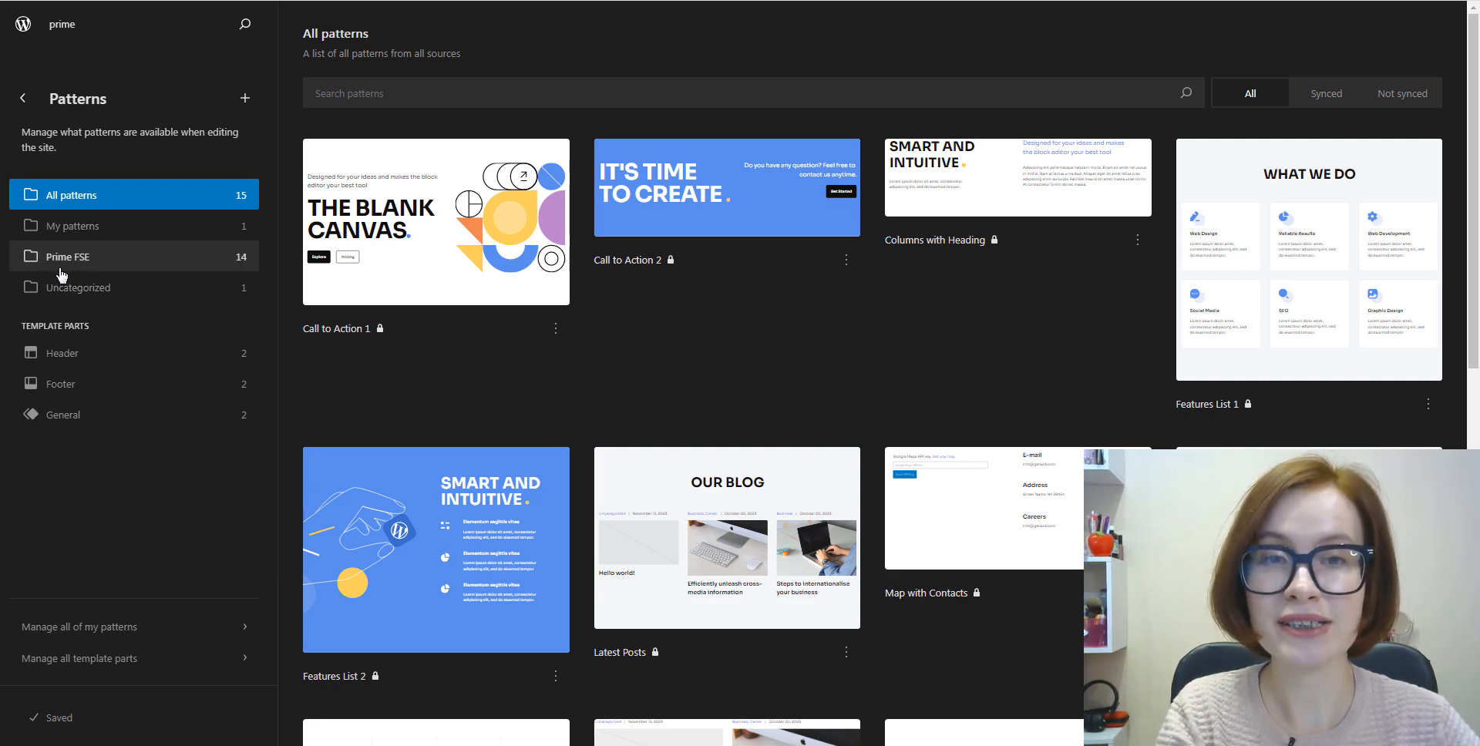
{"action": "left_click", "coordinate": [67, 256]}
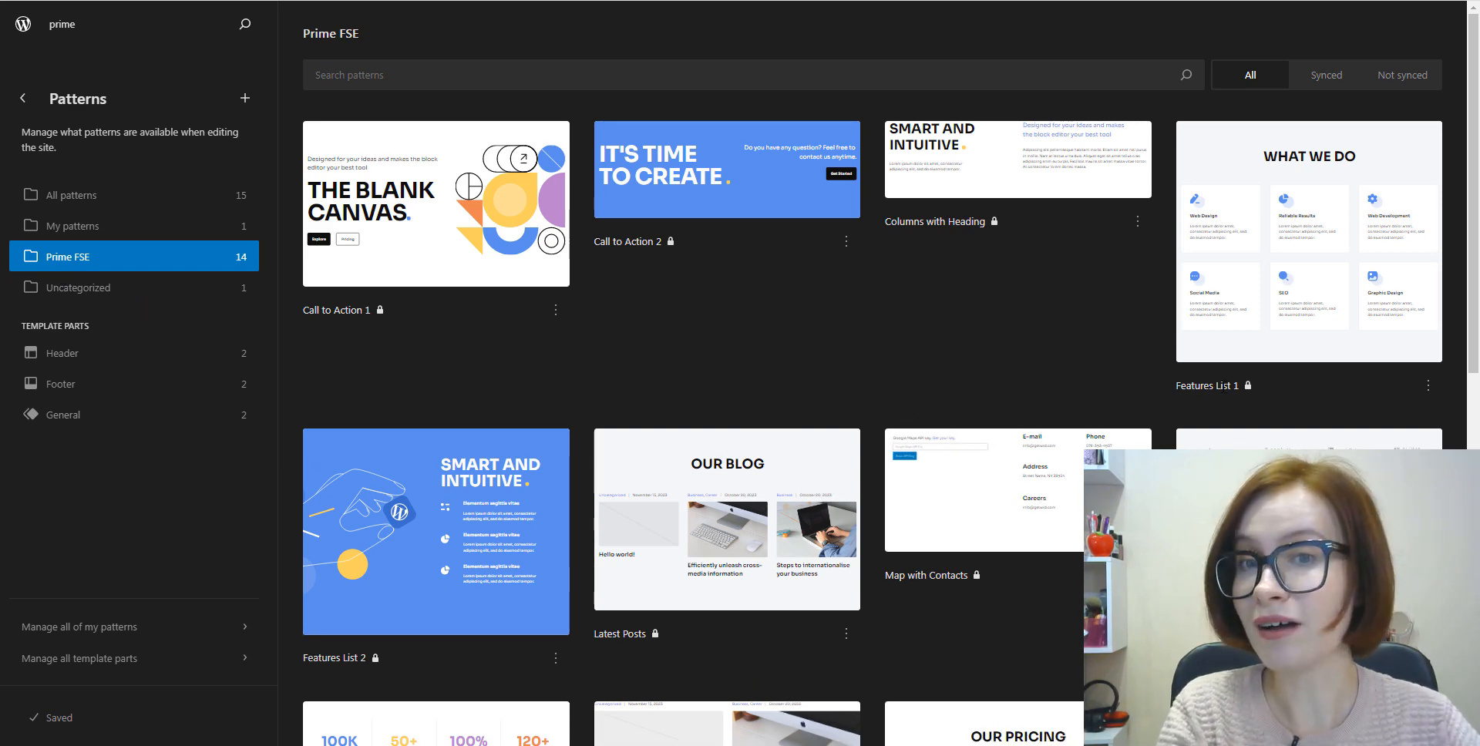
{"action": "mouse_move", "coordinate": [1245, 387]}
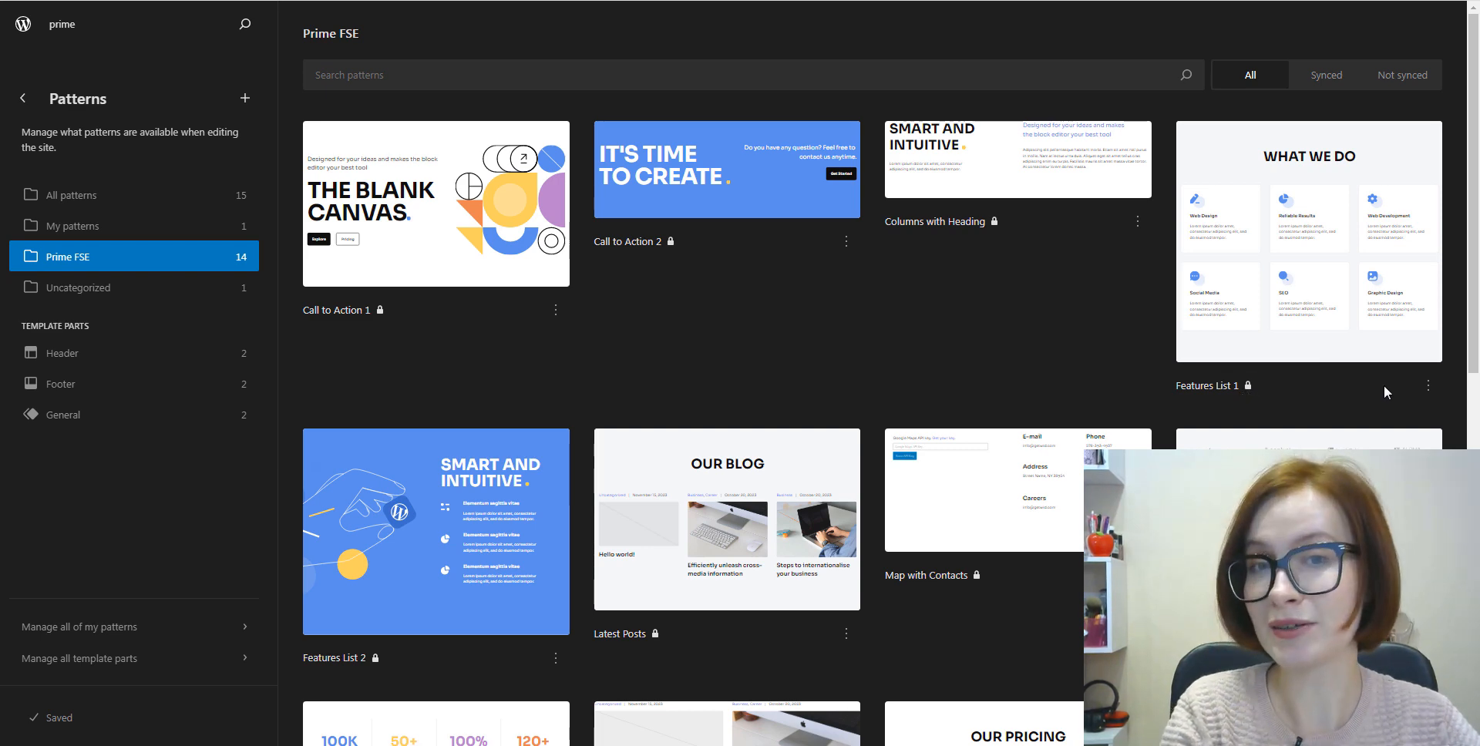
Step: Duplicate the Features List 1 pattern, making 15 Prime FSE patterns
{"action": "left_click", "coordinate": [1427, 385]}
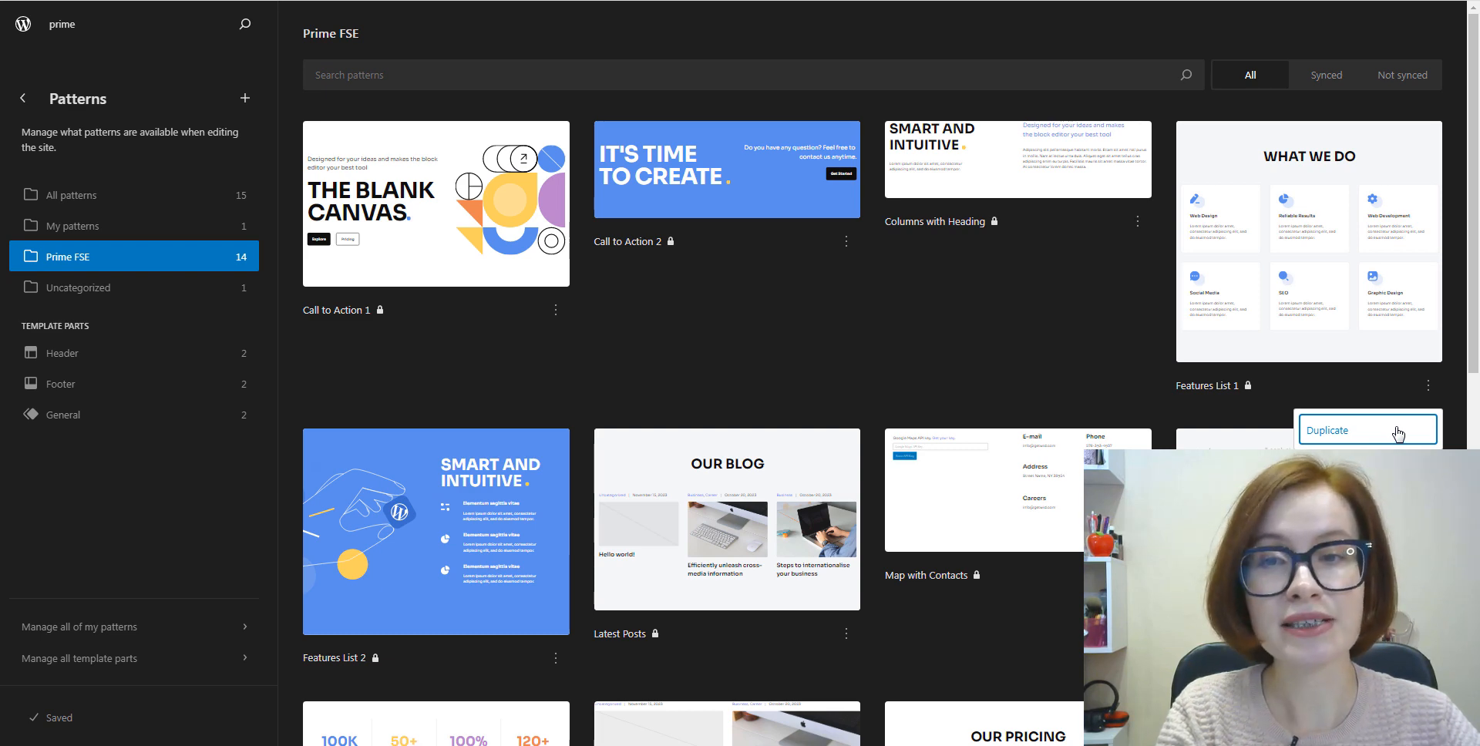
{"action": "left_click", "coordinate": [1329, 430]}
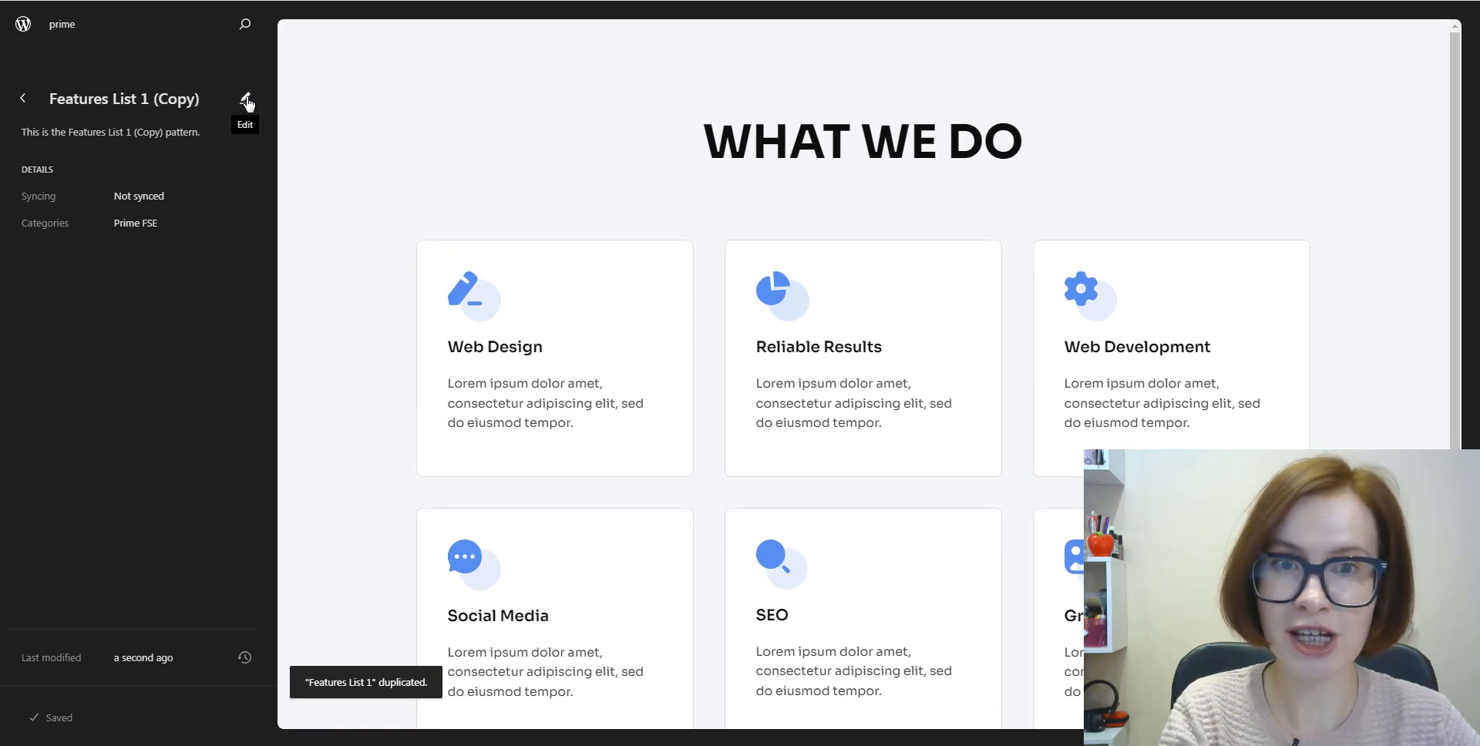
{"action": "left_click", "coordinate": [245, 98]}
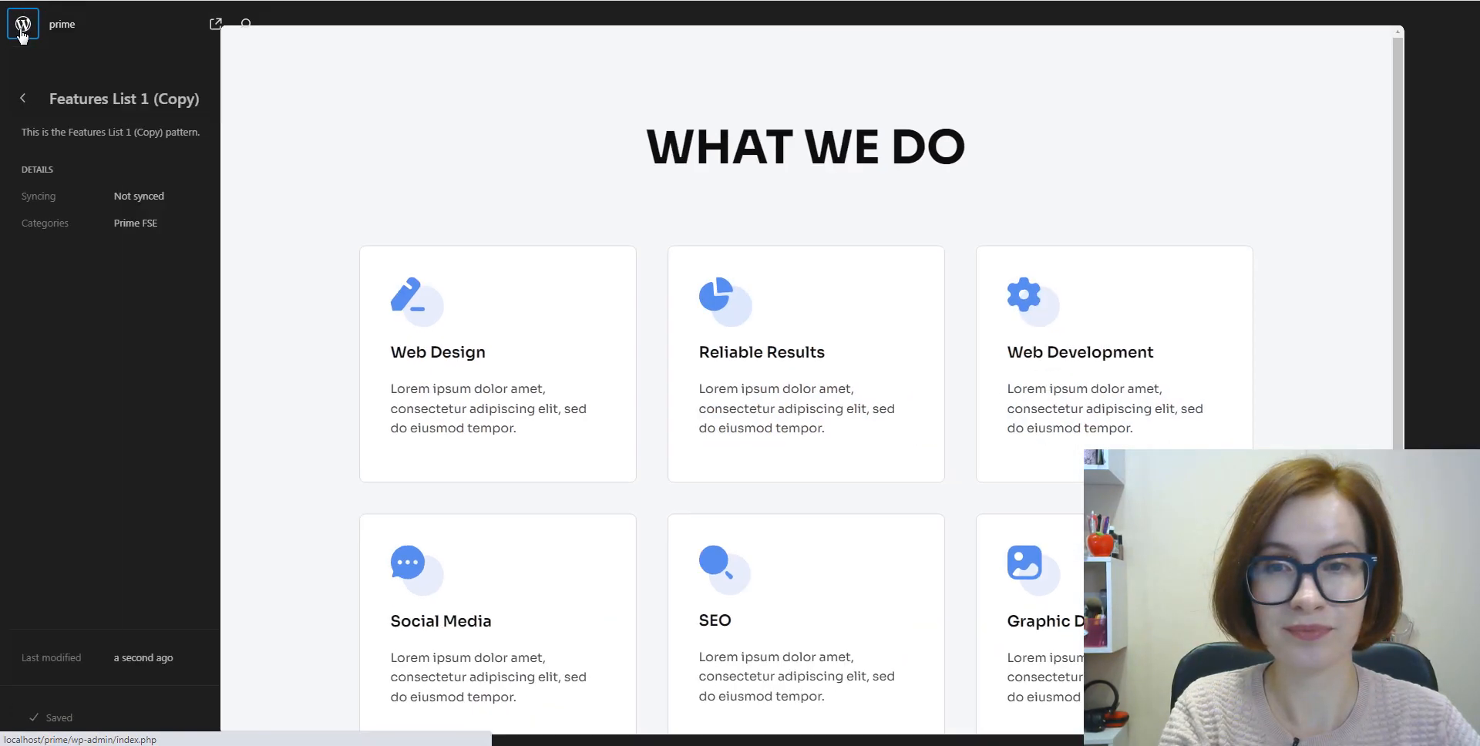
Step: Return to Patterns and list the two Header template parts
{"action": "left_click", "coordinate": [22, 98]}
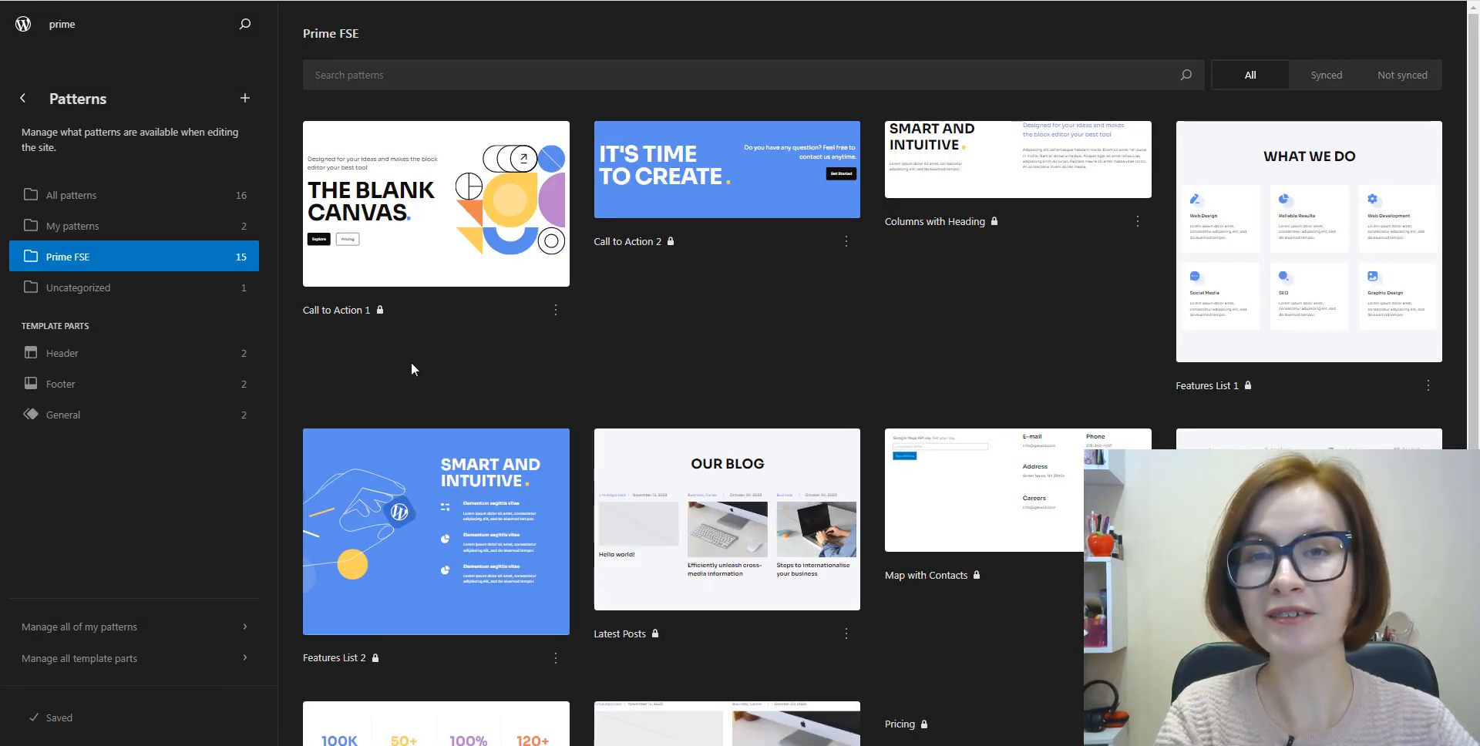
{"action": "left_click", "coordinate": [63, 353]}
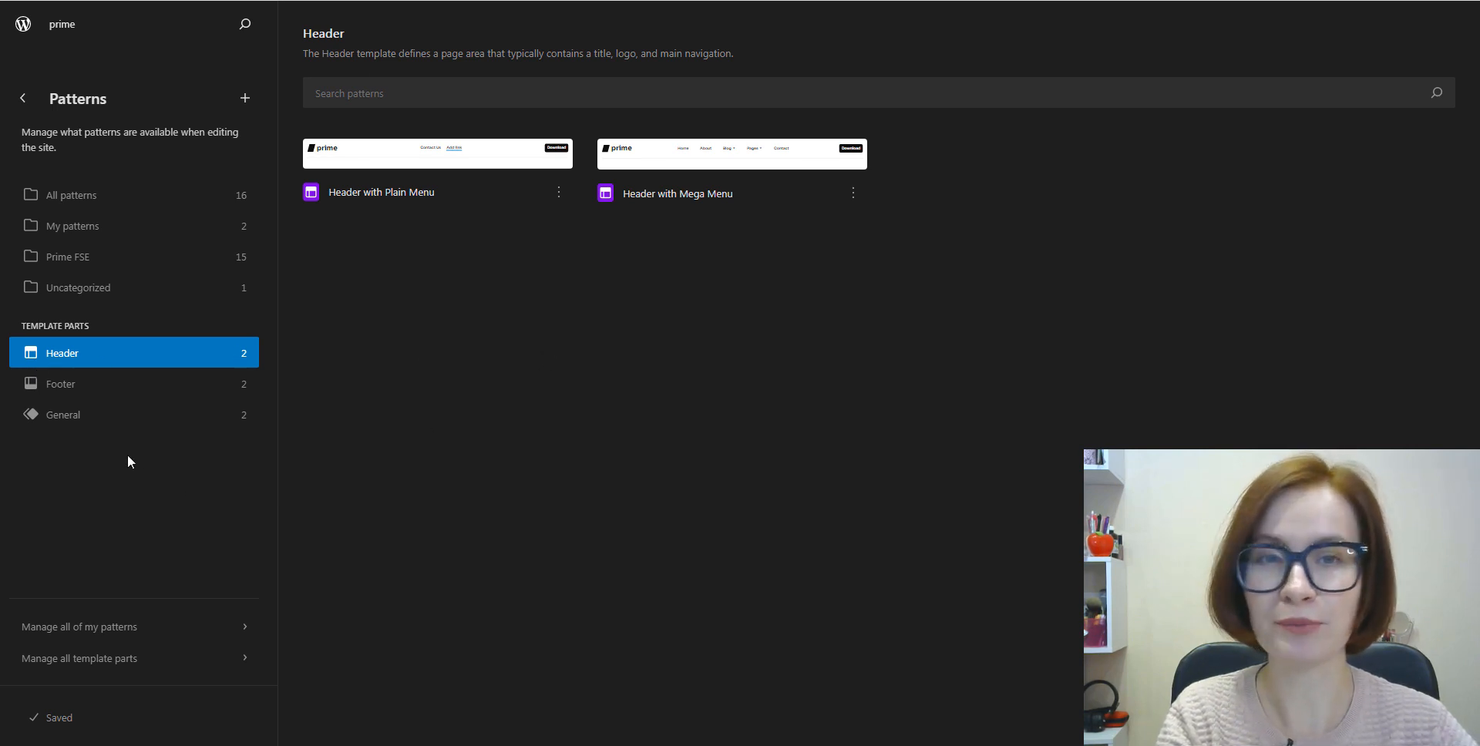
Step: Enter the Footer No Space template part from the Footer template parts list
{"action": "left_click", "coordinate": [62, 383]}
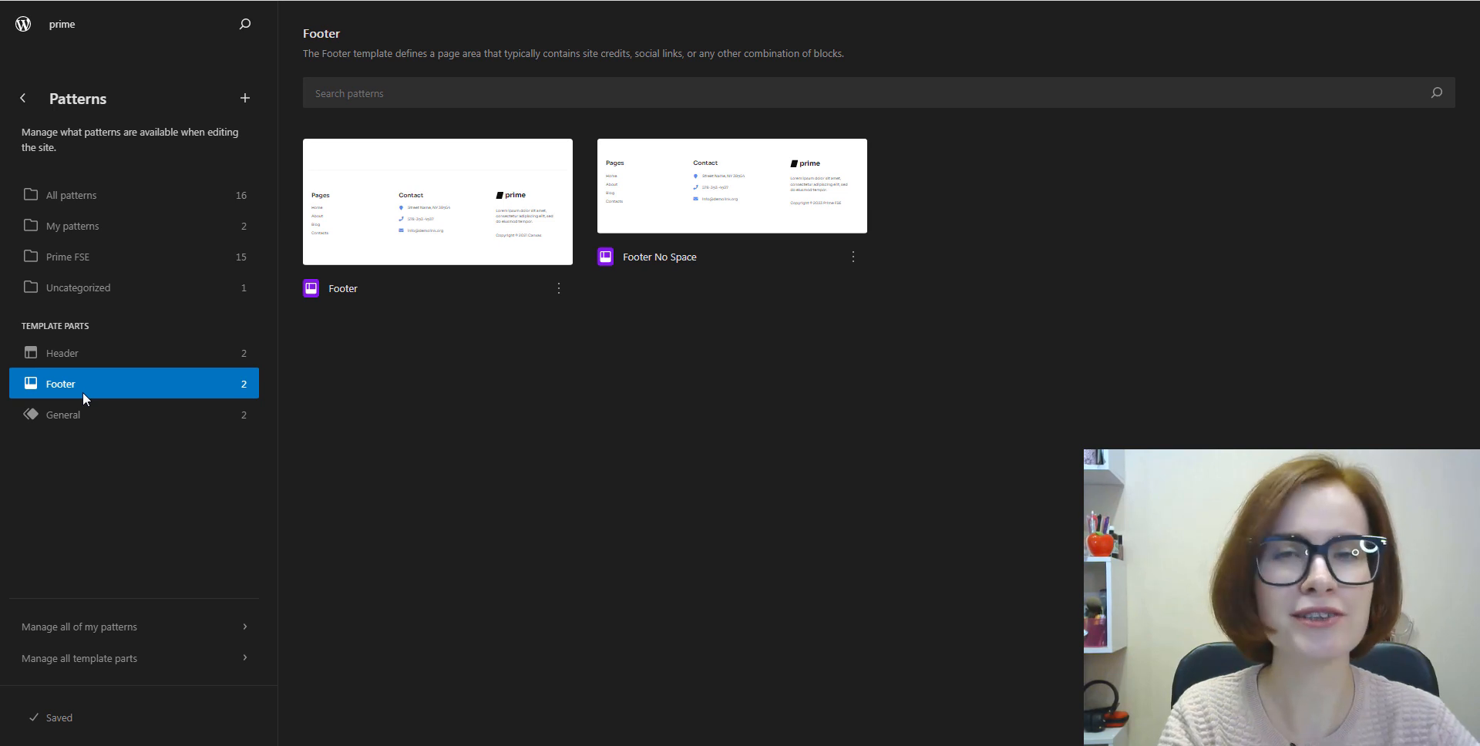
{"action": "mouse_move", "coordinate": [88, 403]}
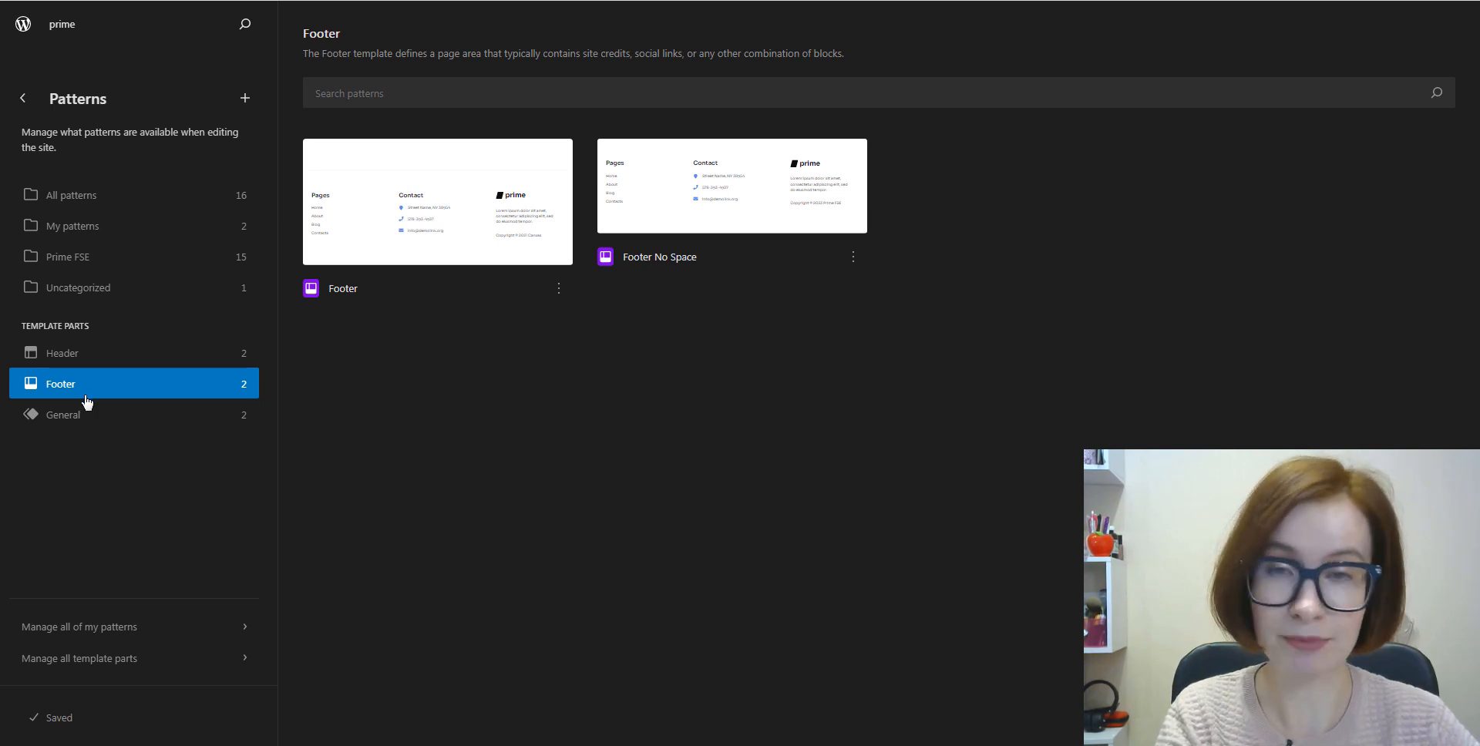
{"action": "mouse_move", "coordinate": [527, 398]}
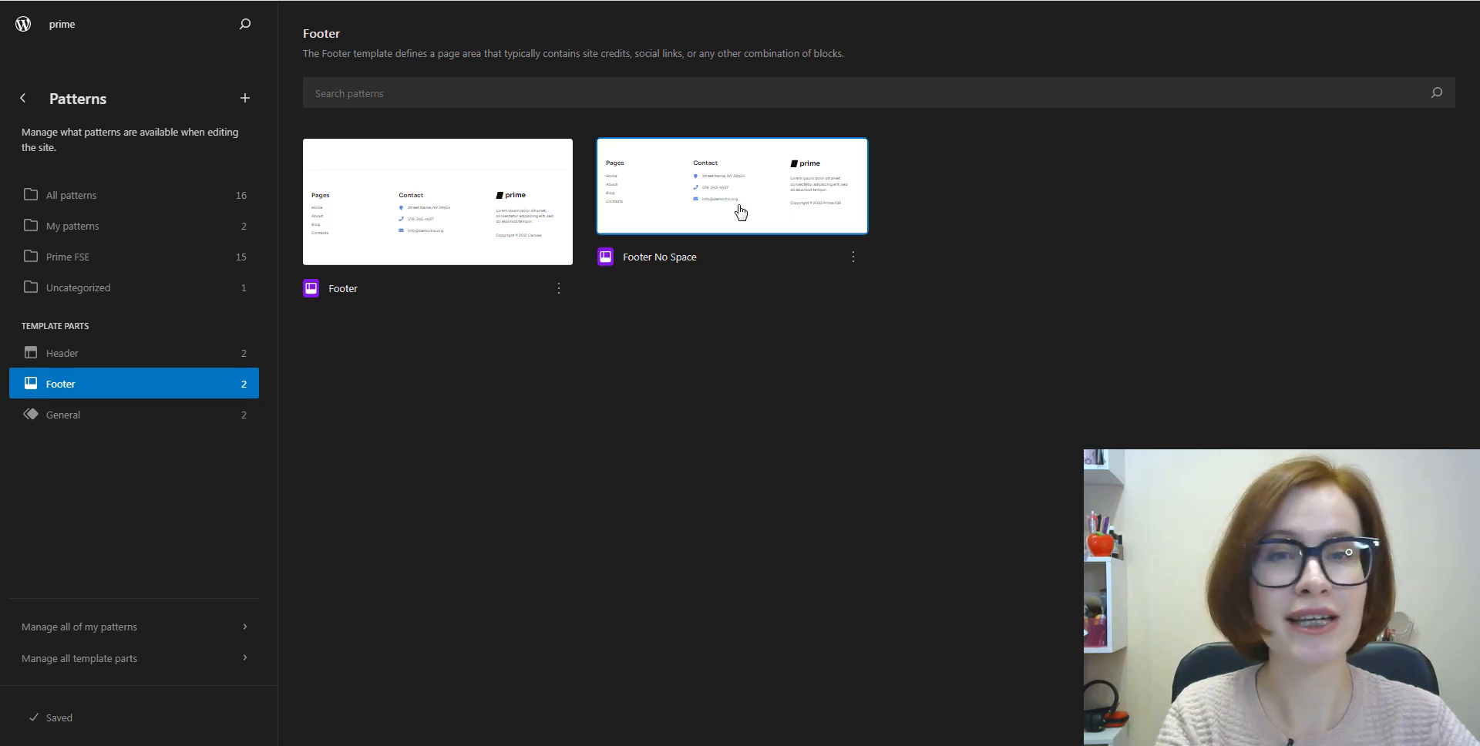
{"action": "left_click", "coordinate": [730, 185]}
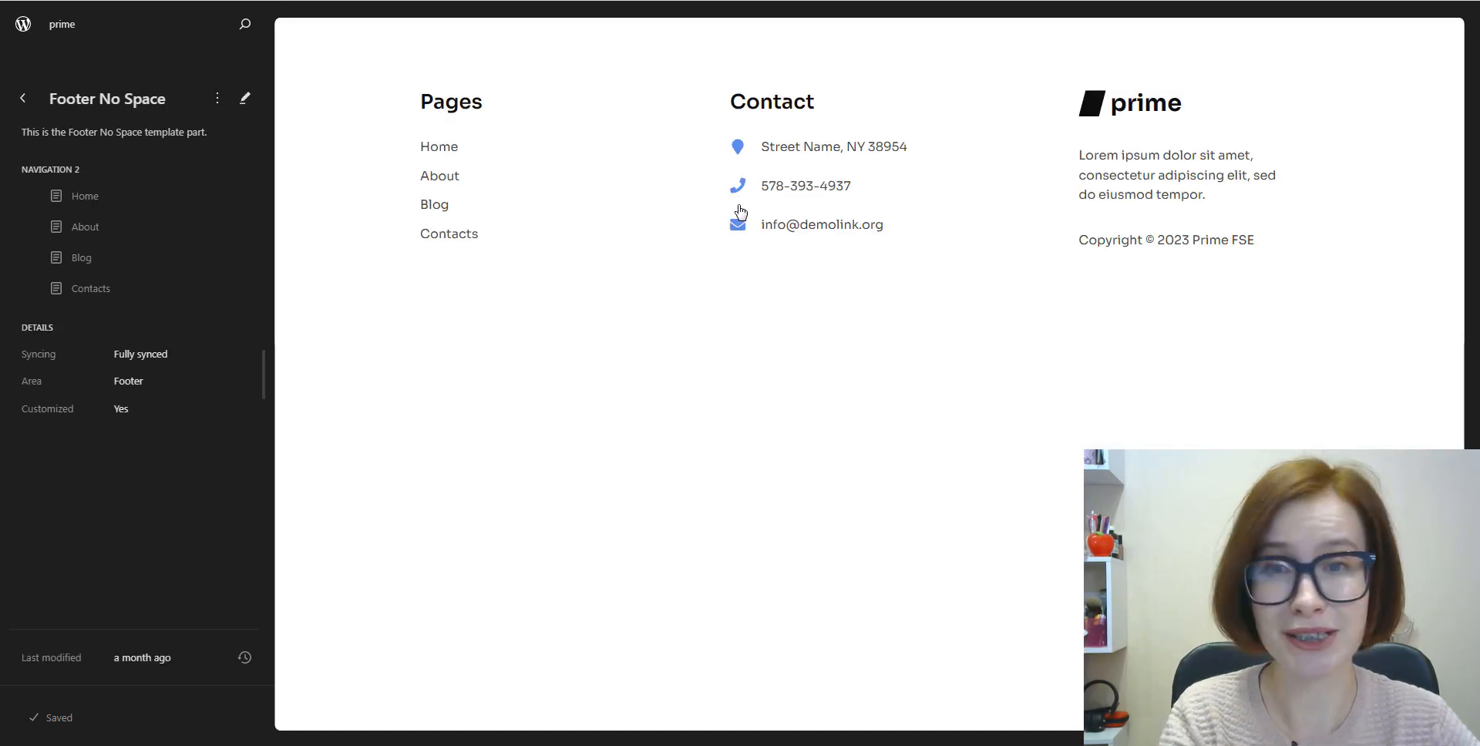
{"action": "mouse_move", "coordinate": [655, 245]}
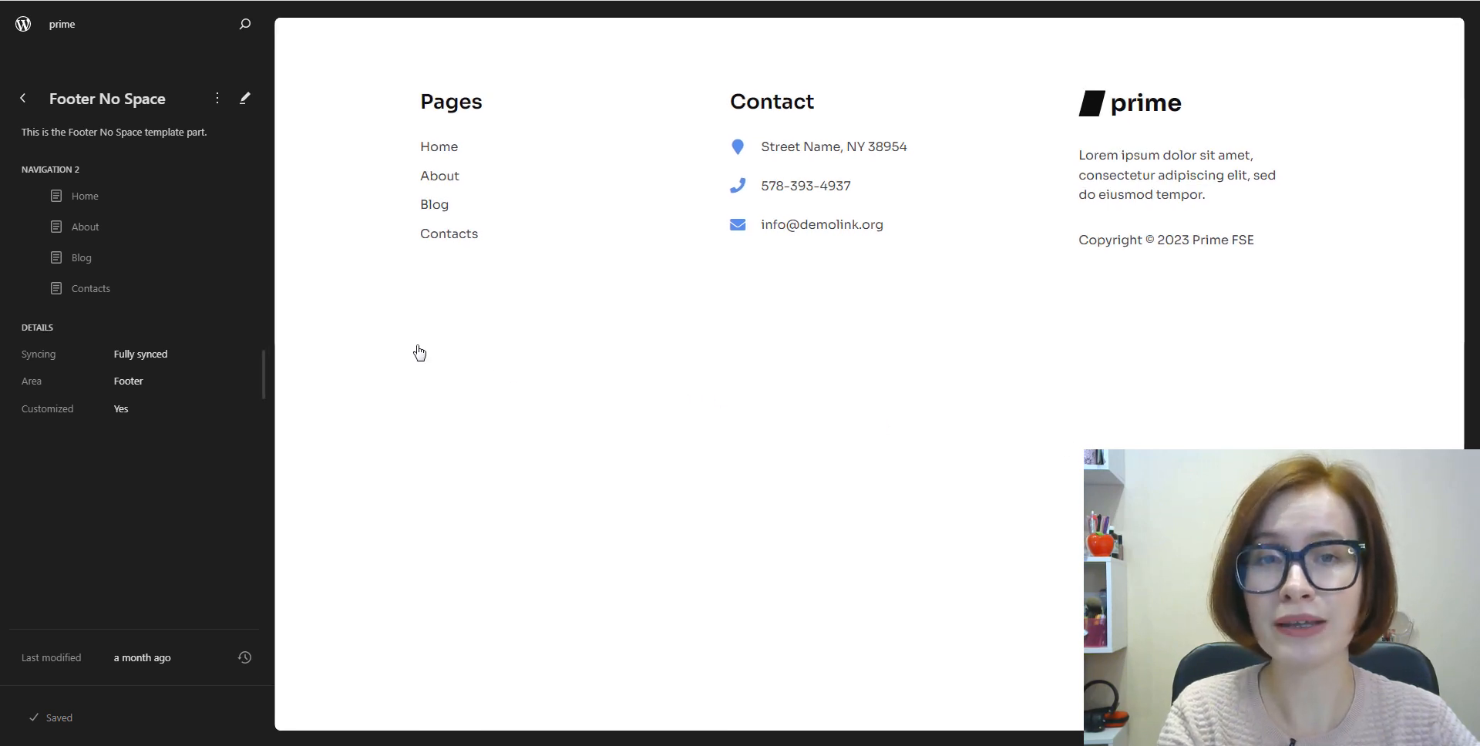
{"action": "left_click", "coordinate": [245, 98]}
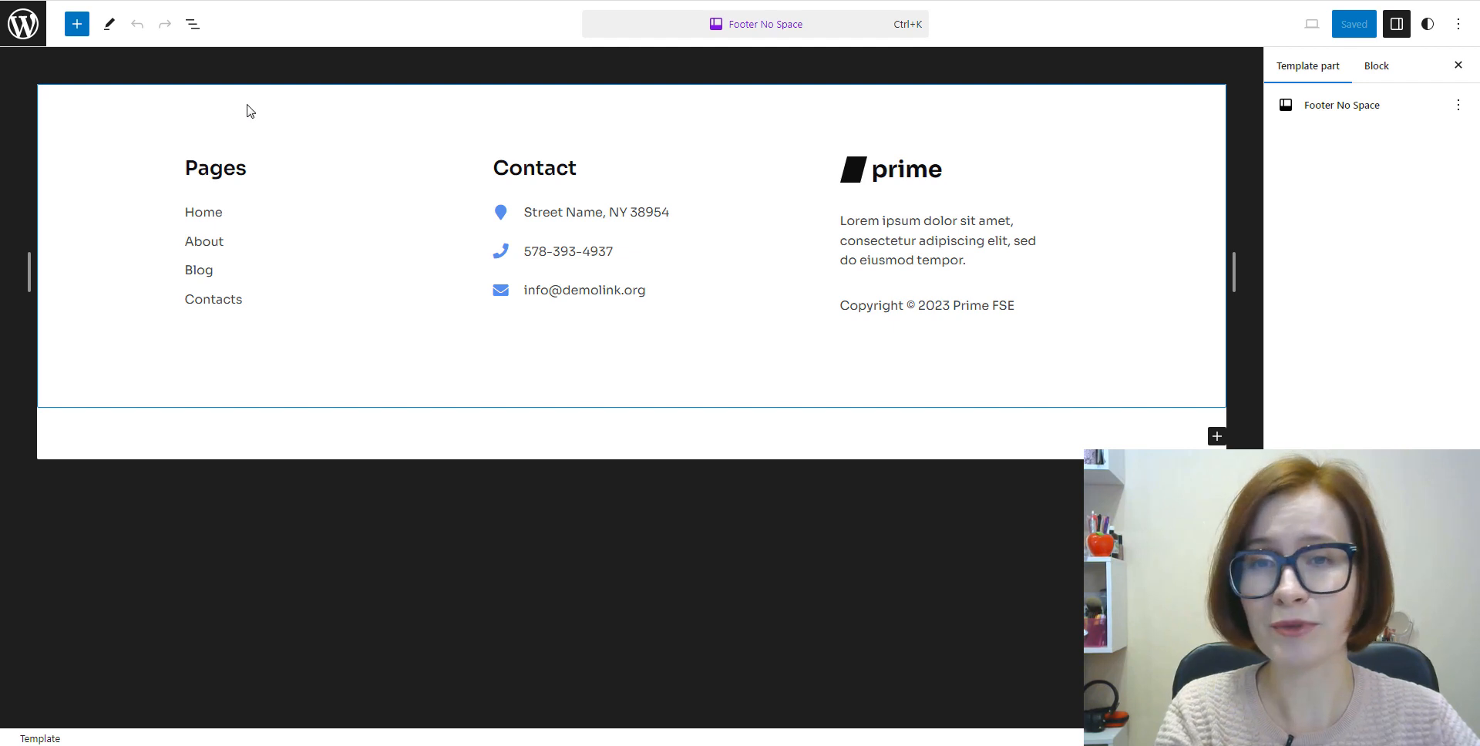
Step: Expand the footer's Columns and first Icon Box in List View, then go back to Design
{"action": "left_click", "coordinate": [192, 24]}
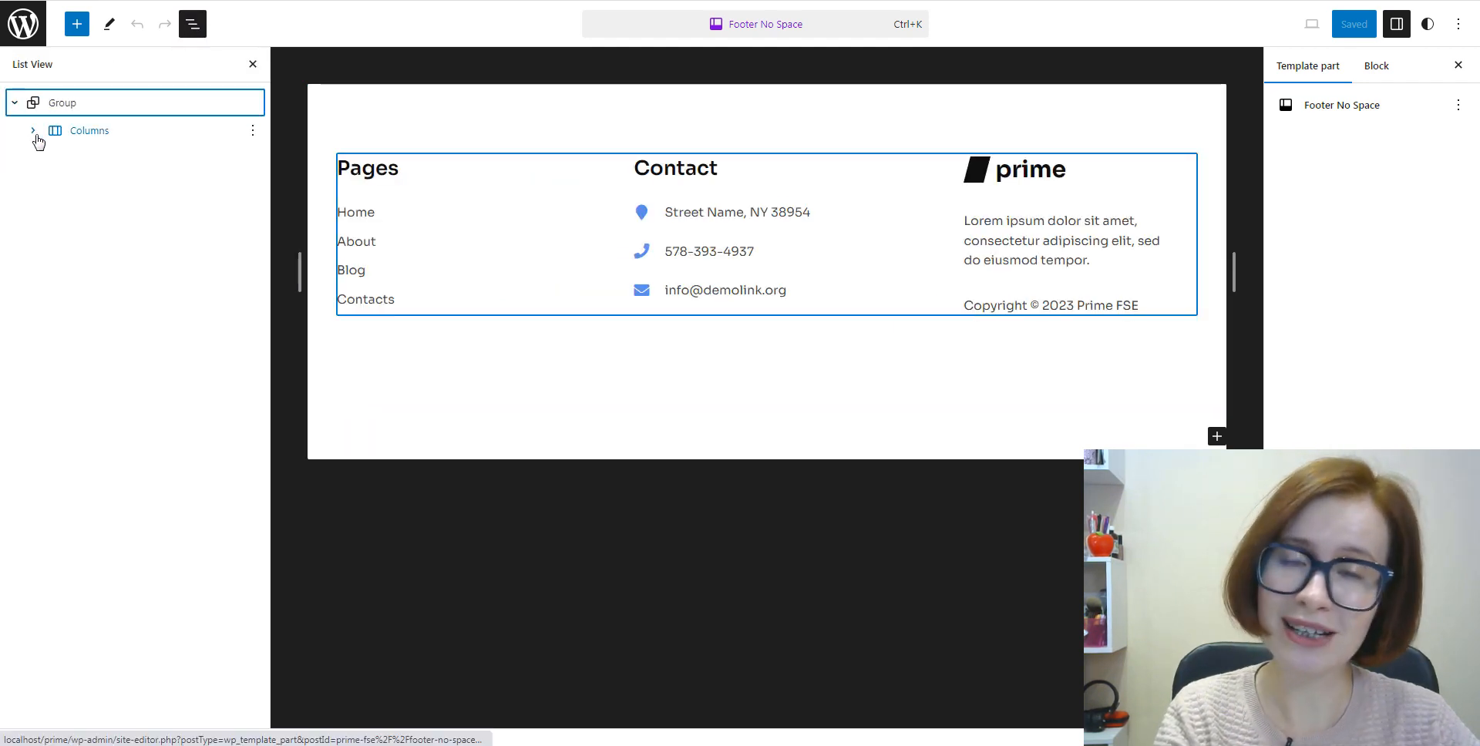
{"action": "left_click", "coordinate": [31, 131]}
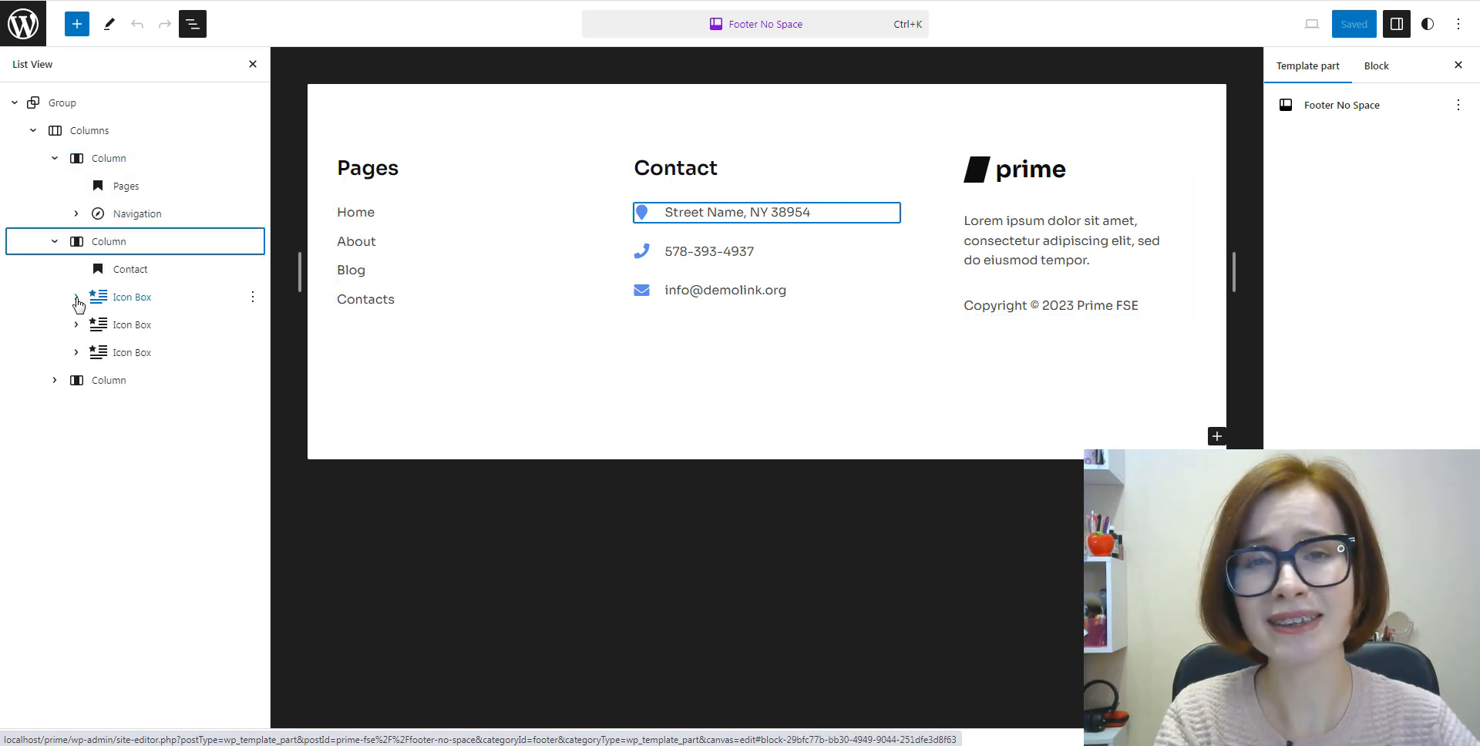
{"action": "left_click", "coordinate": [76, 296]}
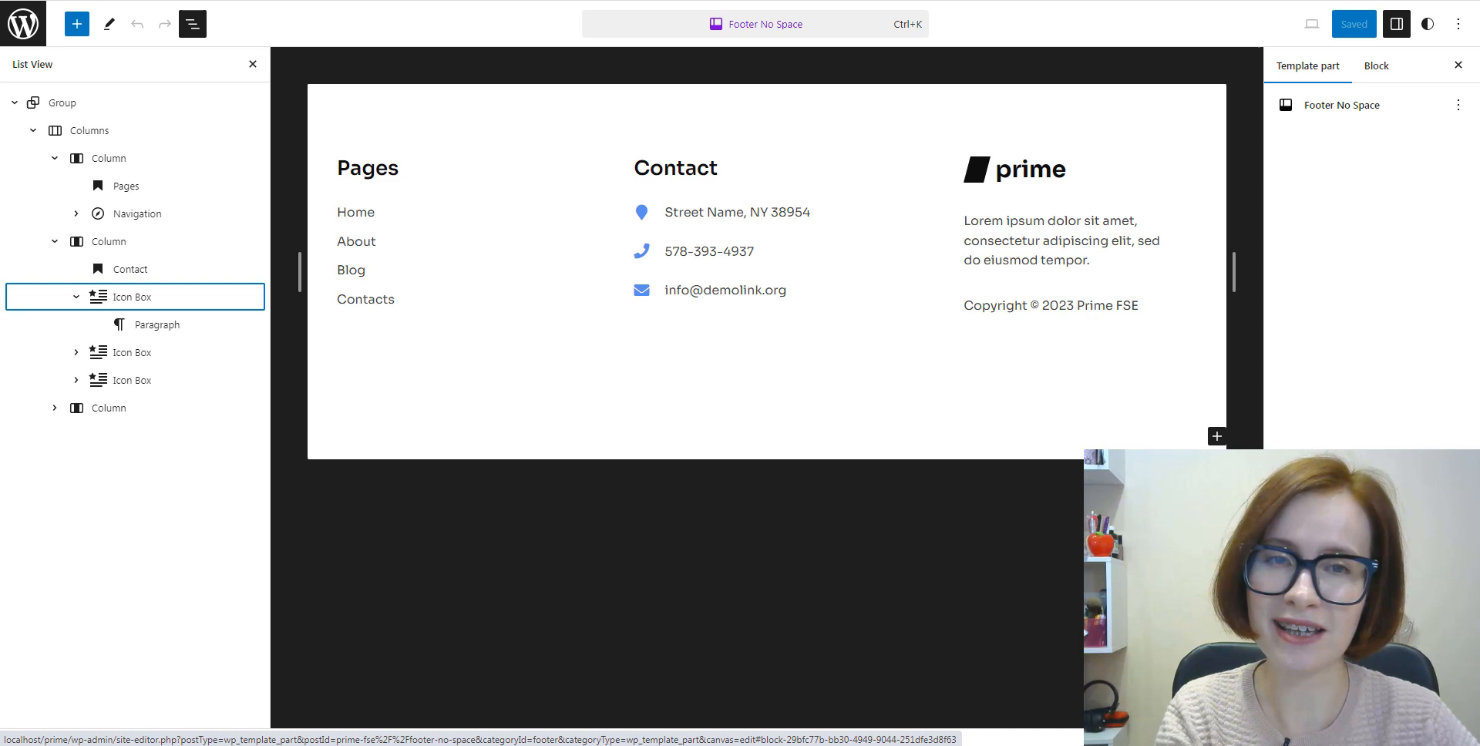
{"action": "left_click", "coordinate": [132, 296]}
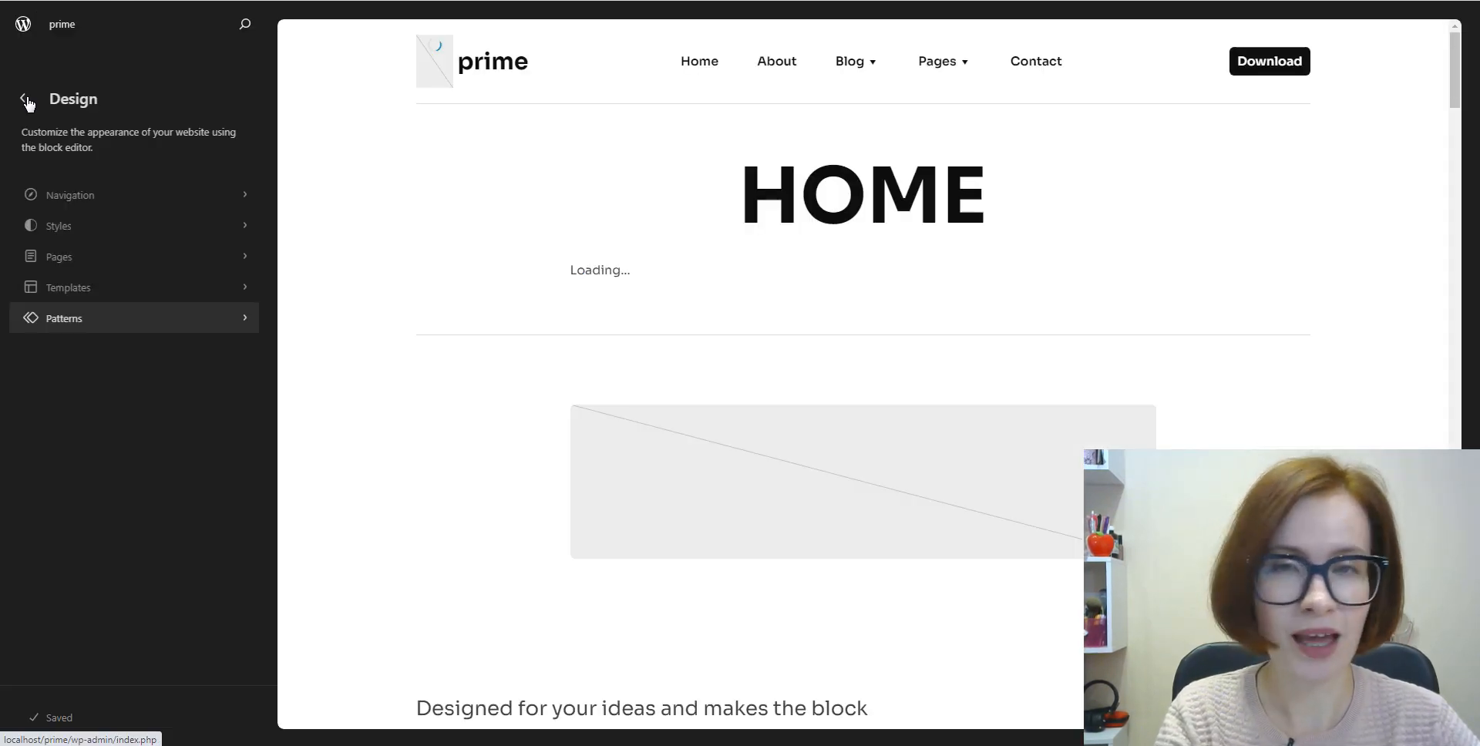
{"action": "mouse_move", "coordinate": [23, 98]}
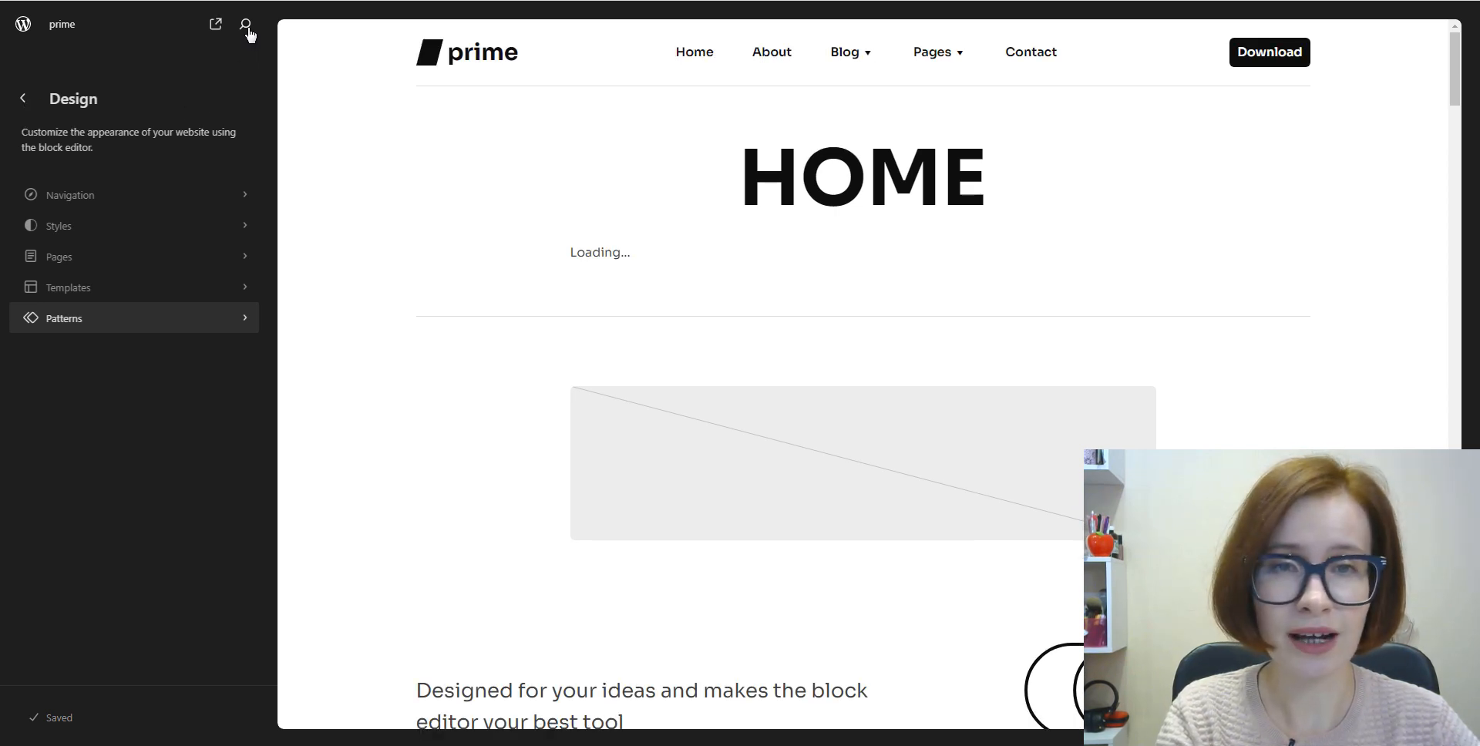
{"action": "mouse_move", "coordinate": [248, 24]}
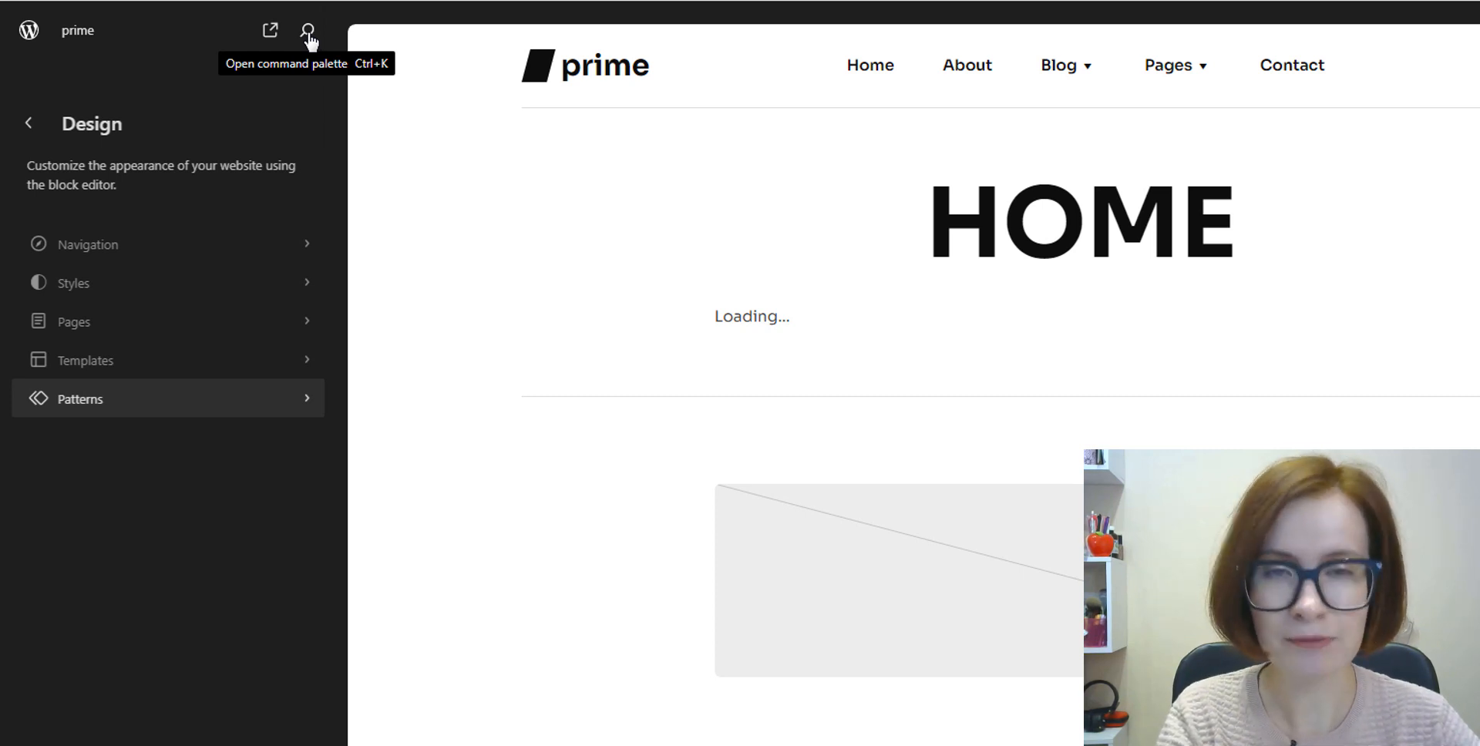
Step: Use the Ctrl+K command palette to jump to the Home page
{"action": "left_click", "coordinate": [309, 30]}
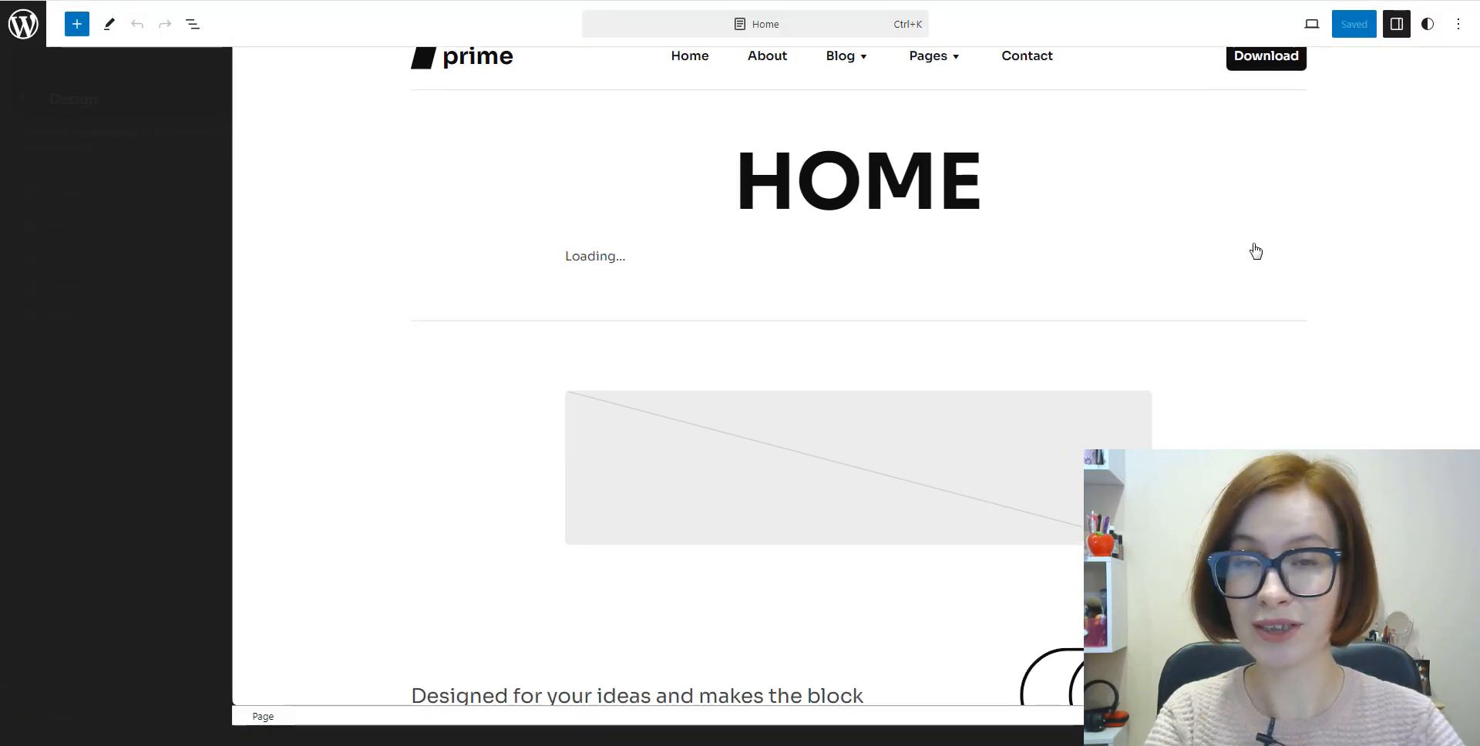
Step: Look through the inserter's Blocks, Patterns and Media tabs, then dismiss it
{"action": "left_click", "coordinate": [1395, 24]}
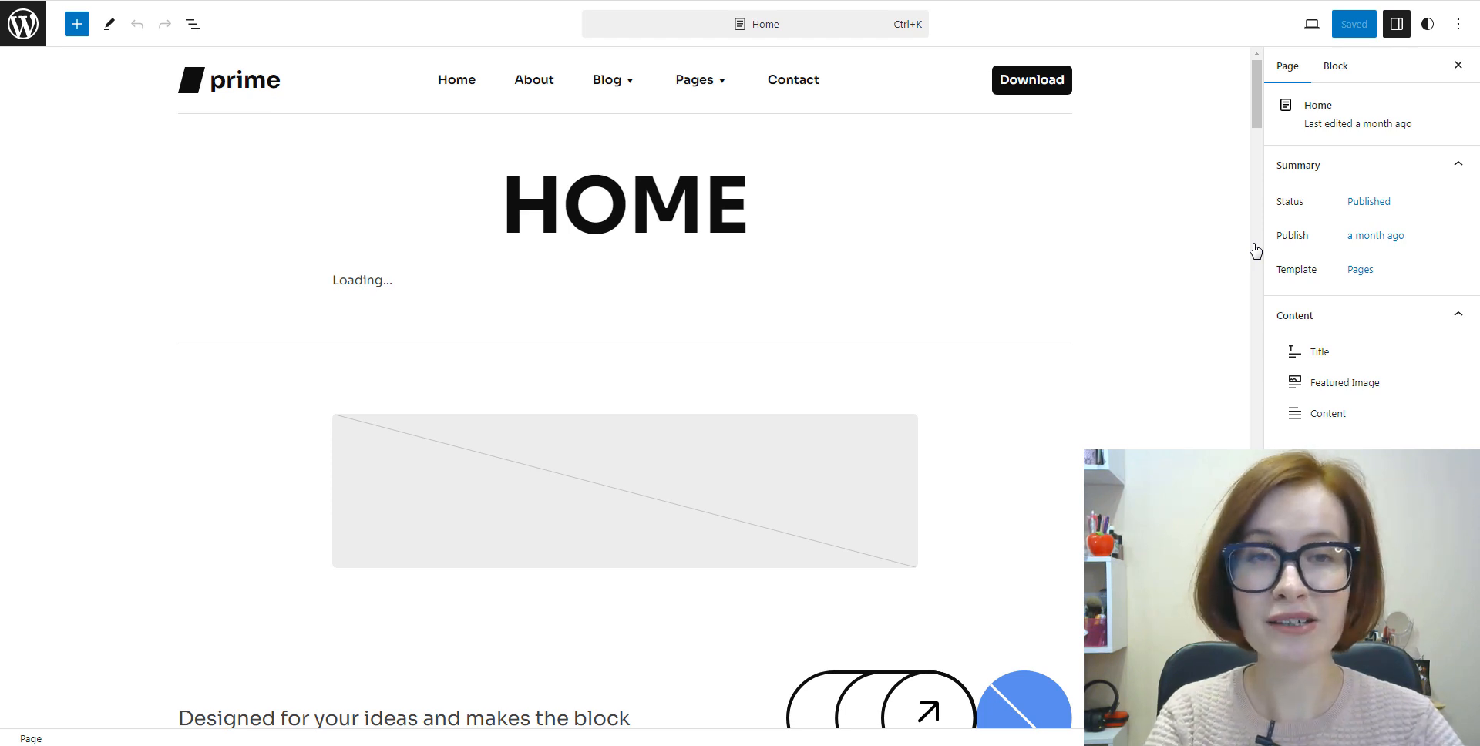
{"action": "mouse_move", "coordinate": [139, 195]}
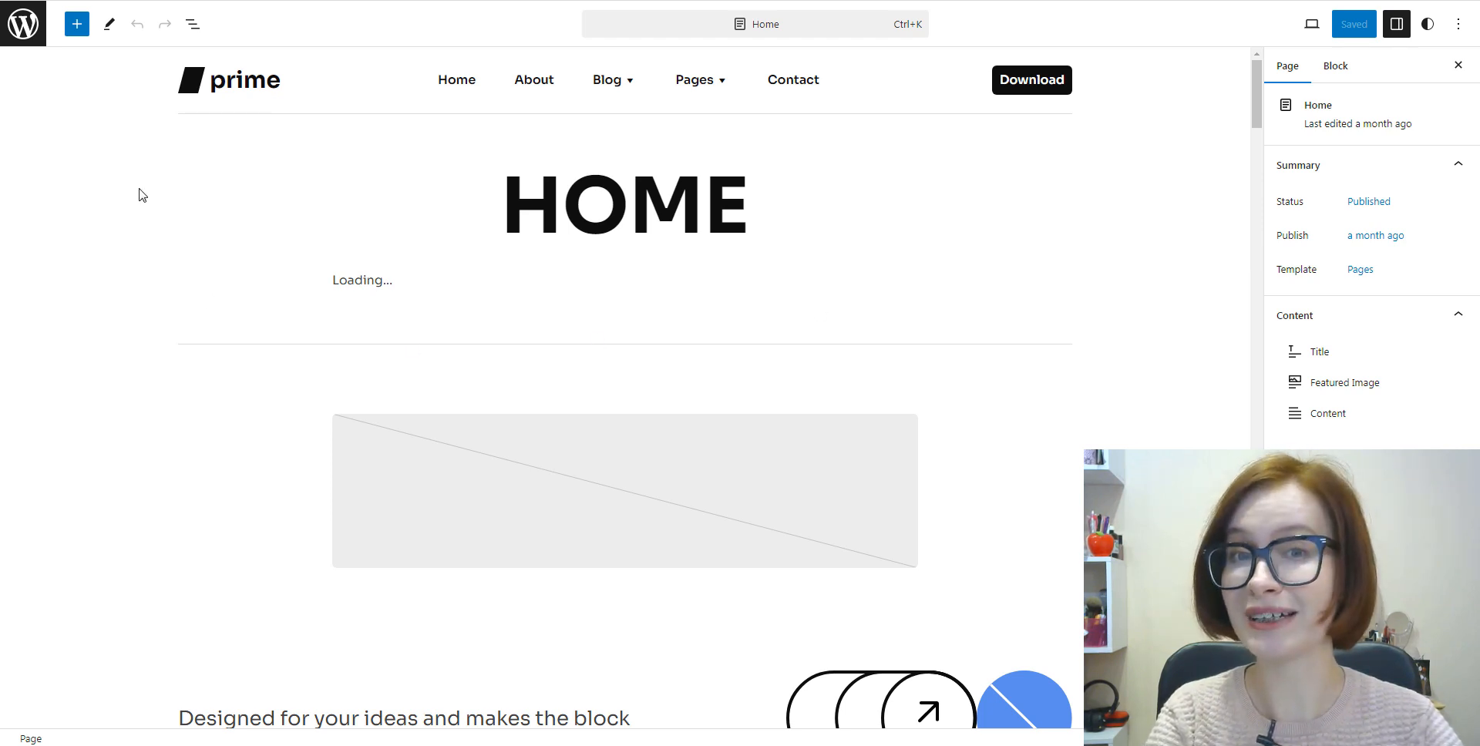
{"action": "mouse_move", "coordinate": [77, 24]}
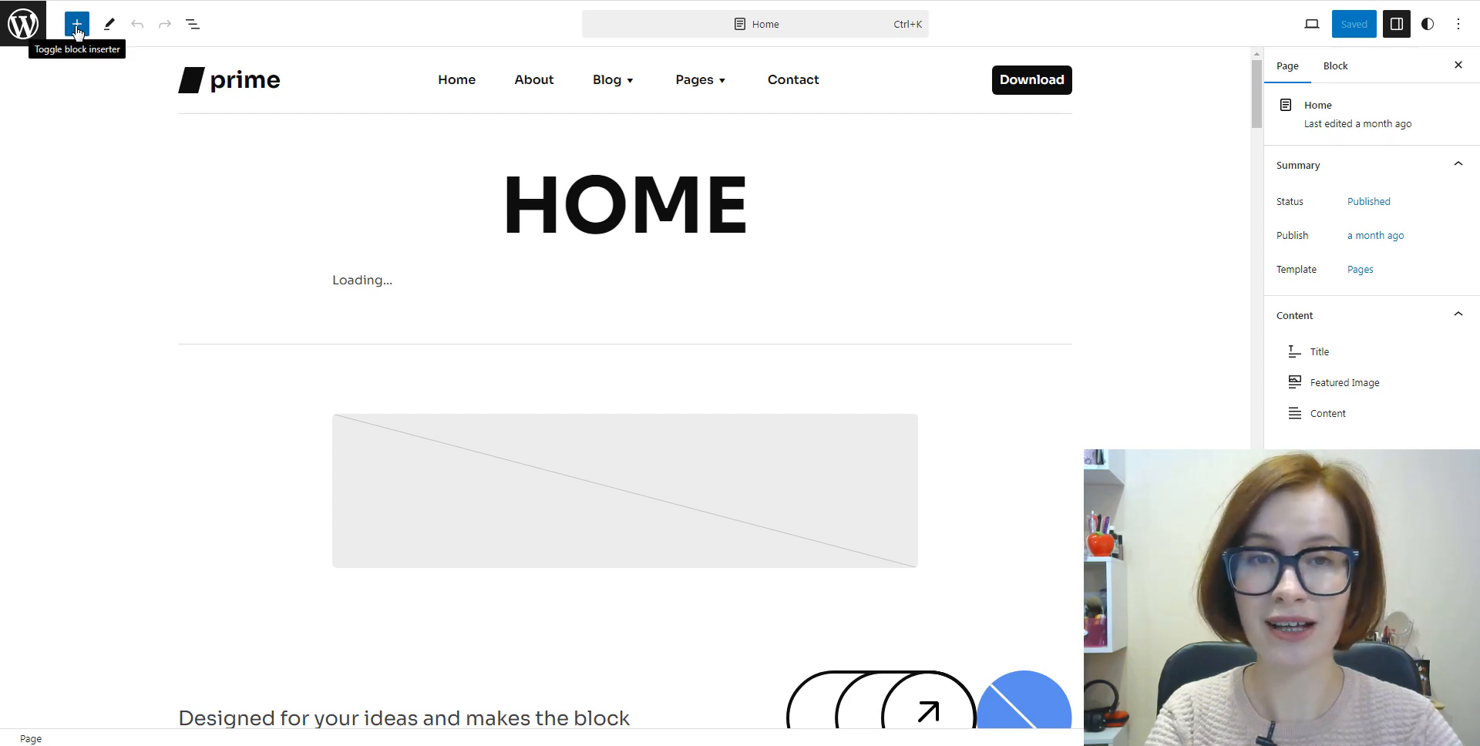
{"action": "left_click", "coordinate": [76, 24]}
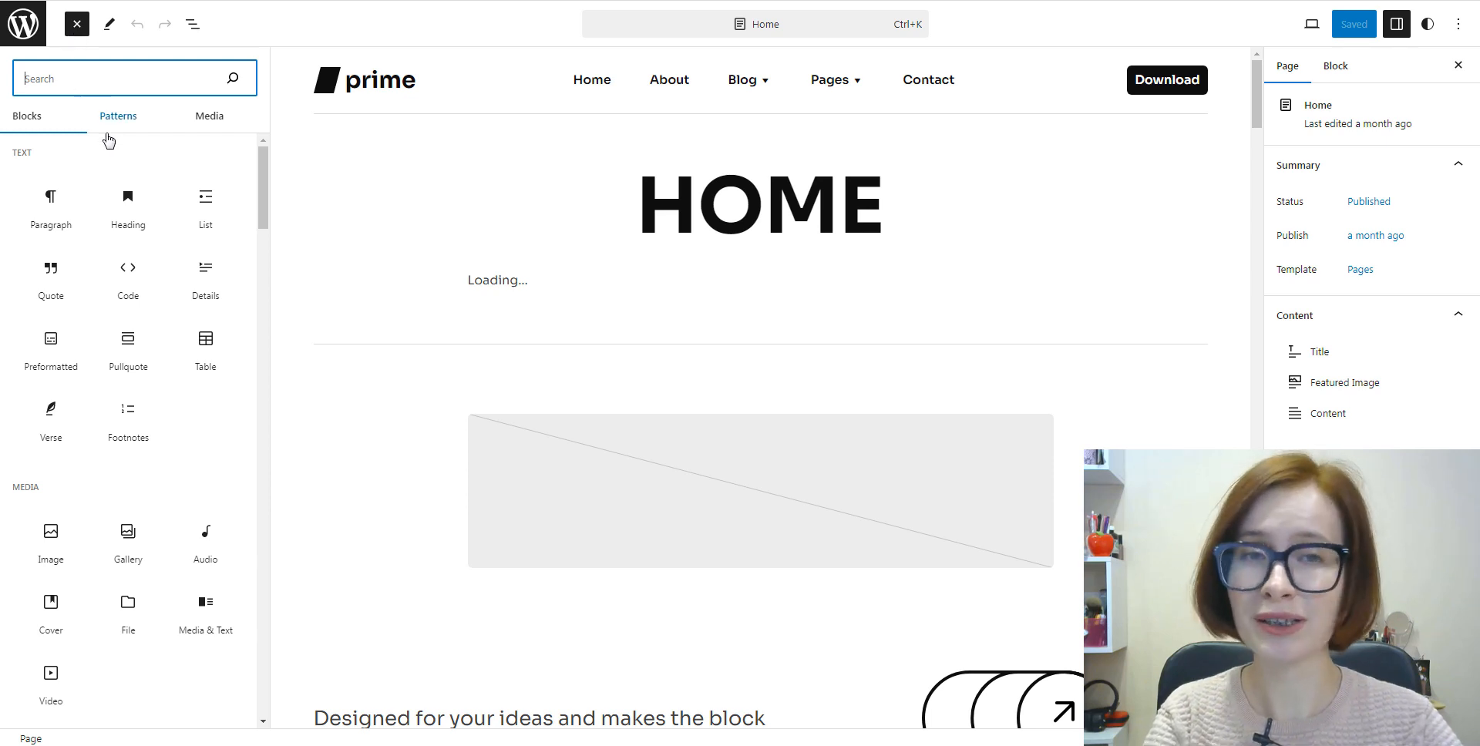
{"action": "left_click", "coordinate": [118, 117]}
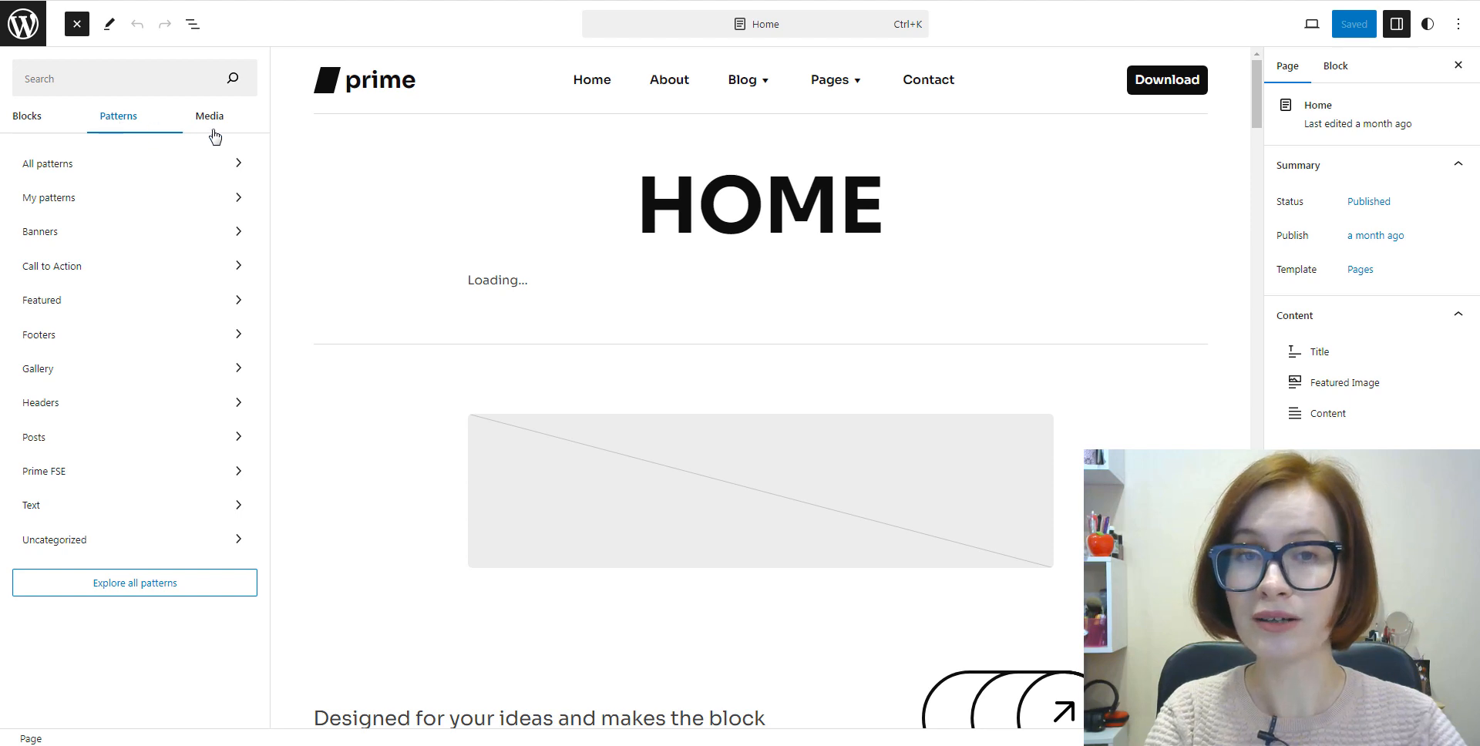
{"action": "left_click", "coordinate": [210, 117]}
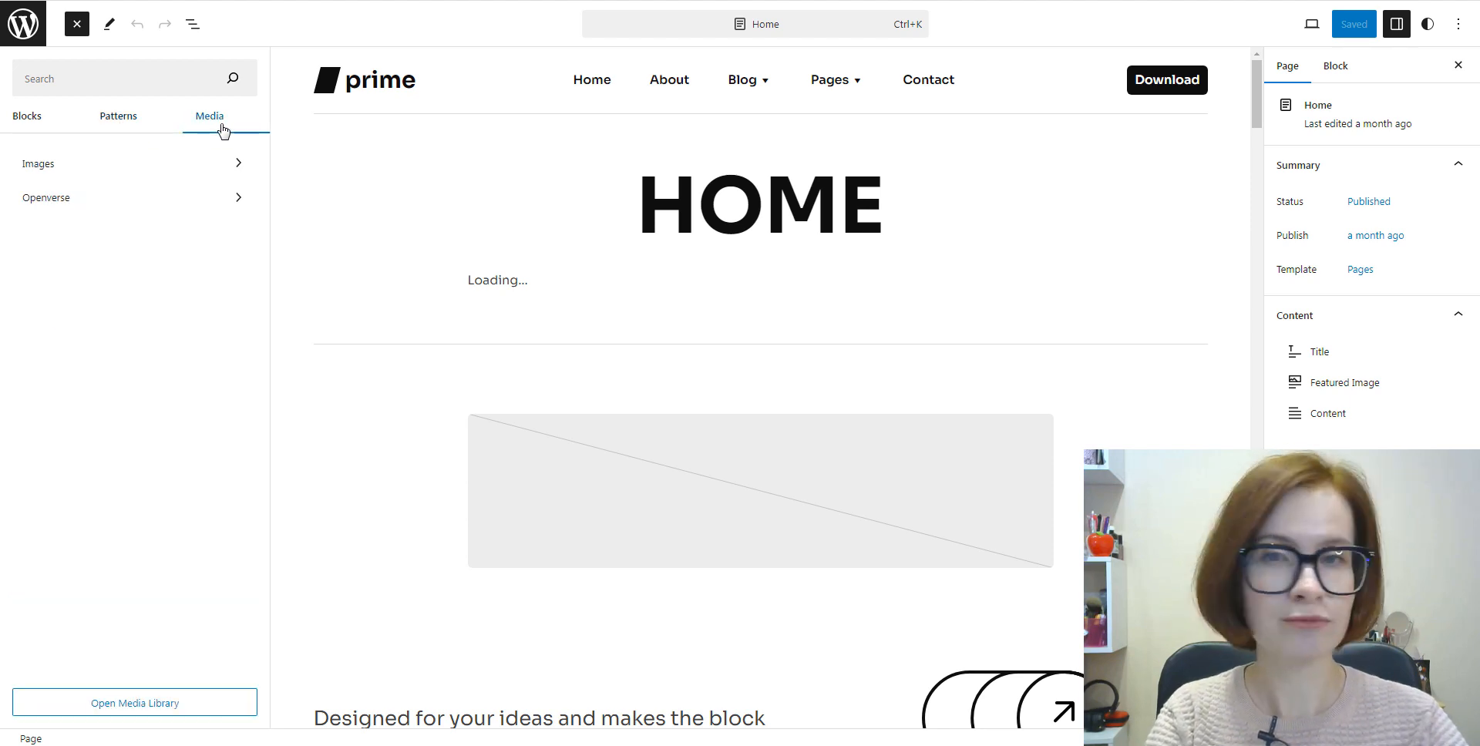
{"action": "mouse_move", "coordinate": [80, 56]}
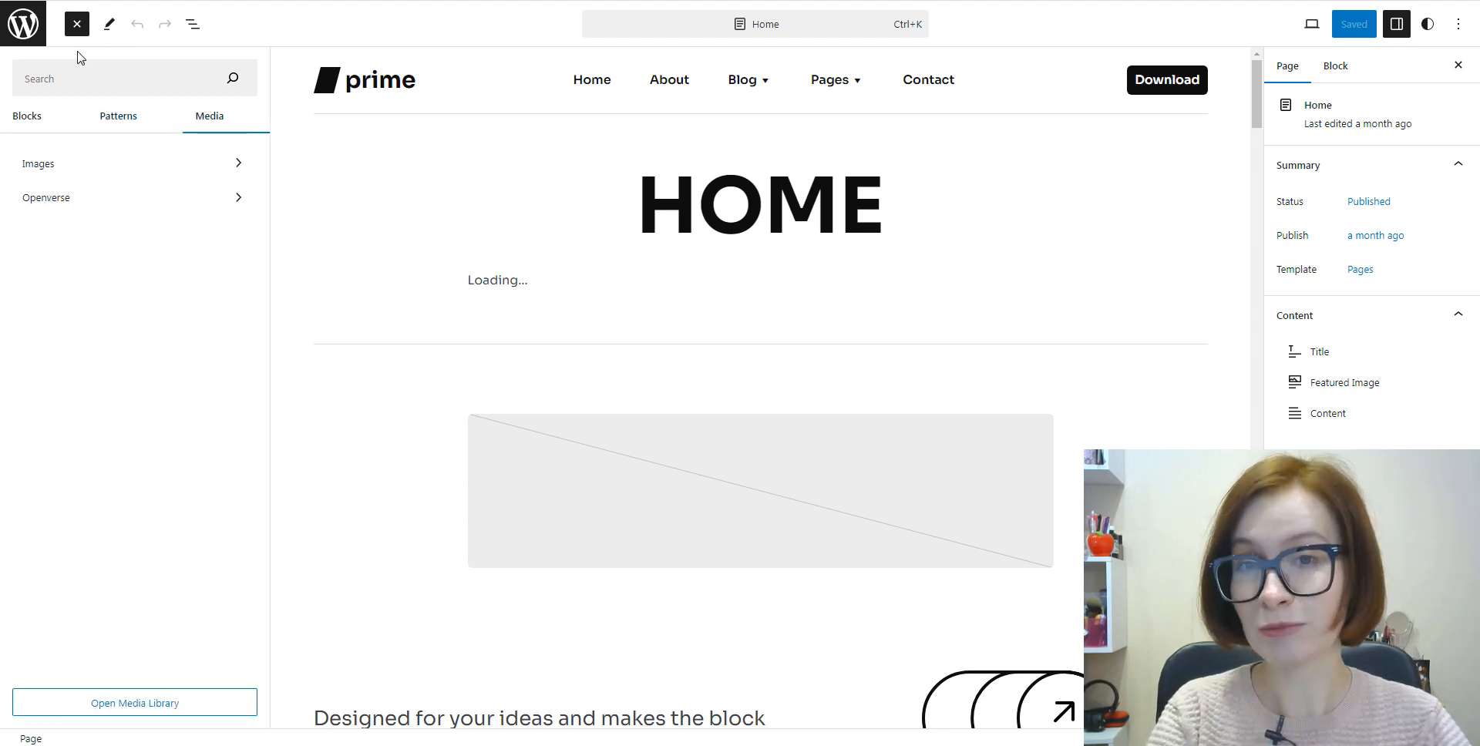
{"action": "left_click", "coordinate": [76, 22]}
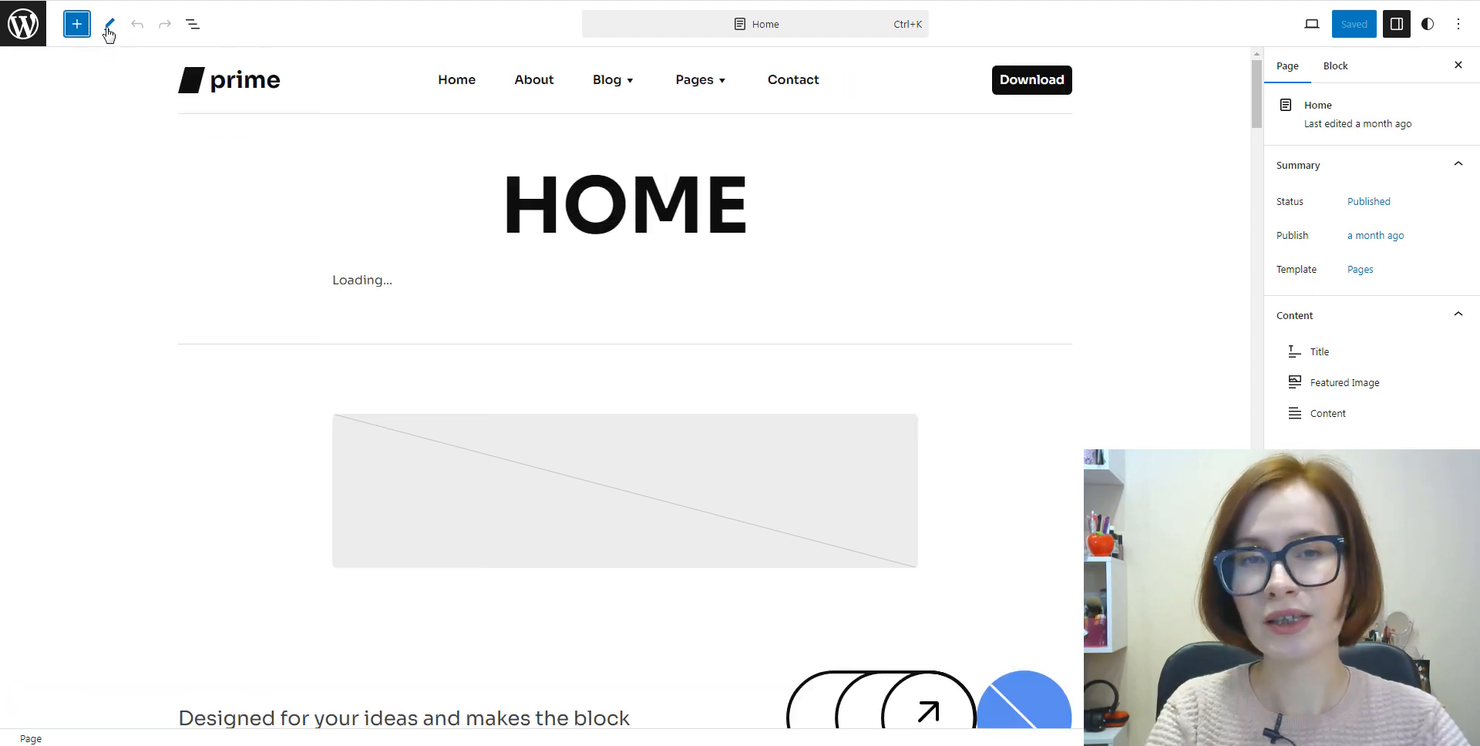
{"action": "left_click", "coordinate": [108, 24]}
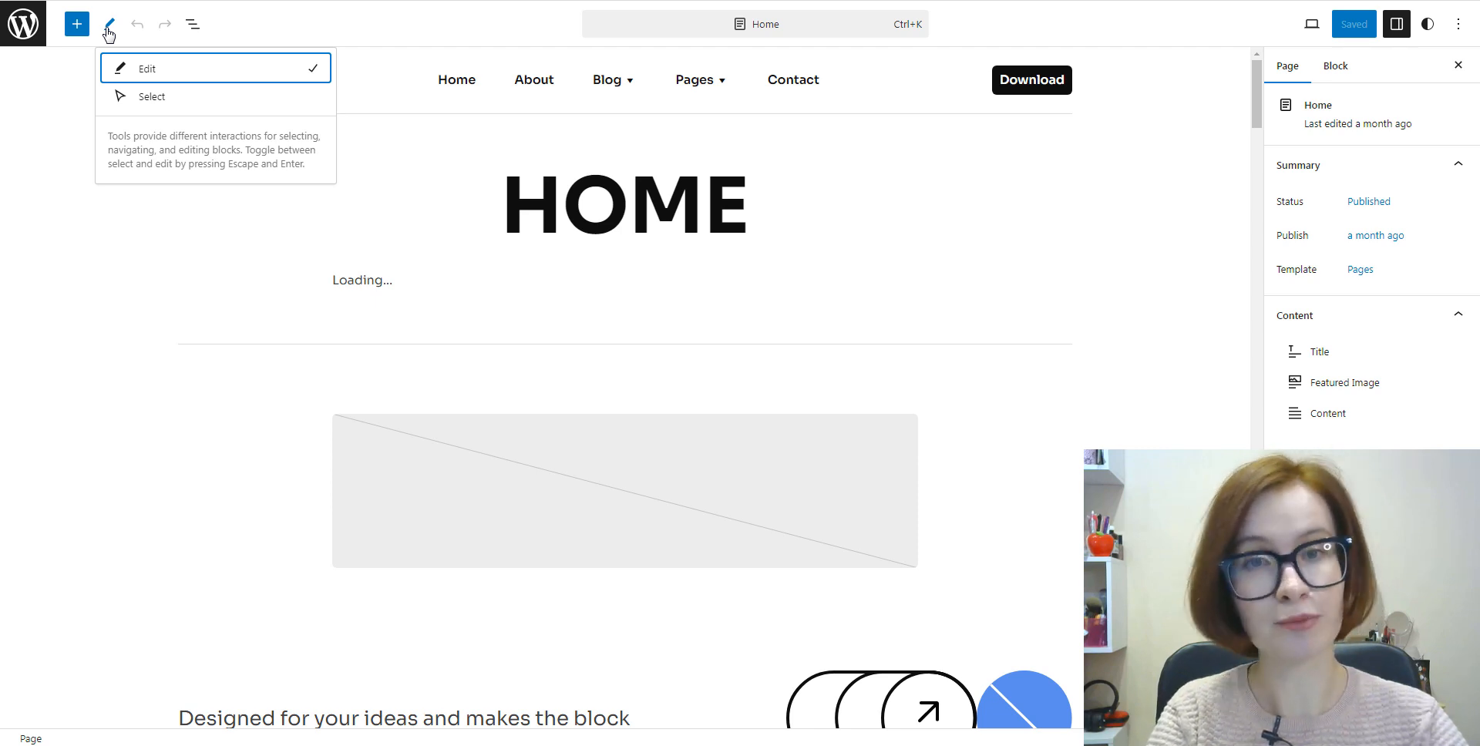
{"action": "left_click", "coordinate": [148, 68]}
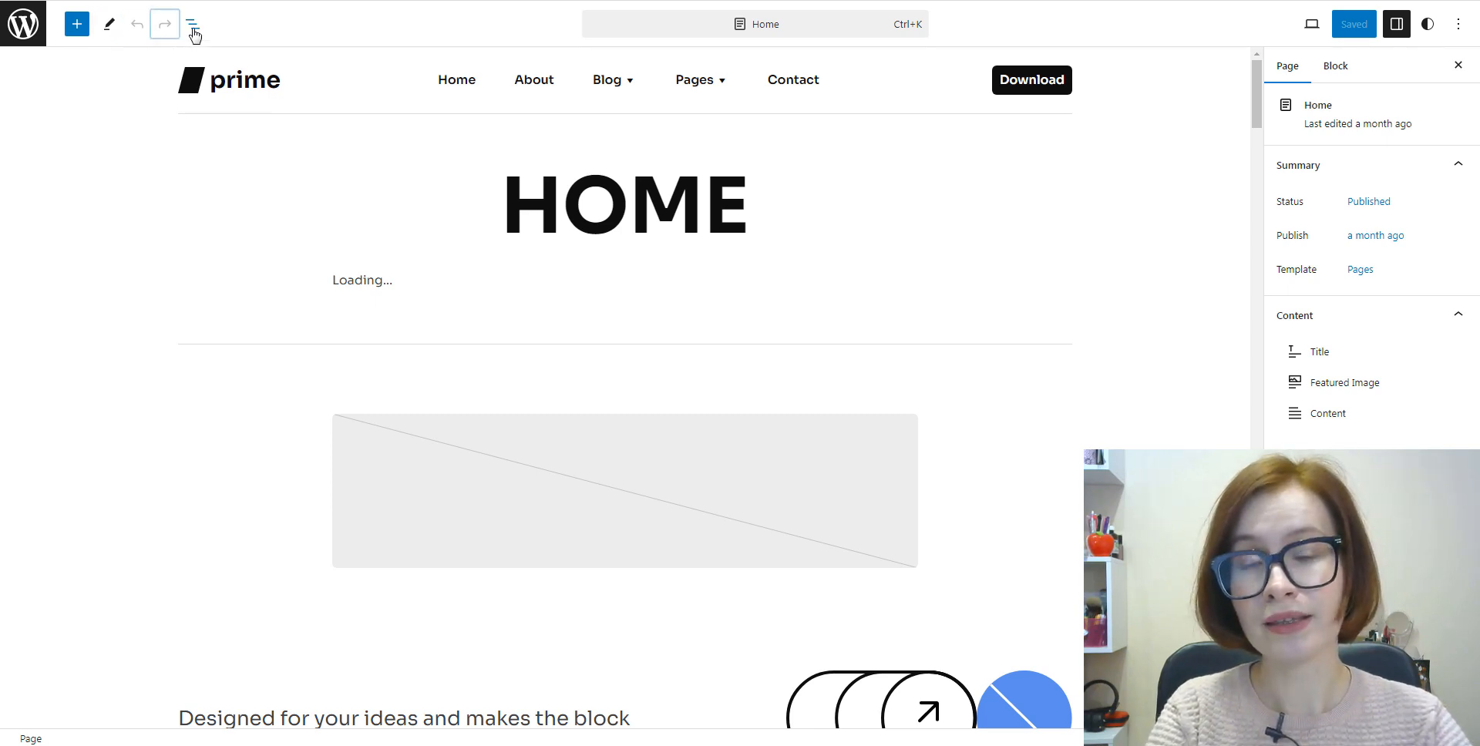
{"action": "left_click", "coordinate": [192, 24]}
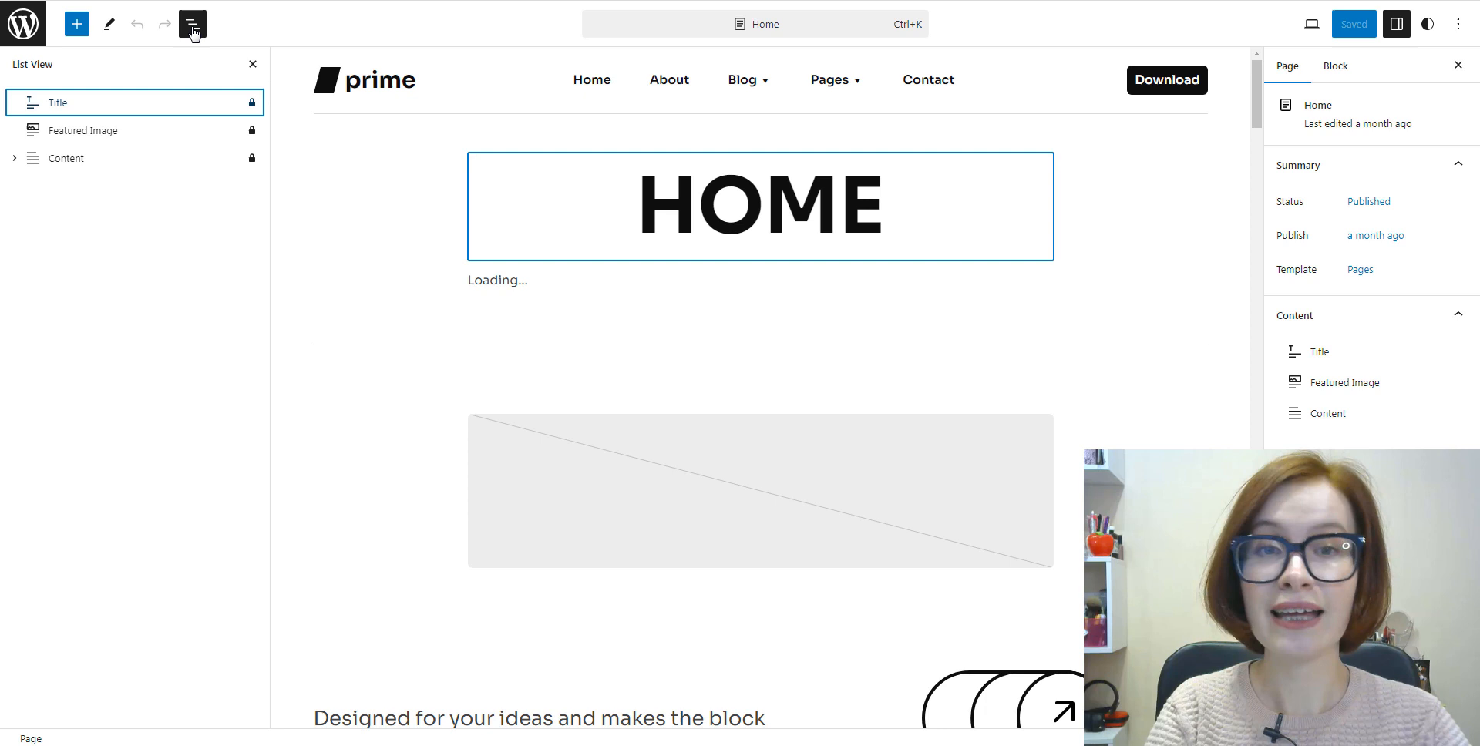
{"action": "left_click", "coordinate": [193, 24]}
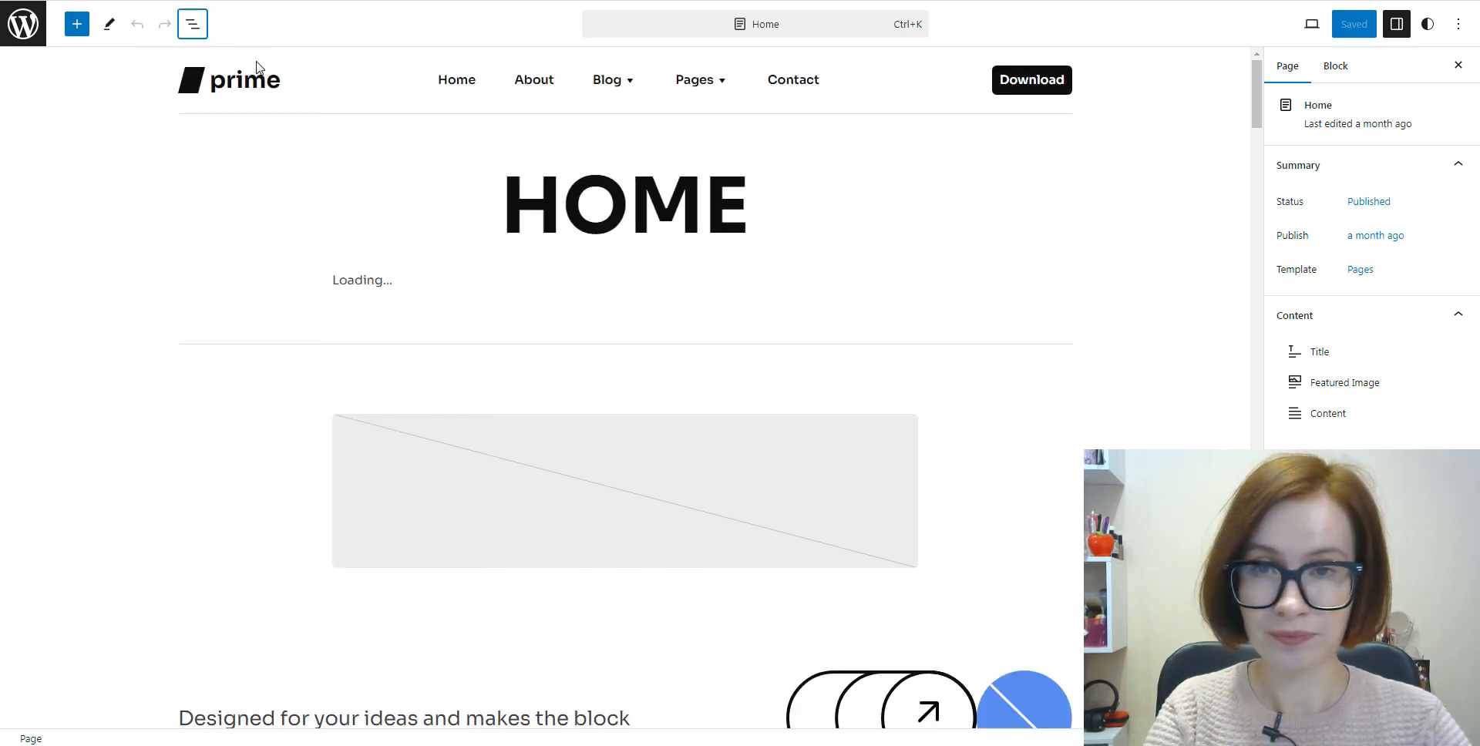
{"action": "mouse_move", "coordinate": [444, 46]}
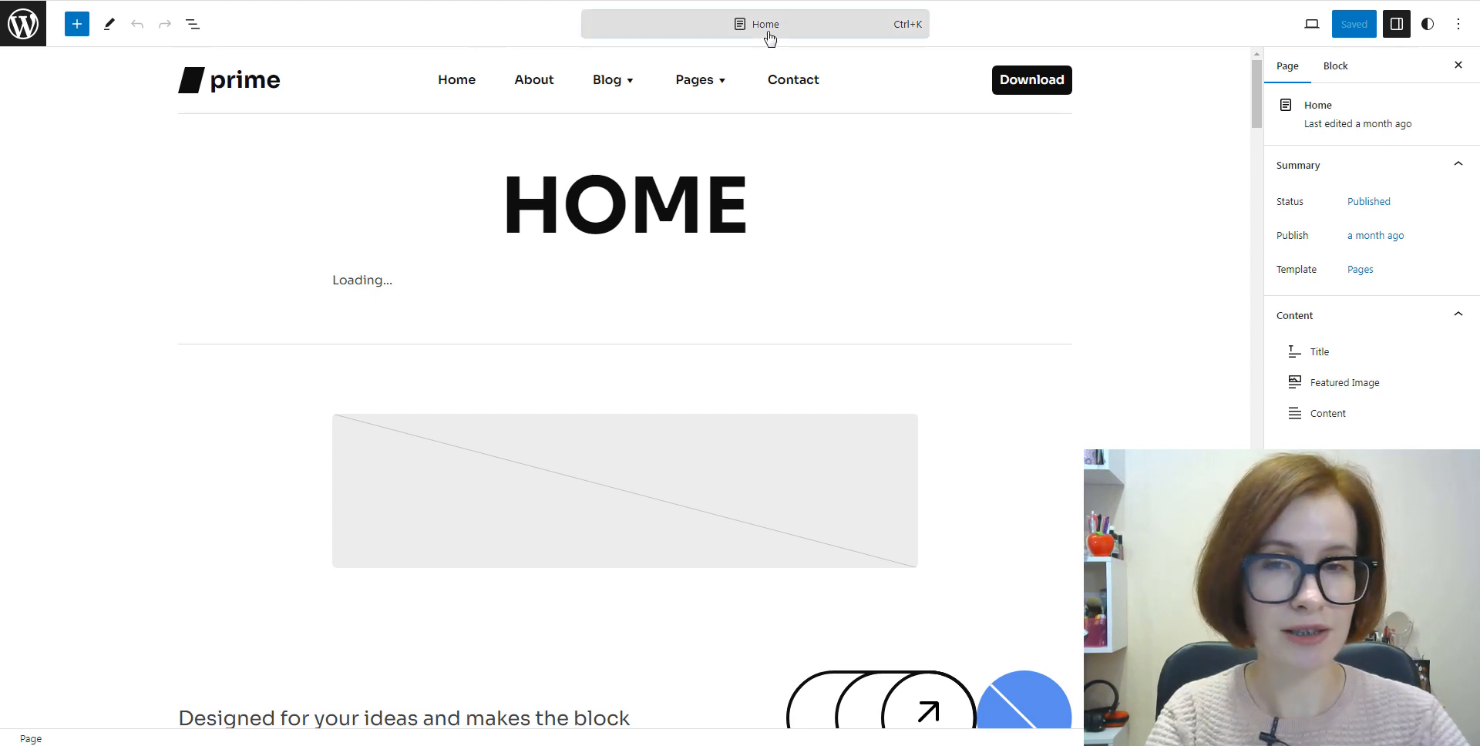
{"action": "left_click", "coordinate": [755, 24]}
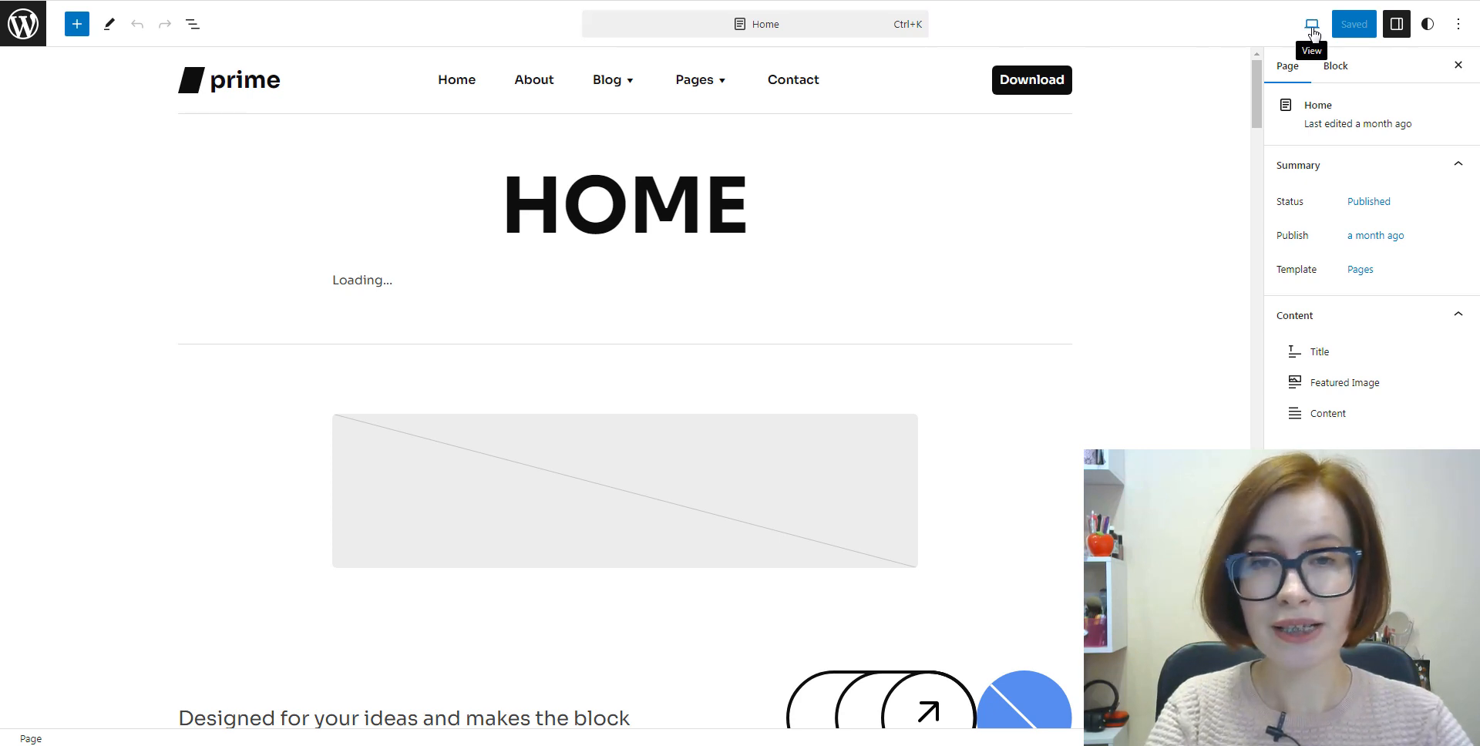
Step: Keep the Desktop preview and toggle the page settings panel off and back on
{"action": "left_click", "coordinate": [1311, 24]}
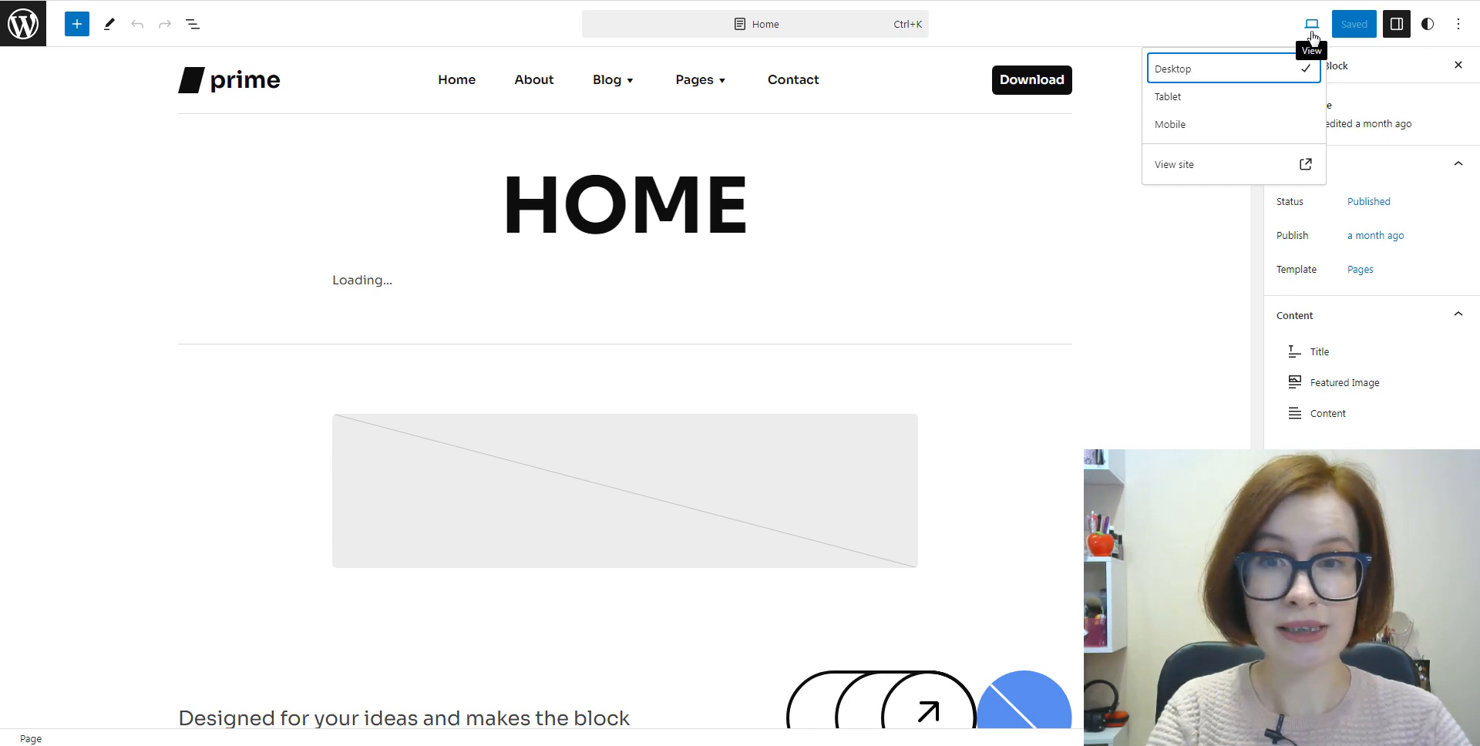
{"action": "left_click", "coordinate": [1312, 24]}
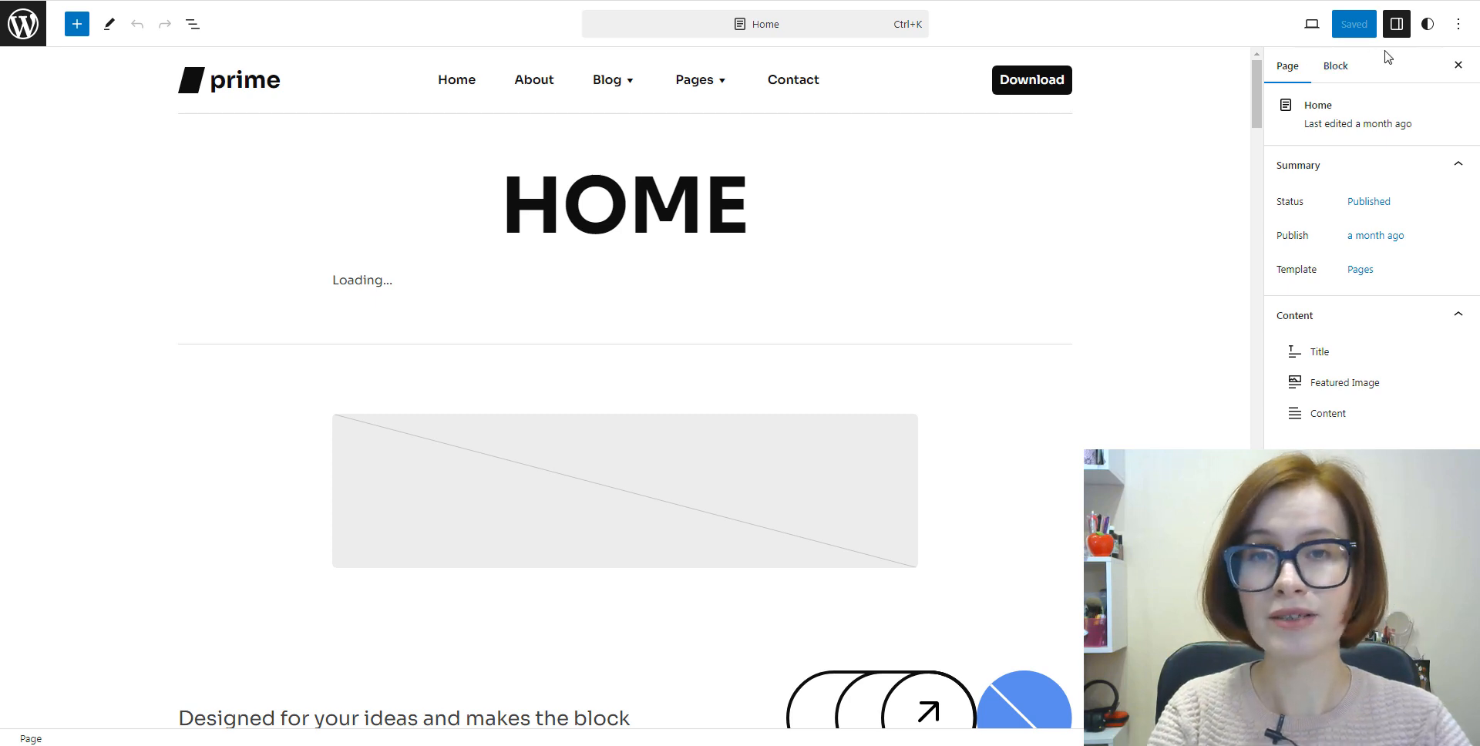
{"action": "left_click", "coordinate": [1396, 24]}
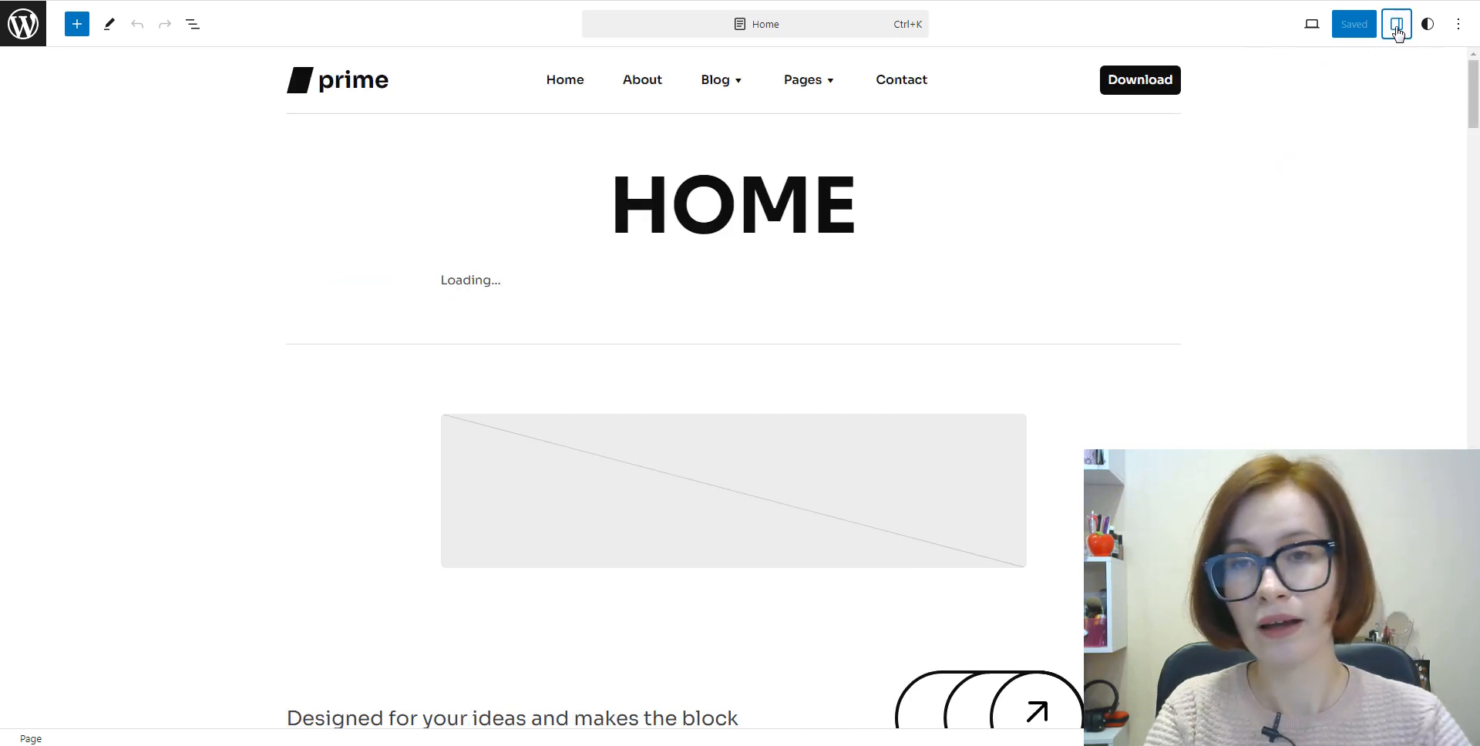
{"action": "left_click", "coordinate": [1396, 24]}
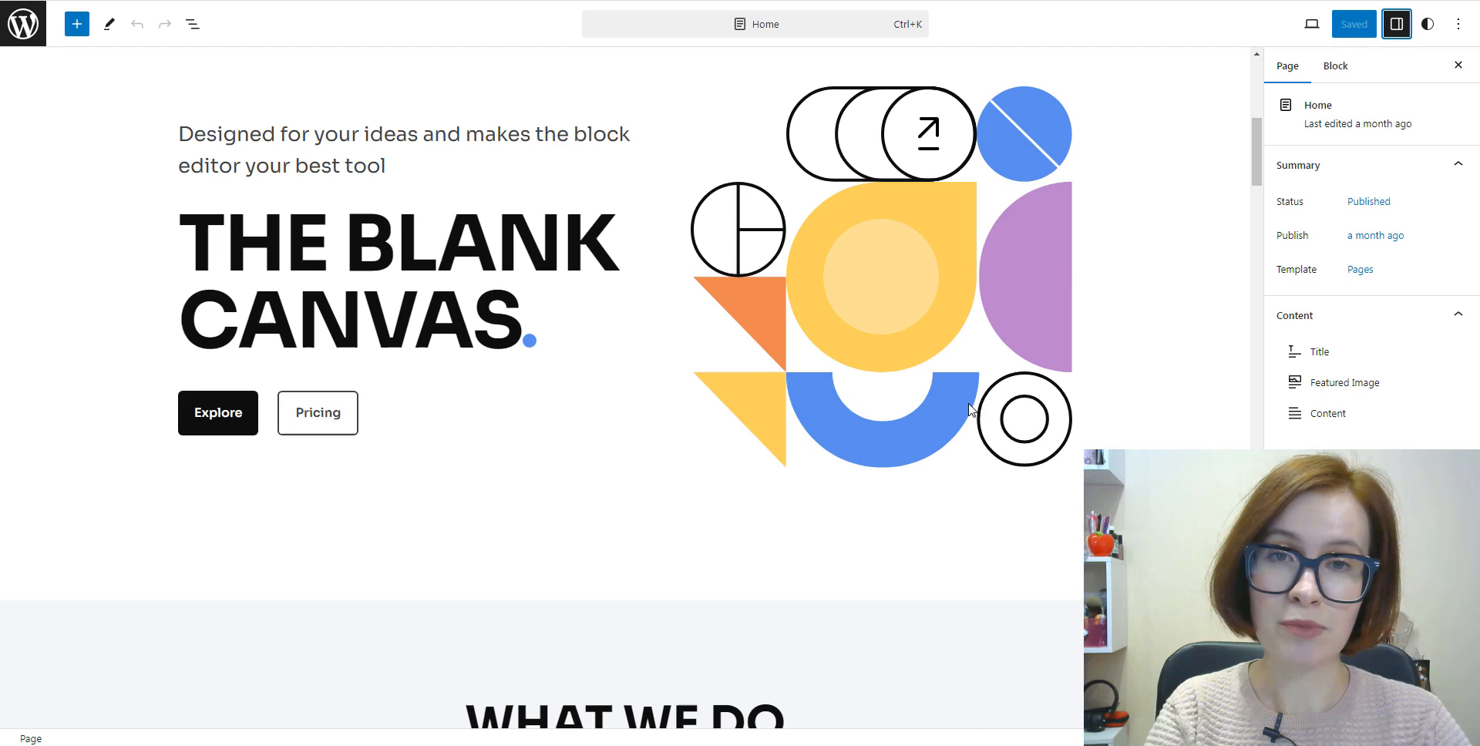
Step: Select the Web Development card text and the page's Content block to view its settings
{"action": "scroll", "scroll_direction": "down", "scroll_amount": 3}
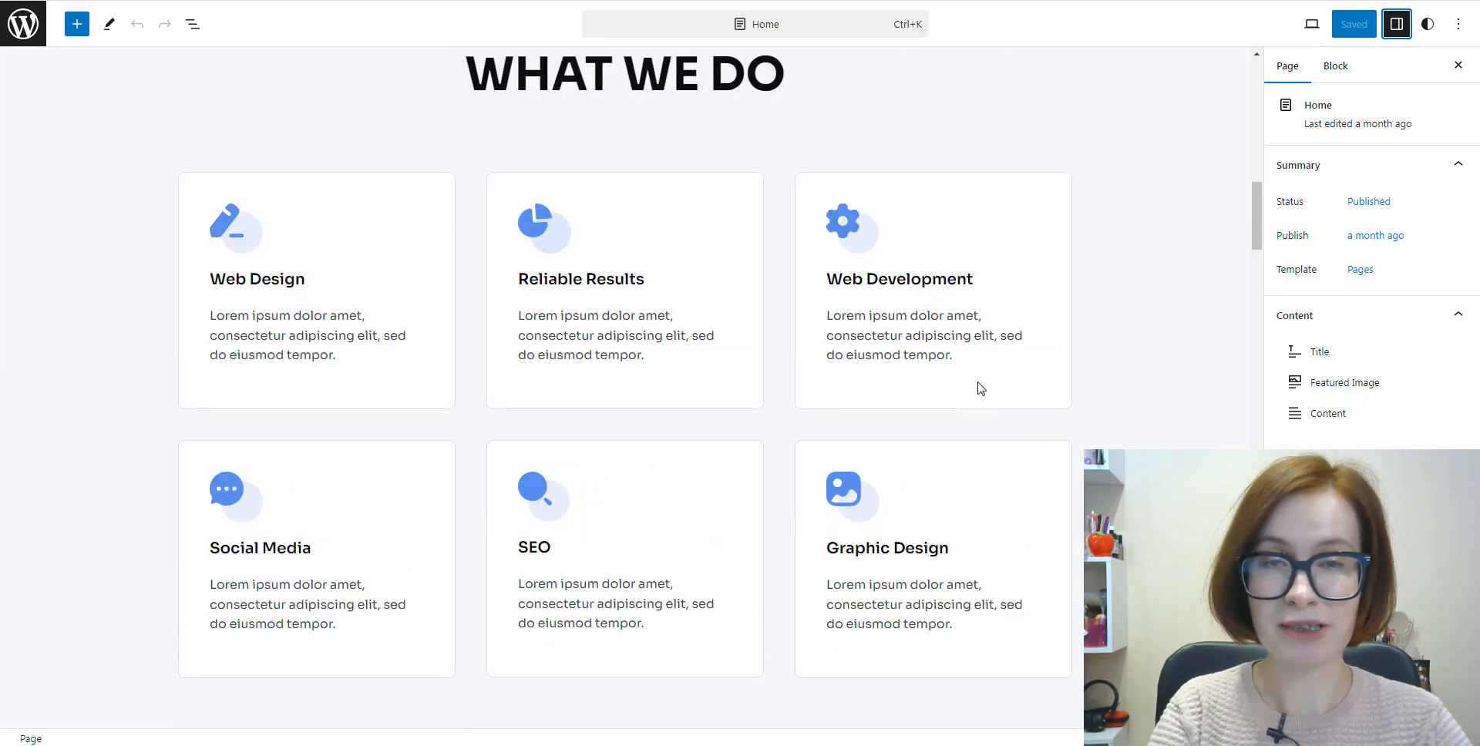
{"action": "triple_click", "coordinate": [922, 335]}
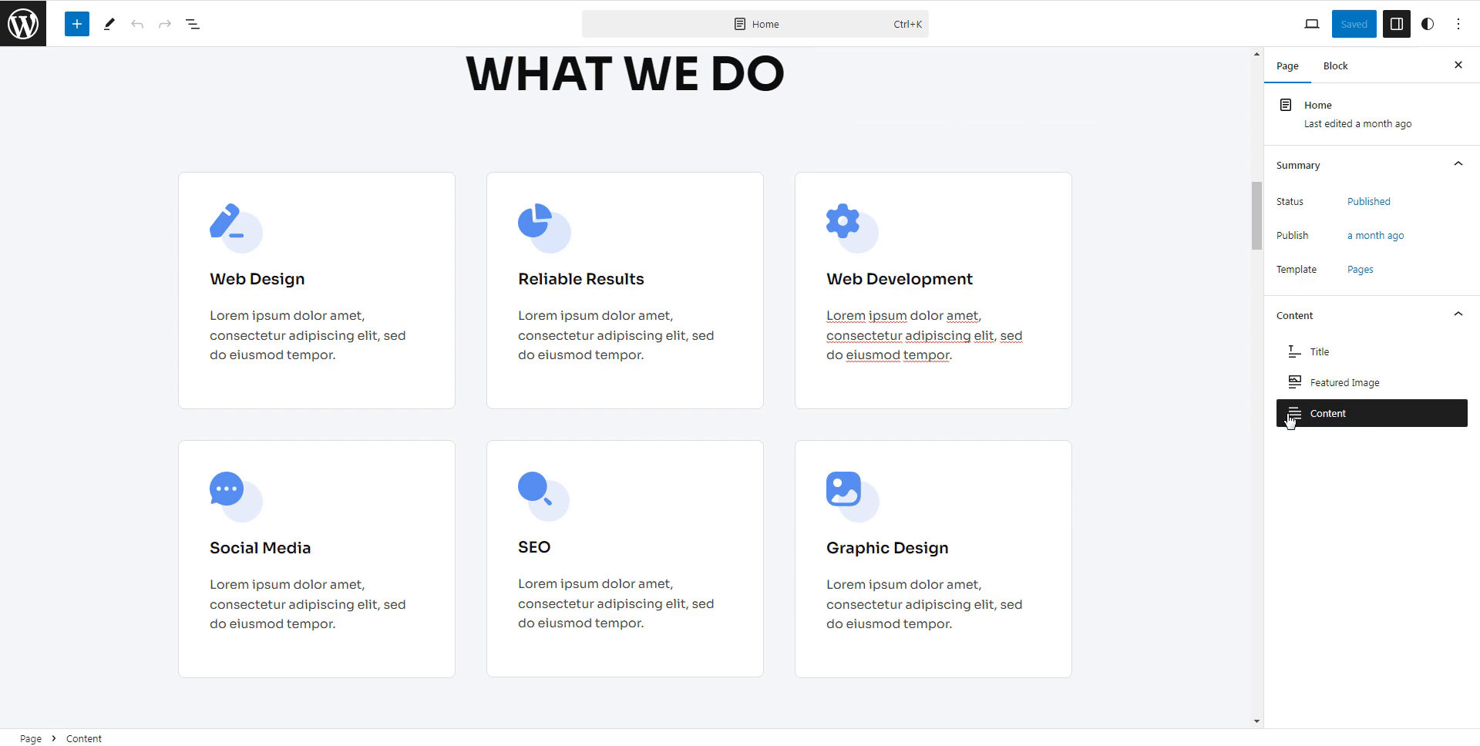
{"action": "left_click", "coordinate": [1328, 414]}
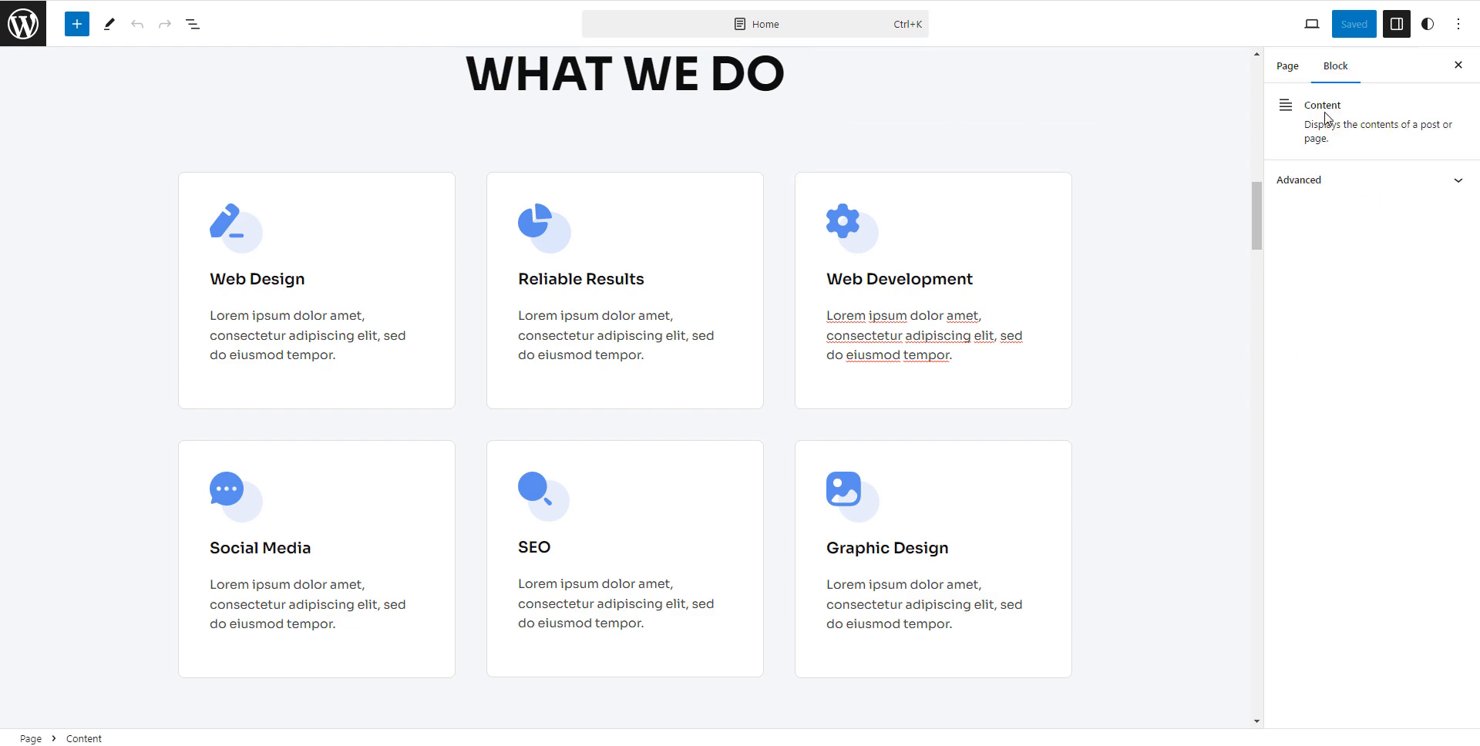
{"action": "scroll", "scroll_direction": "down", "scroll_amount": 3}
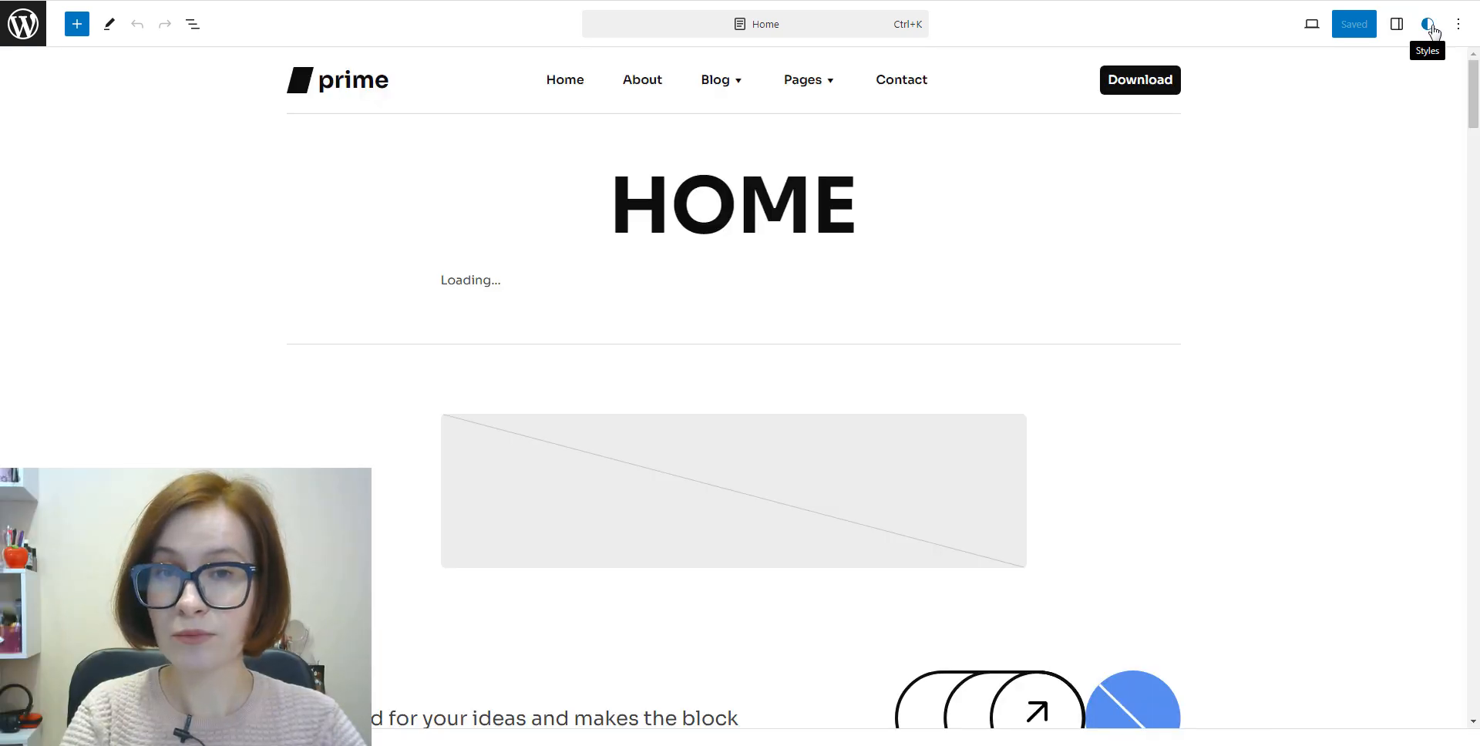
Step: Review the global Styles Typography and Colors settings, returning to the overview each time
{"action": "left_click", "coordinate": [1427, 24]}
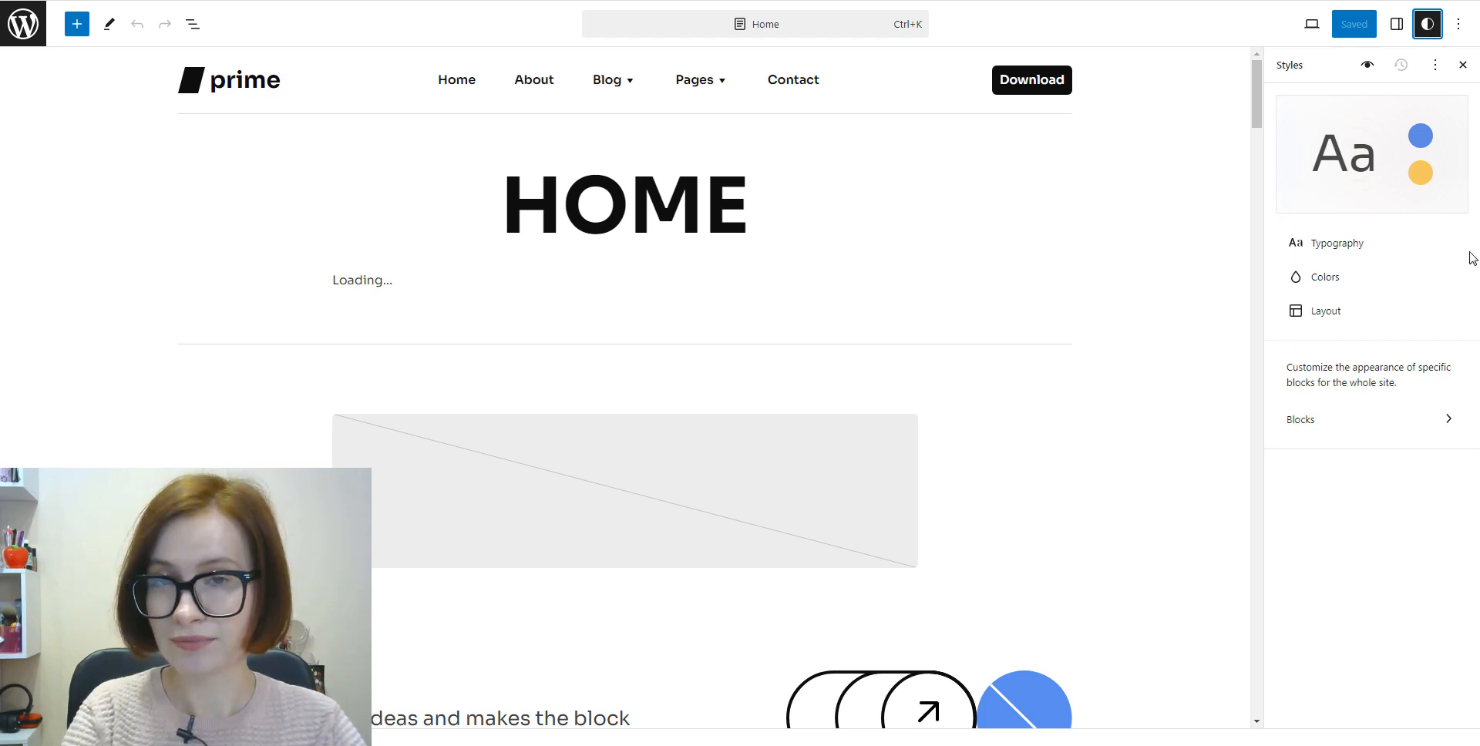
{"action": "left_click", "coordinate": [1337, 243]}
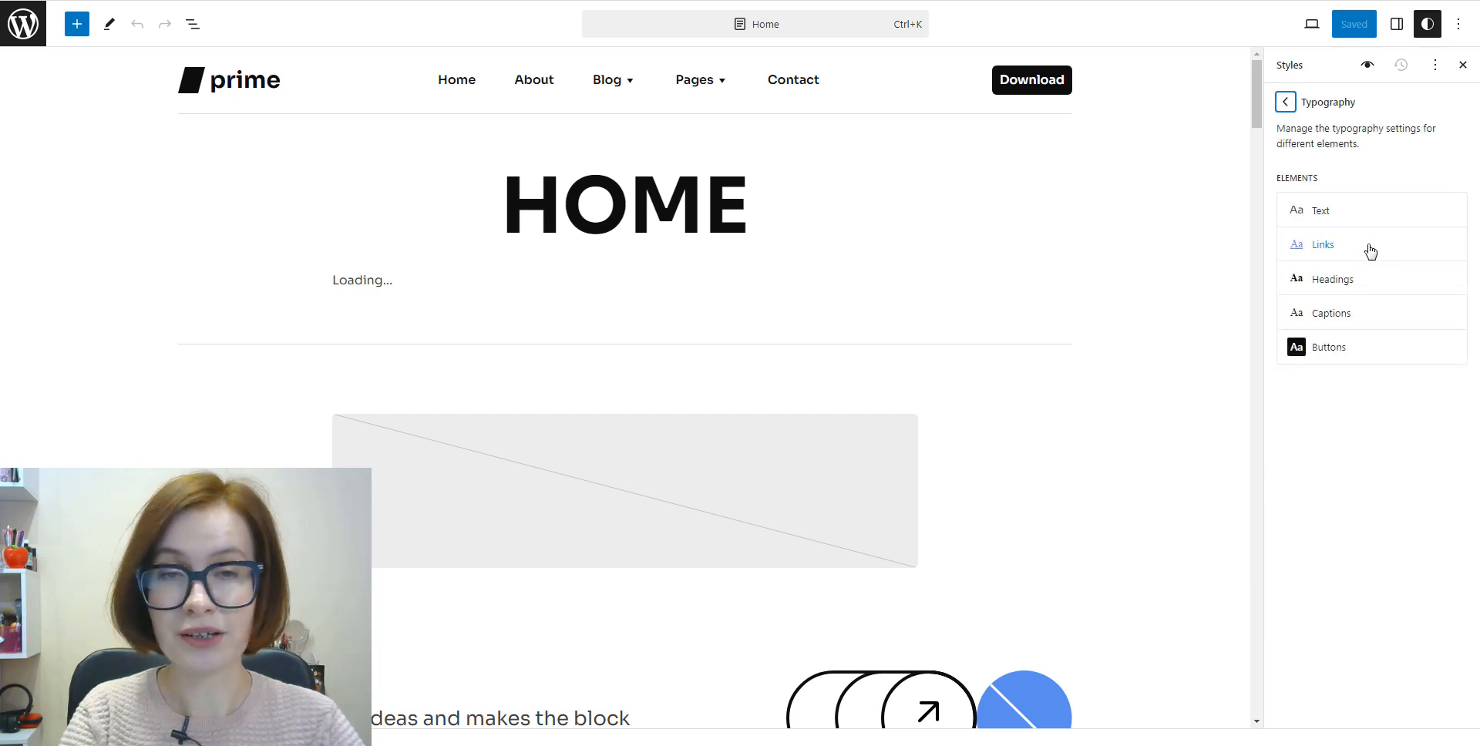
{"action": "mouse_move", "coordinate": [1378, 182]}
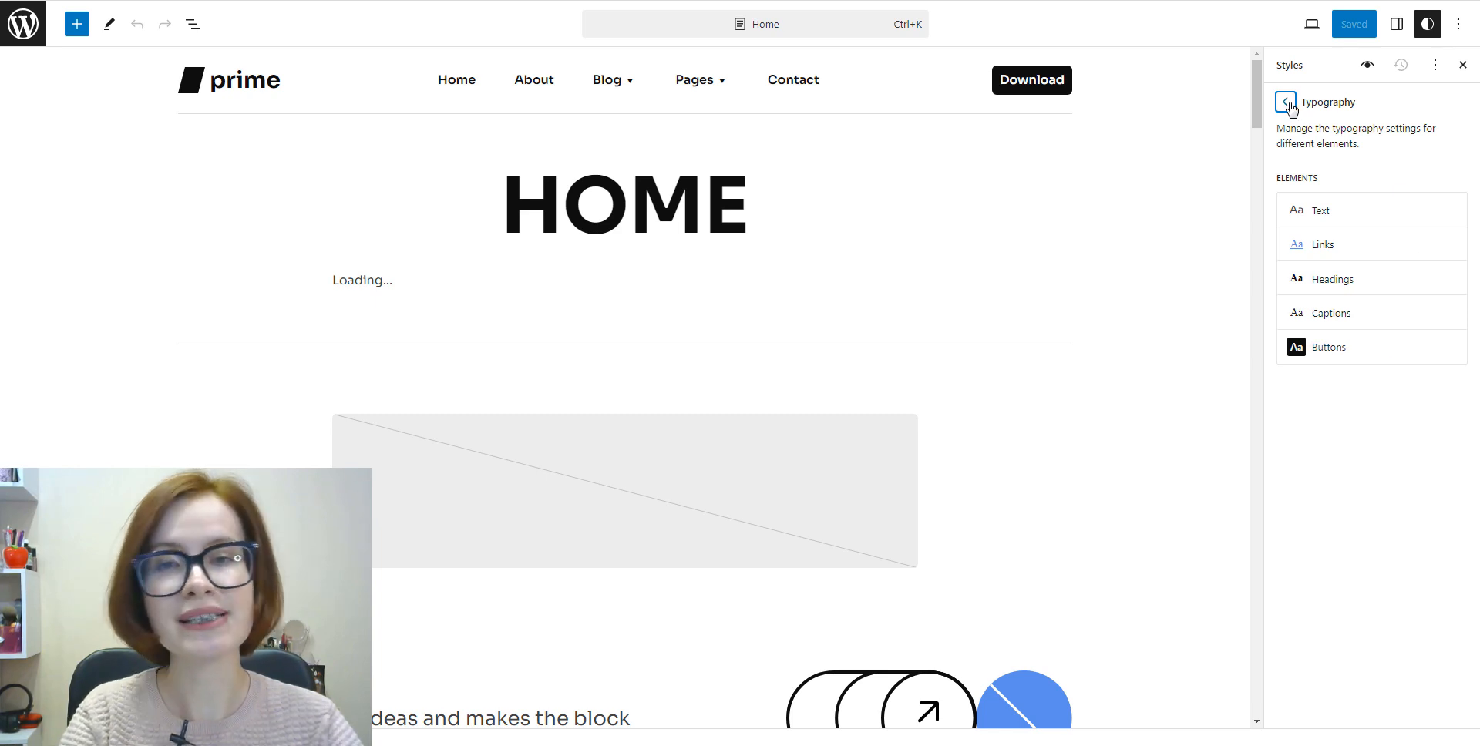
{"action": "left_click", "coordinate": [1285, 102]}
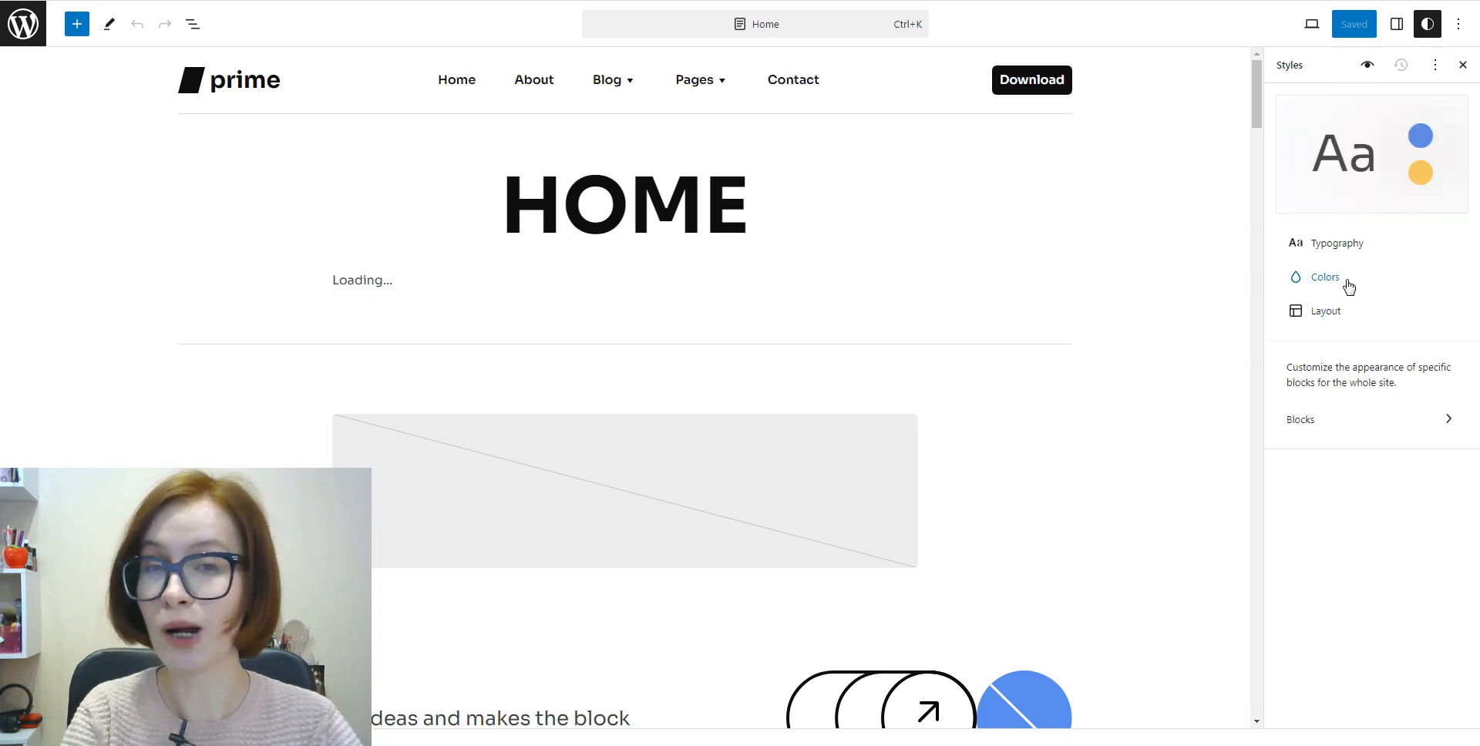
{"action": "left_click", "coordinate": [1325, 277]}
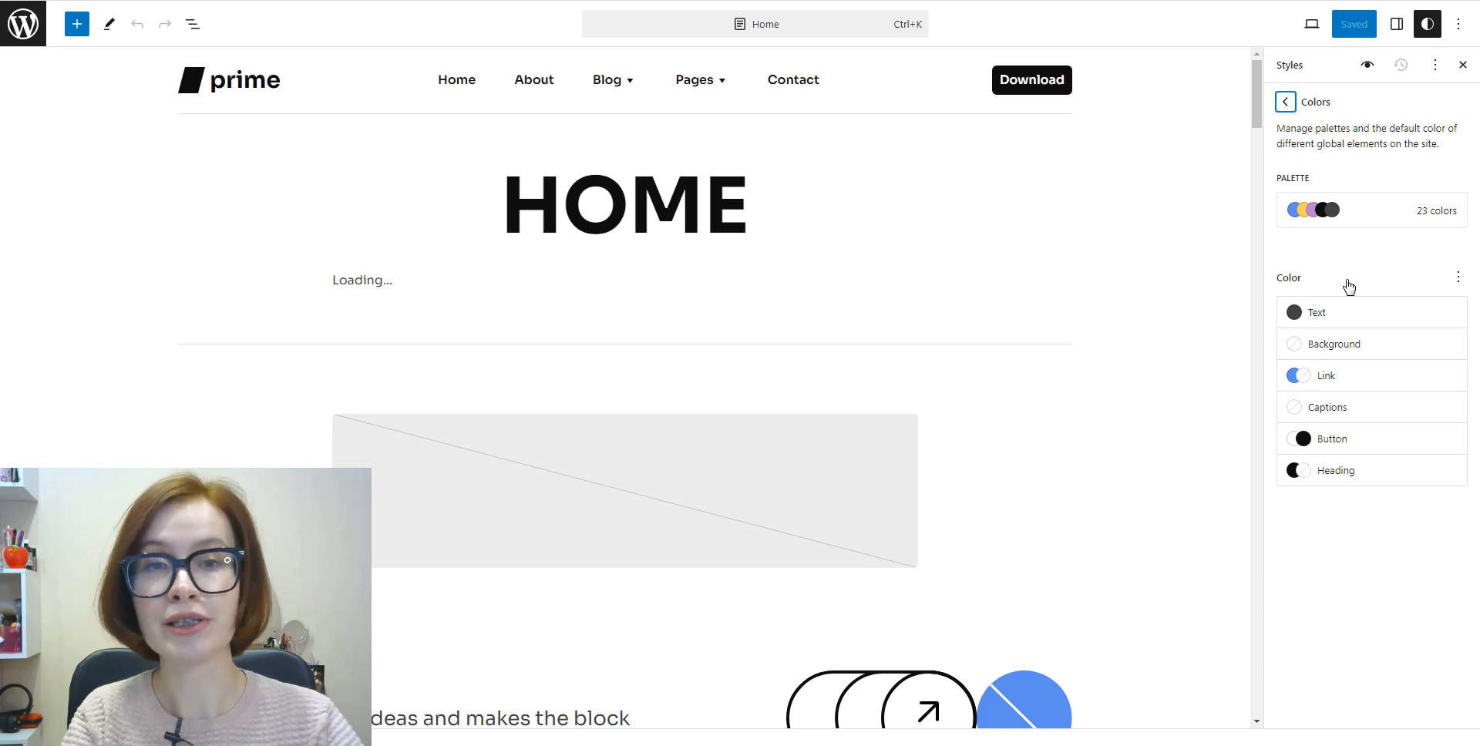
{"action": "left_click", "coordinate": [1284, 101]}
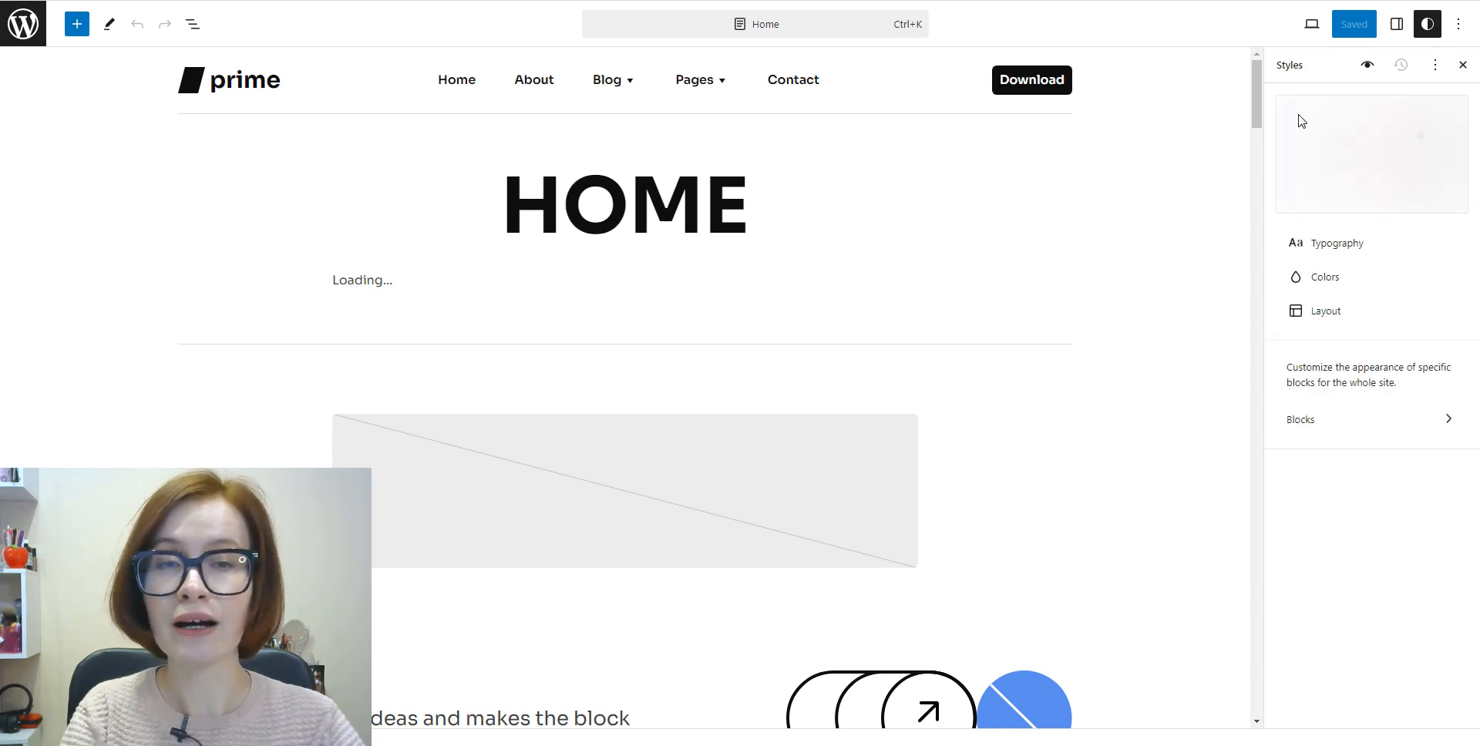
Step: Review the Layout width settings and the per-block style options, returning to the overview
{"action": "left_click", "coordinate": [1324, 311]}
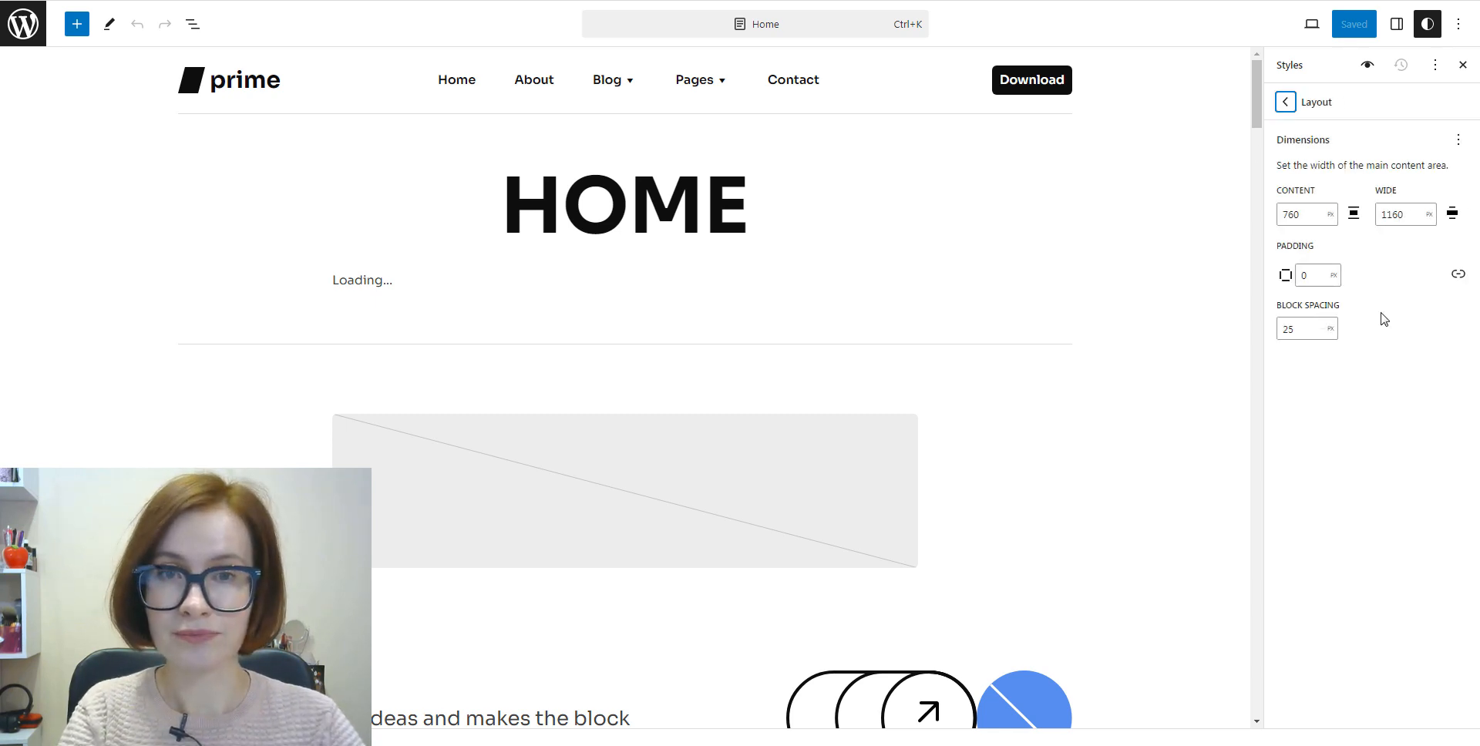
{"action": "left_click", "coordinate": [1284, 102]}
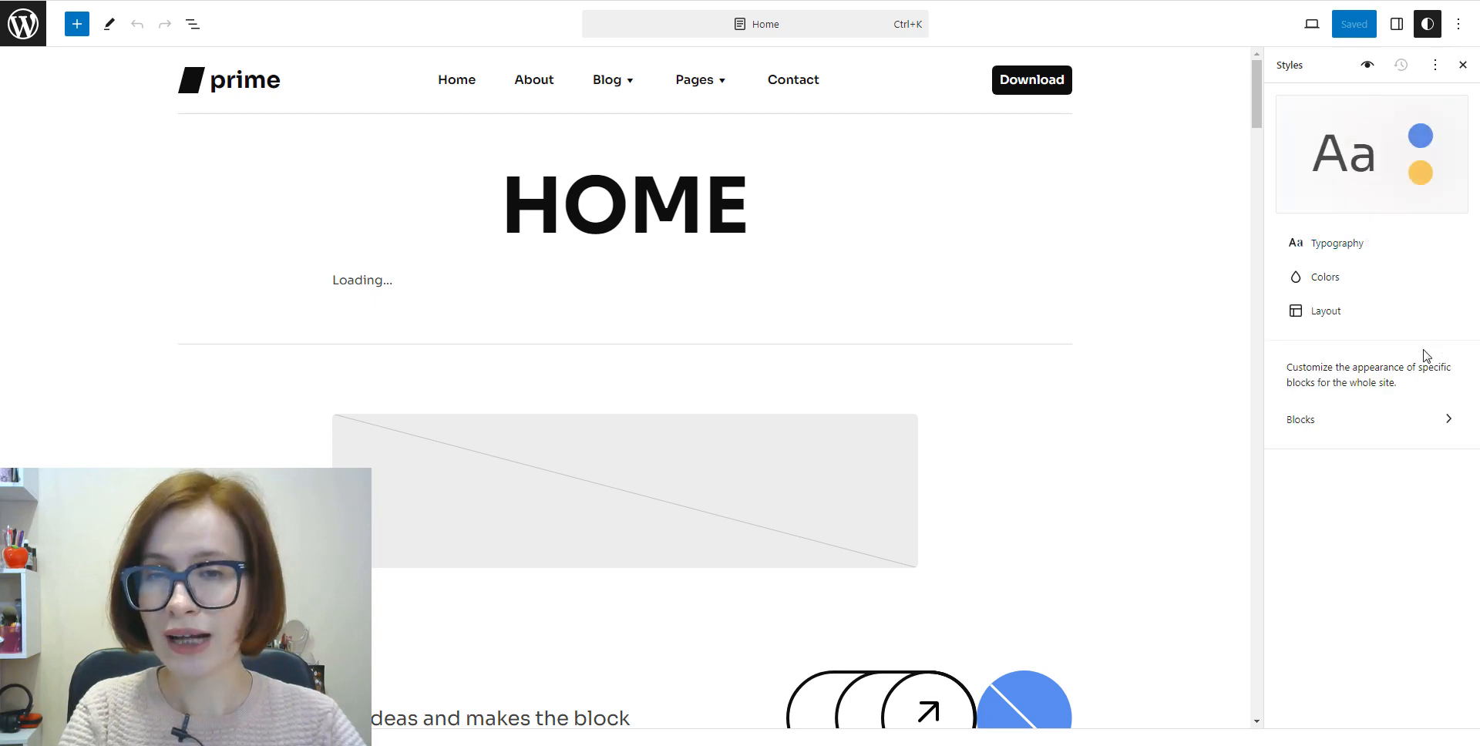
{"action": "left_click", "coordinate": [1301, 419]}
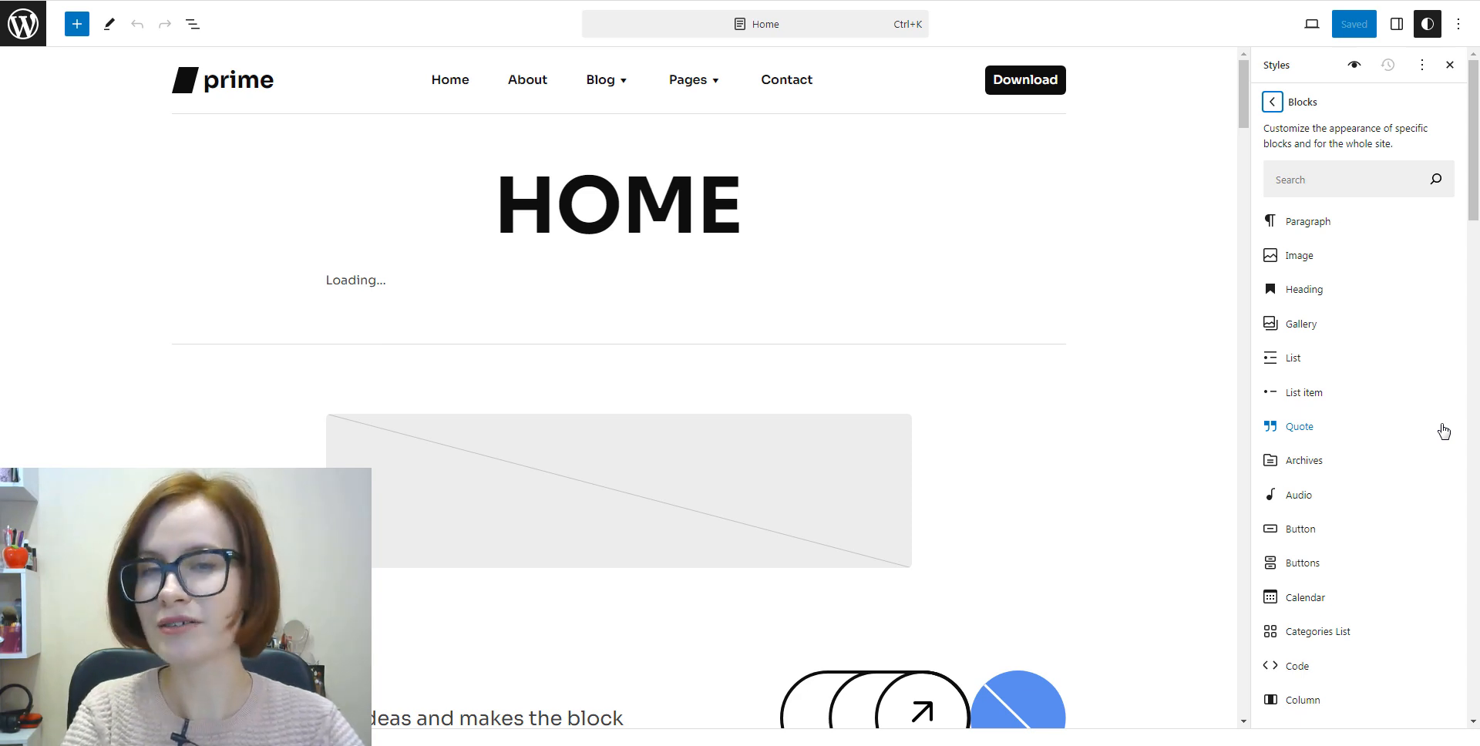
{"action": "scroll", "scroll_direction": "down", "scroll_amount": 3}
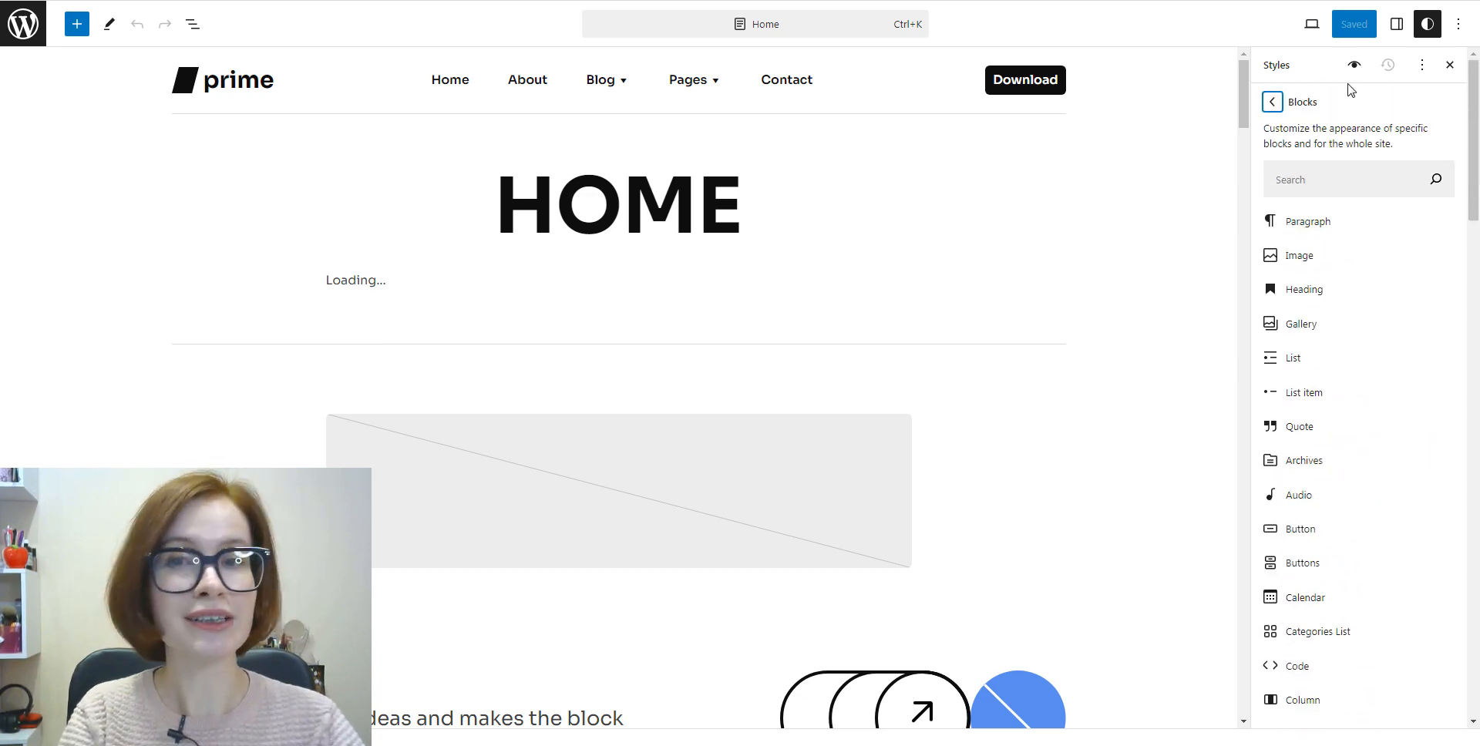
{"action": "left_click", "coordinate": [1272, 102]}
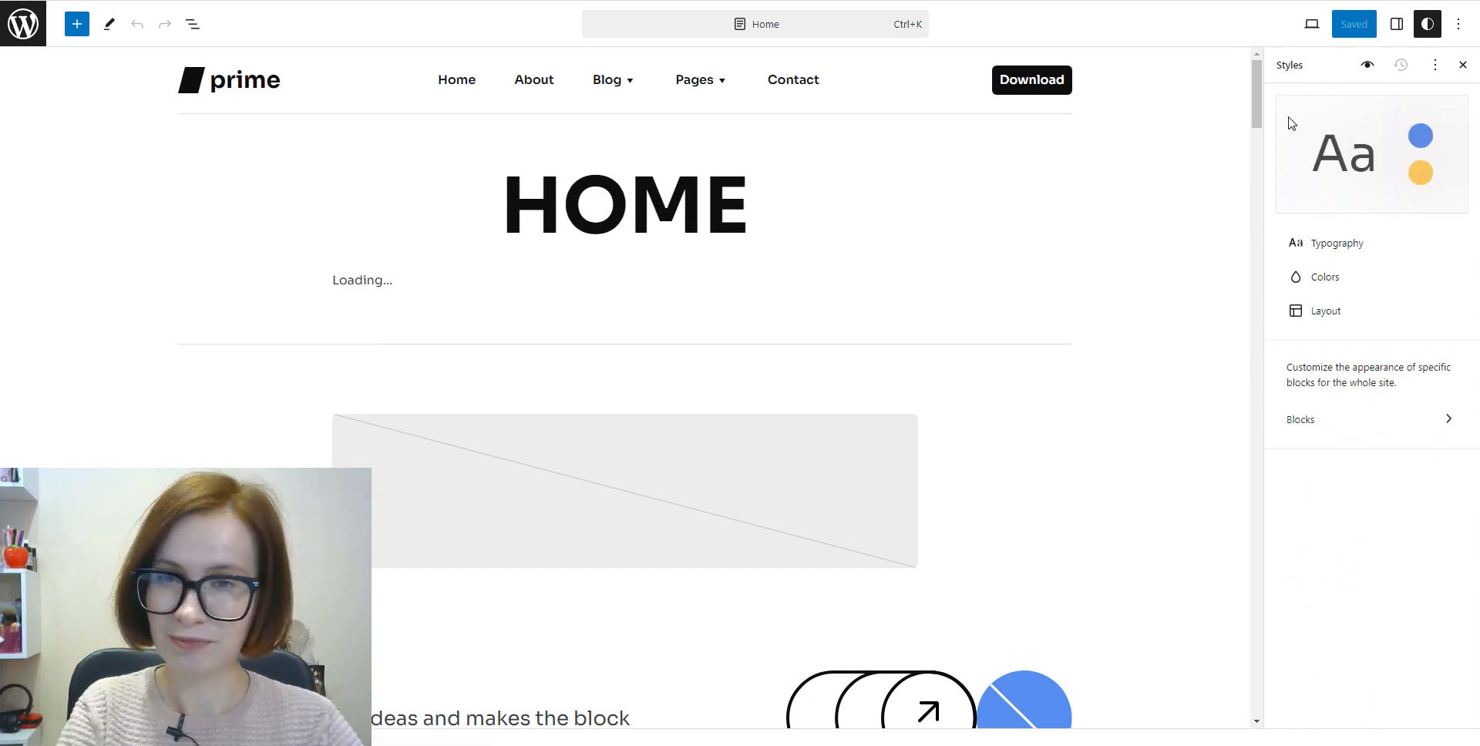
Step: Check the Options menu including theme Export, then go back to the Design overview
{"action": "left_click", "coordinate": [1459, 24]}
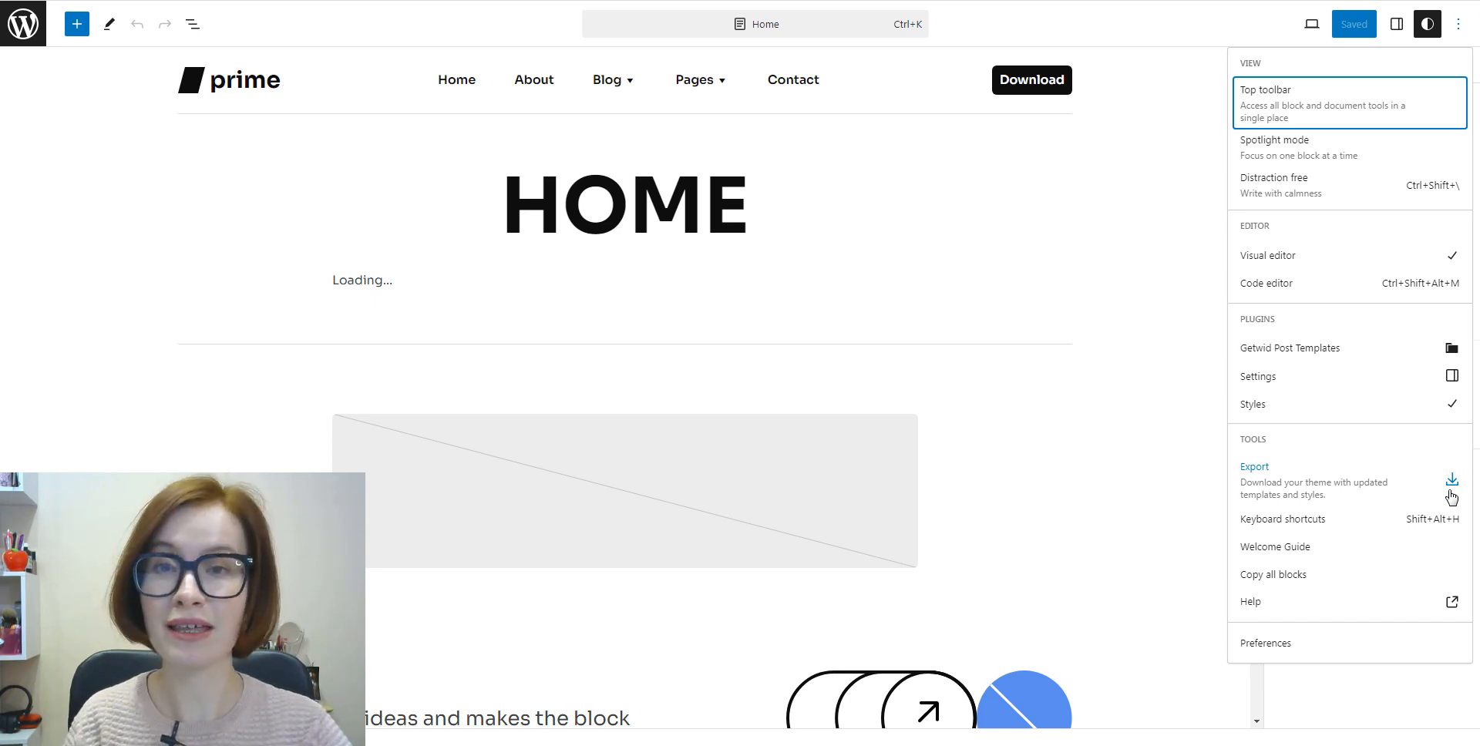
{"action": "left_click", "coordinate": [1426, 24]}
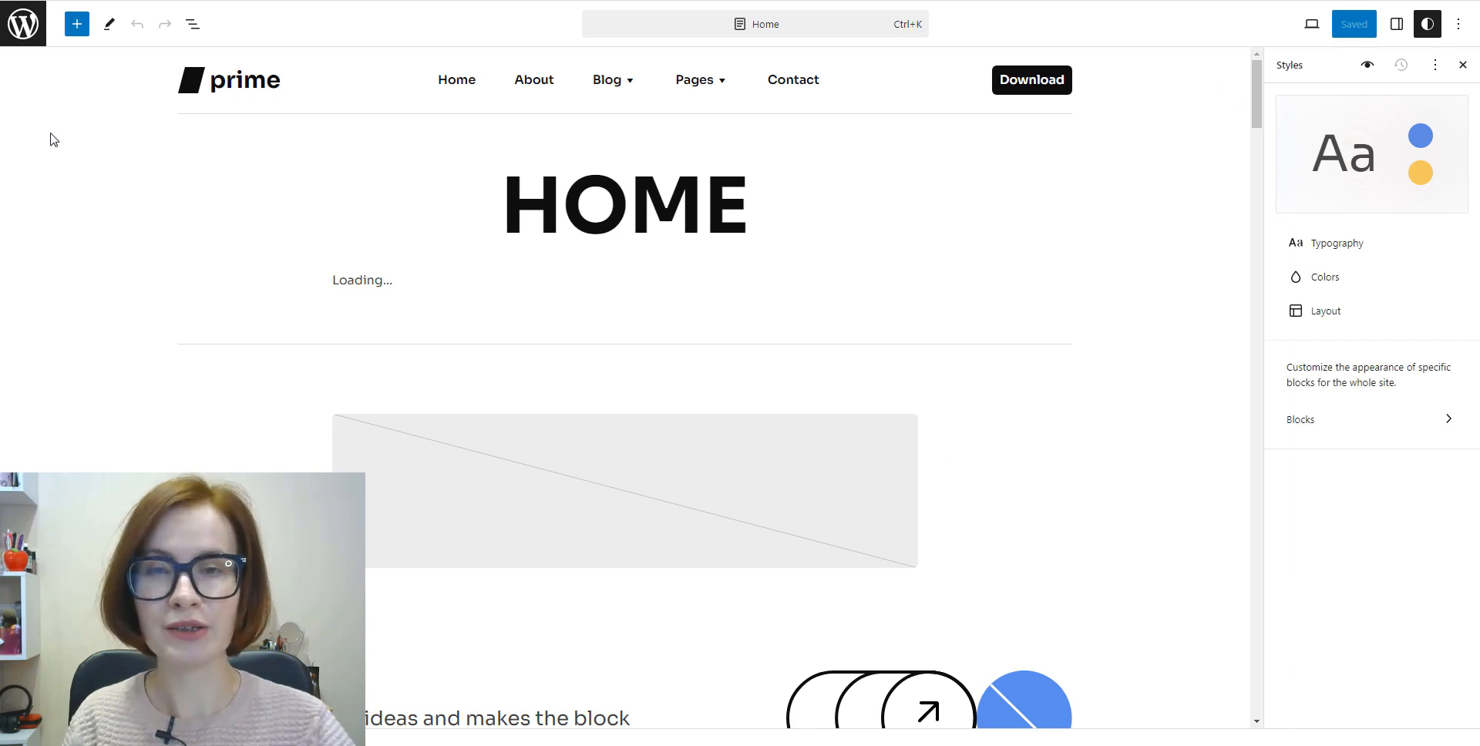
{"action": "left_click", "coordinate": [22, 22]}
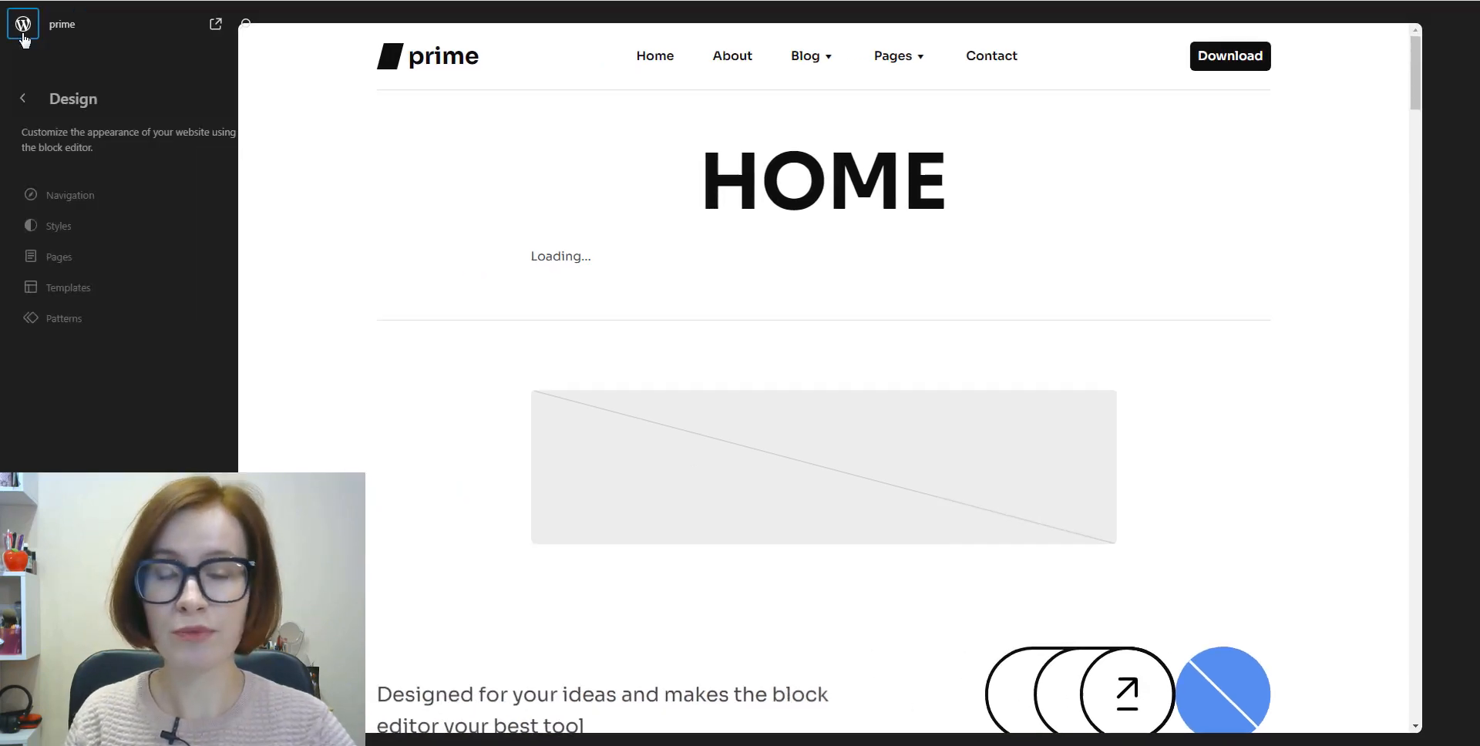